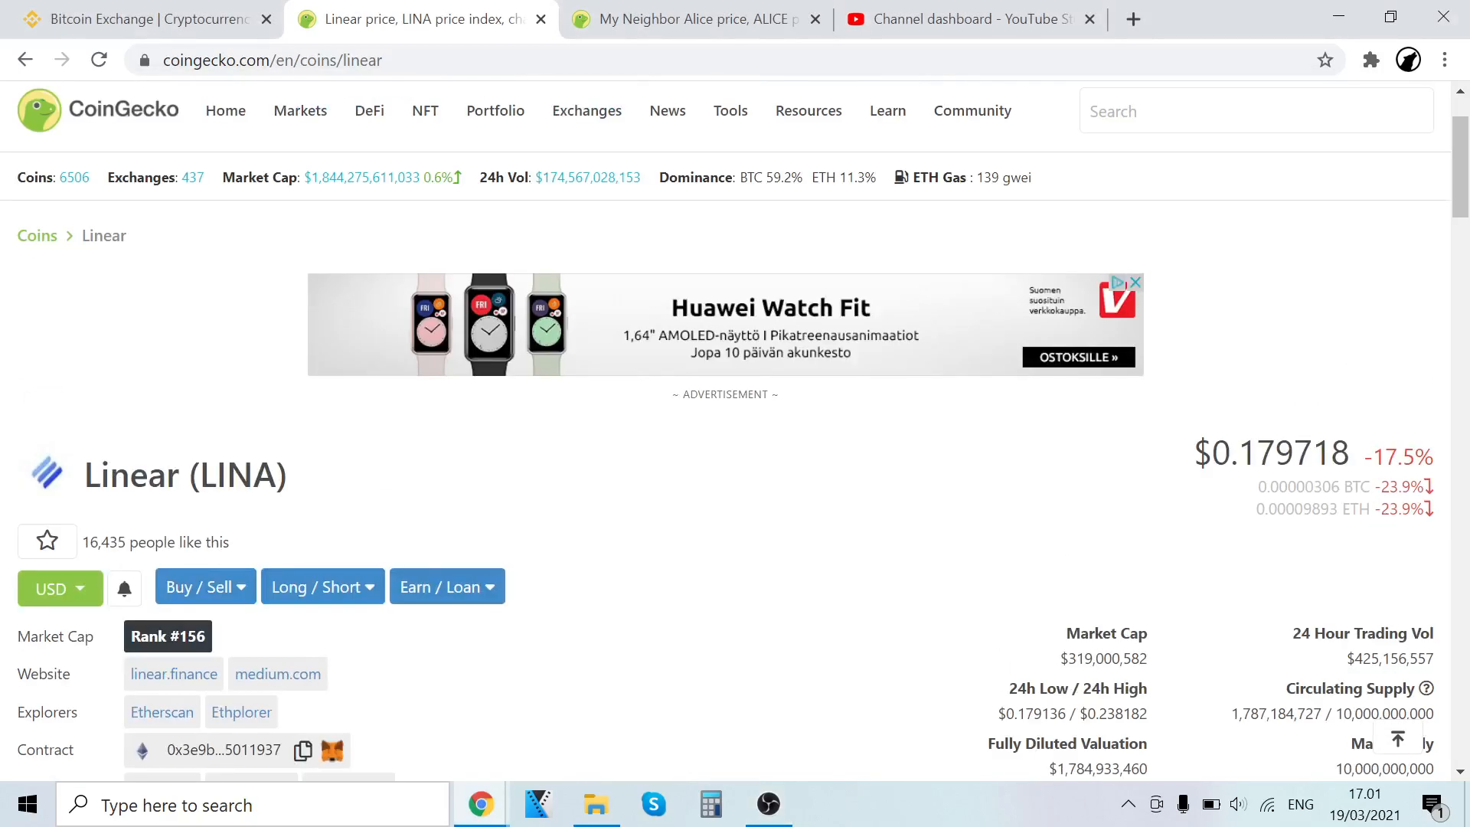
mouse_move(354, 506)
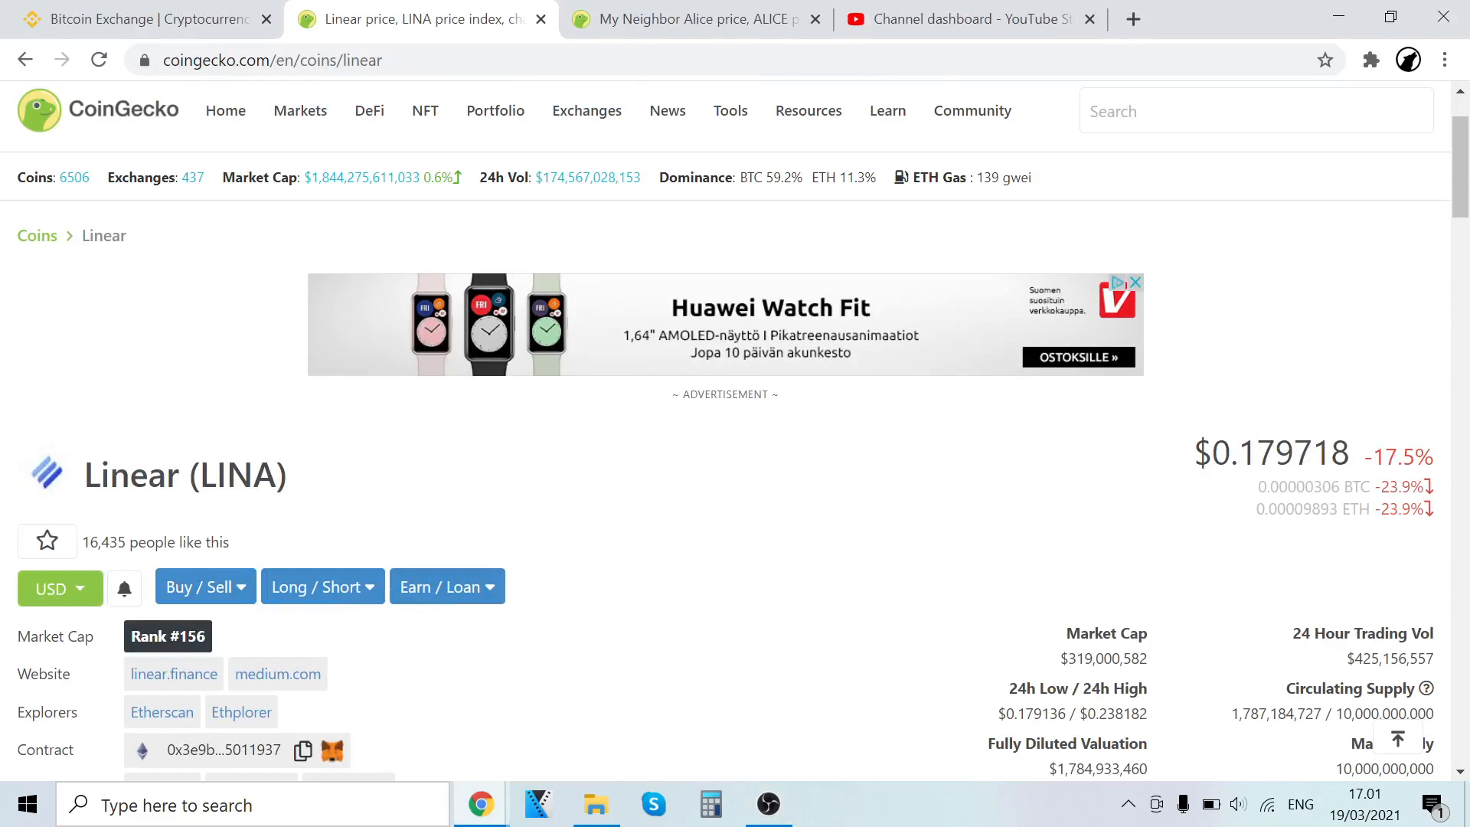
Scroll Linear's CoinGecko page down to the LINA exchange markets table and About section
scroll(down, 3)
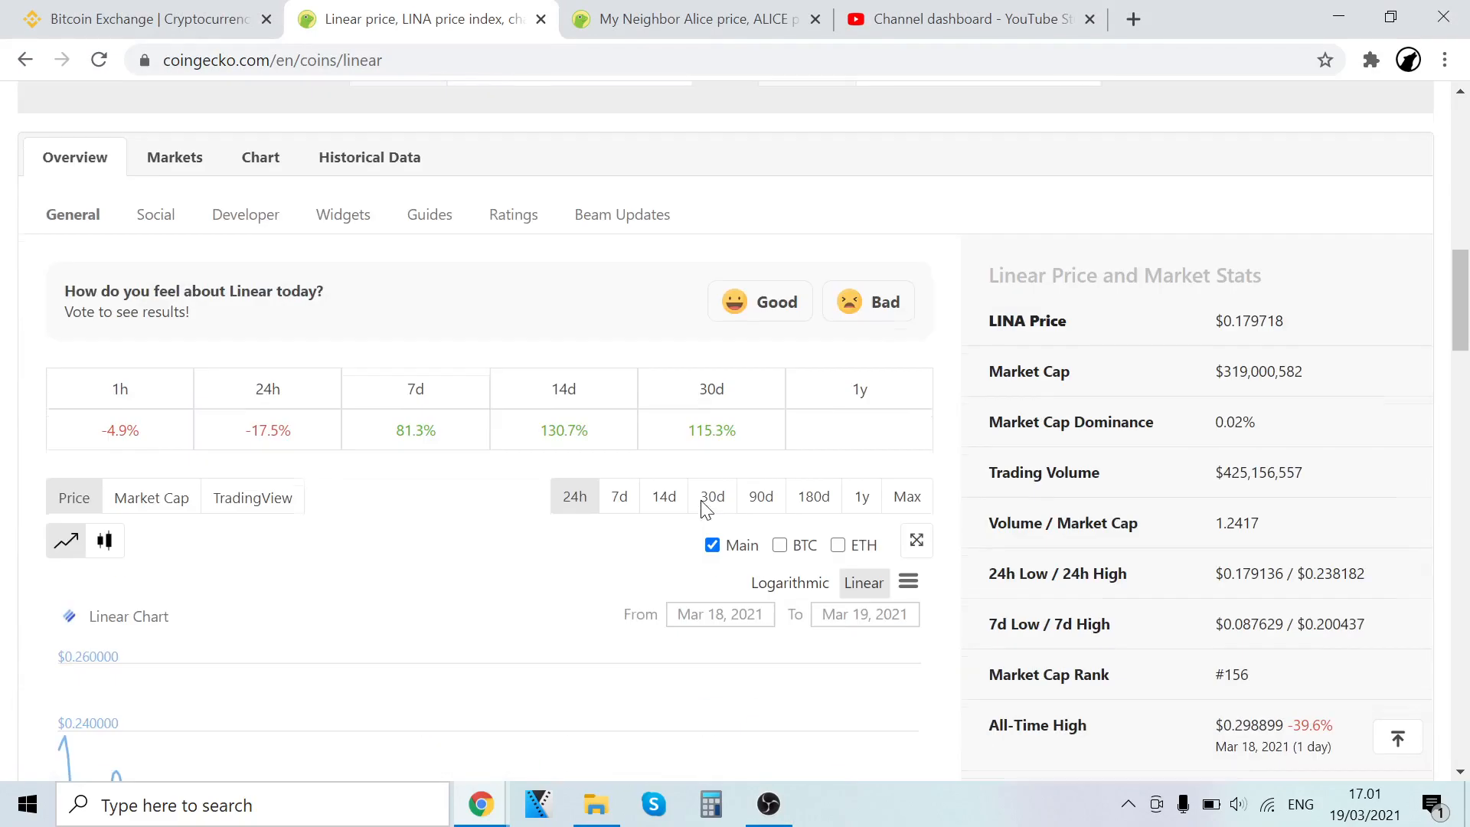
scroll(down, 3)
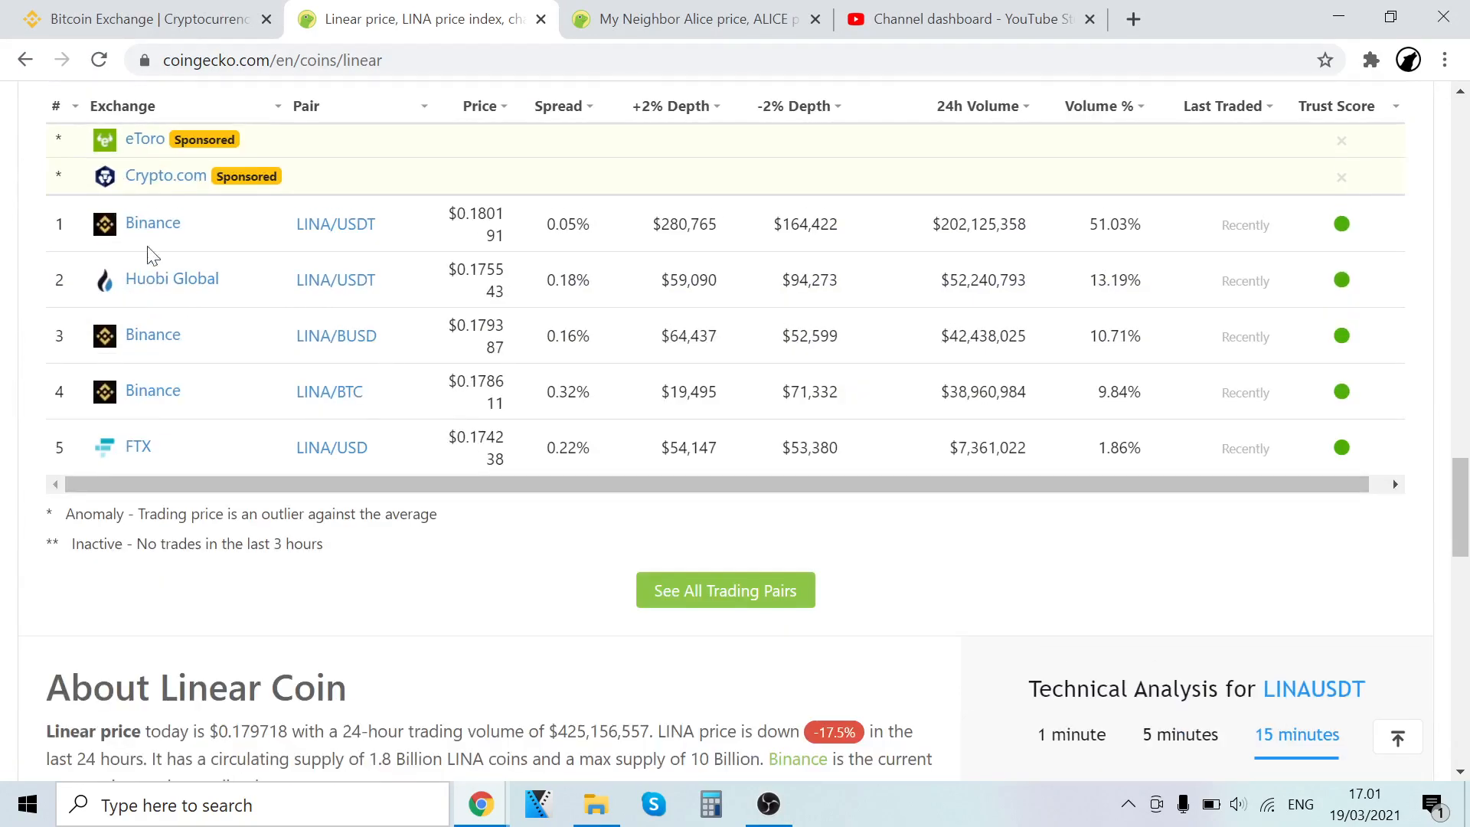
mouse_move(157, 480)
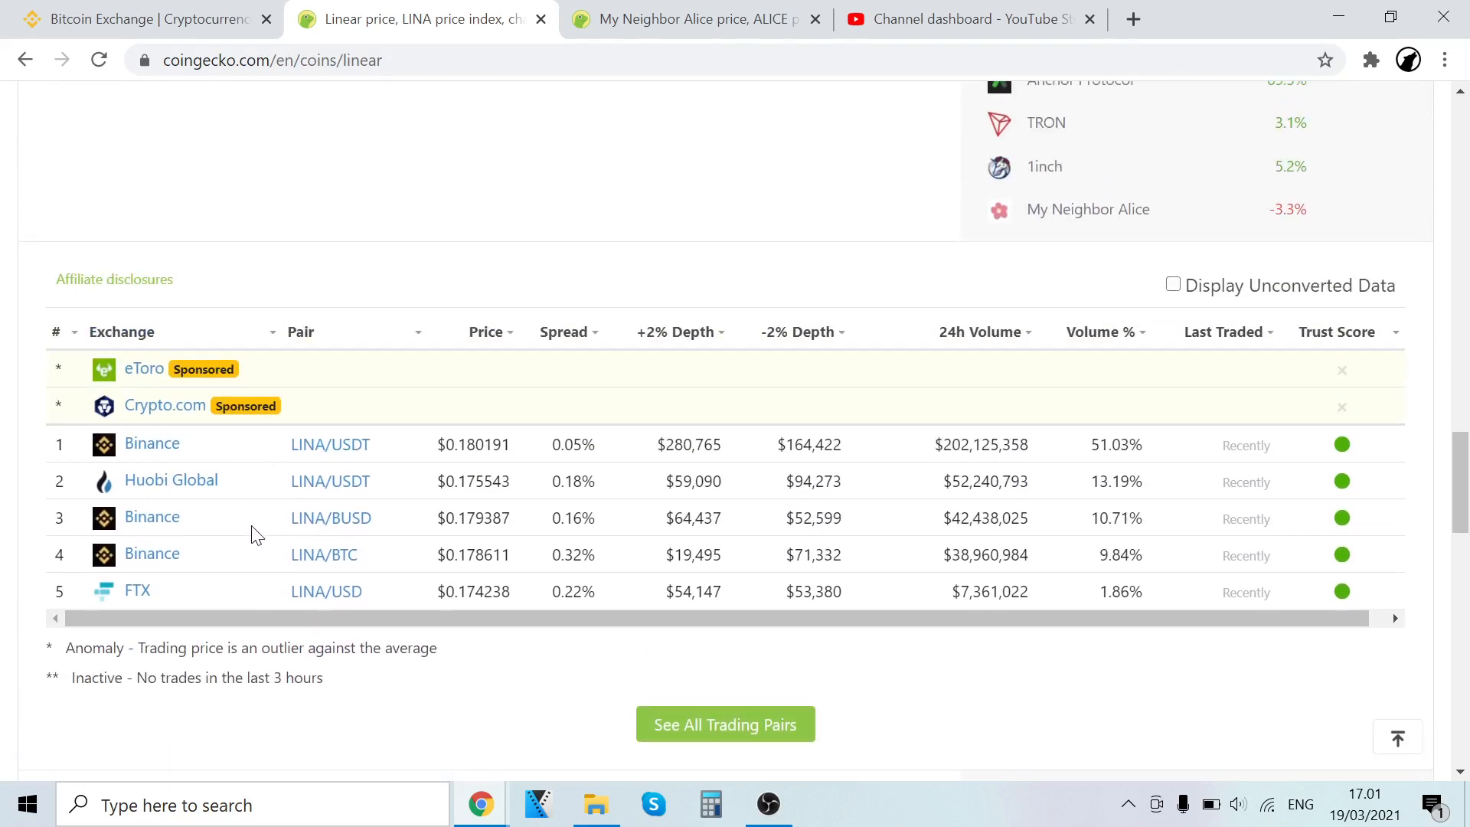
mouse_move(196, 603)
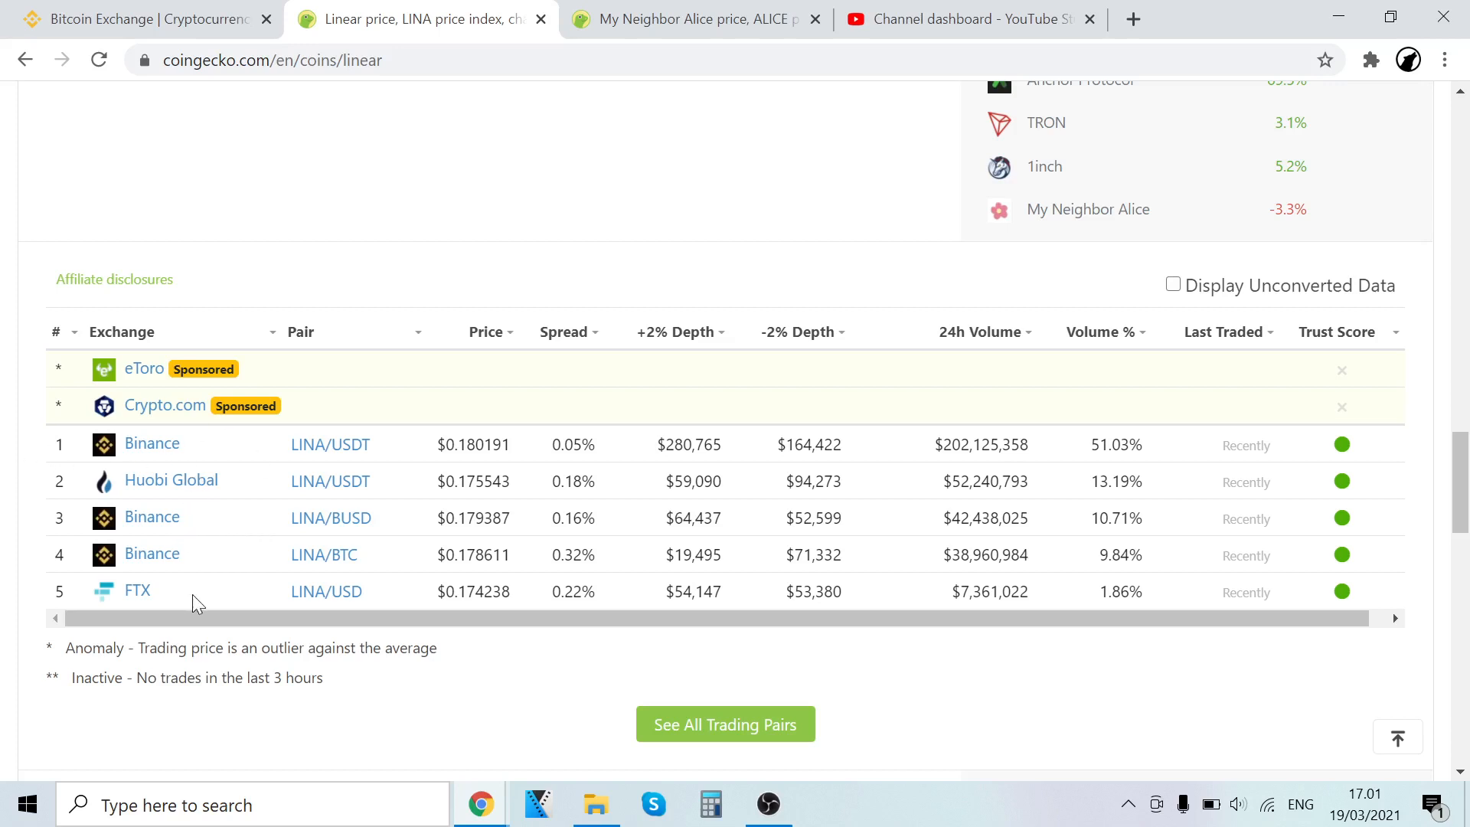
mouse_move(233, 496)
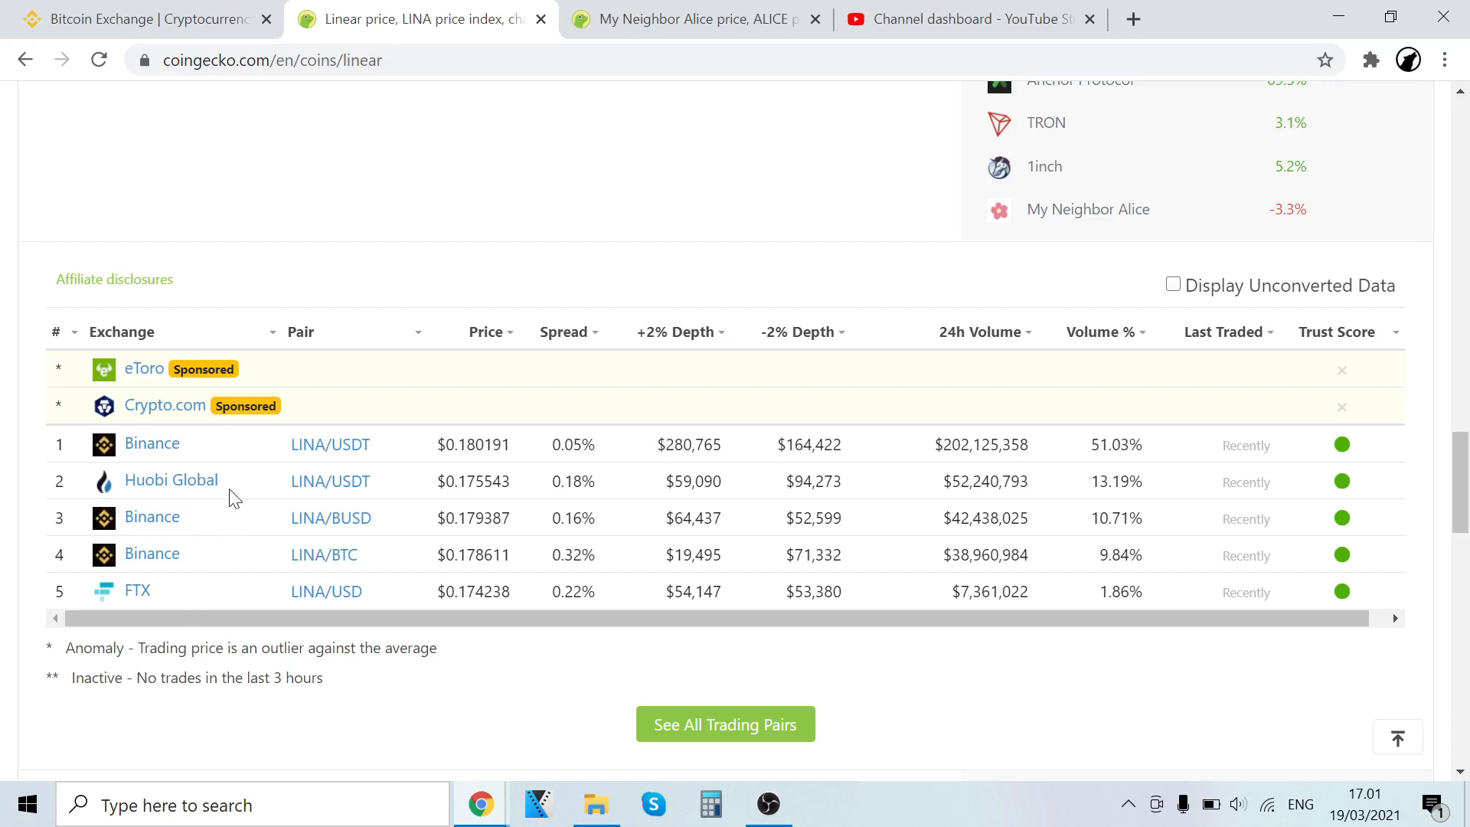
mouse_move(330, 444)
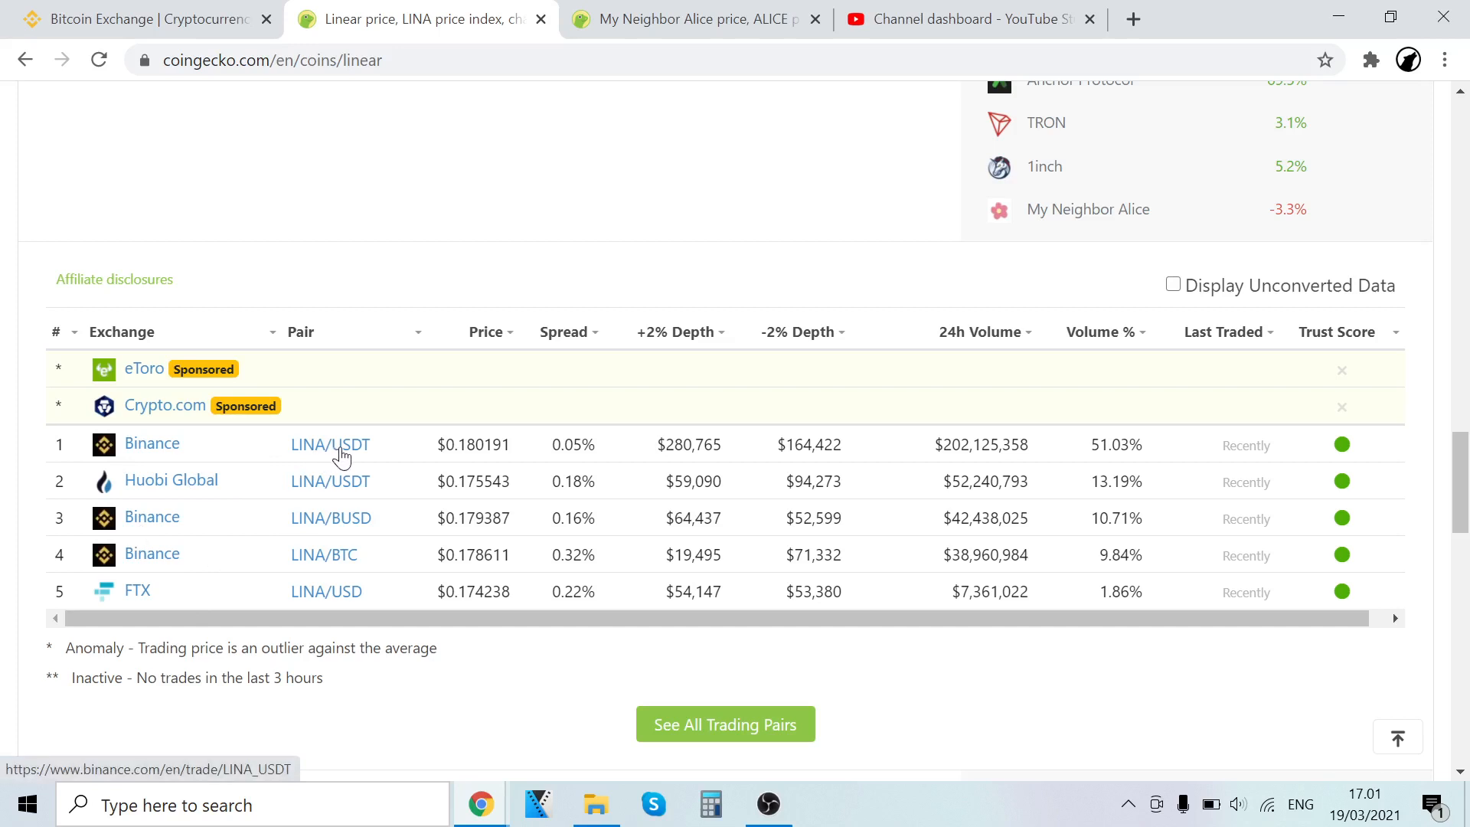
mouse_move(325, 563)
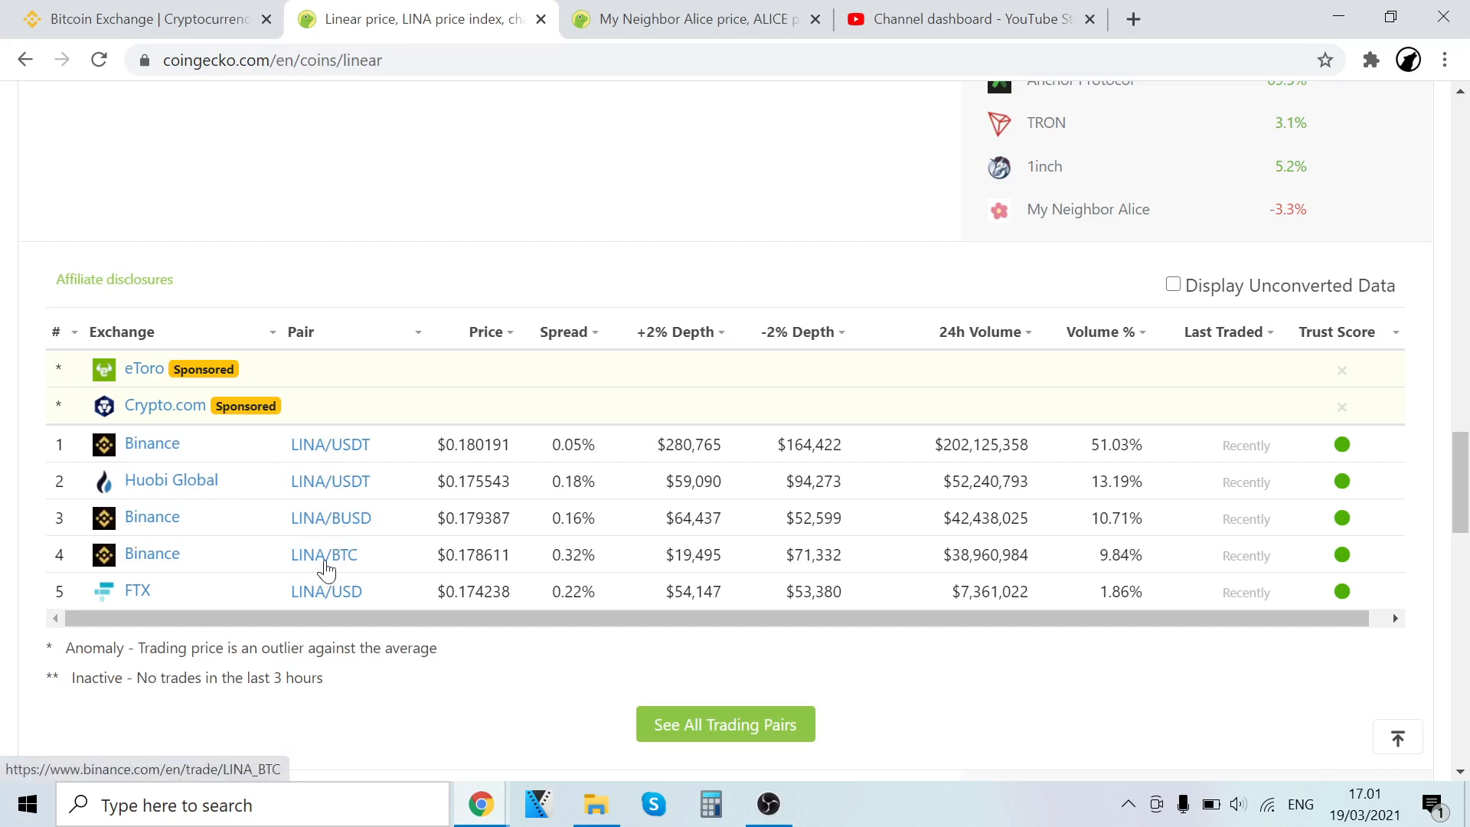
mouse_move(365, 551)
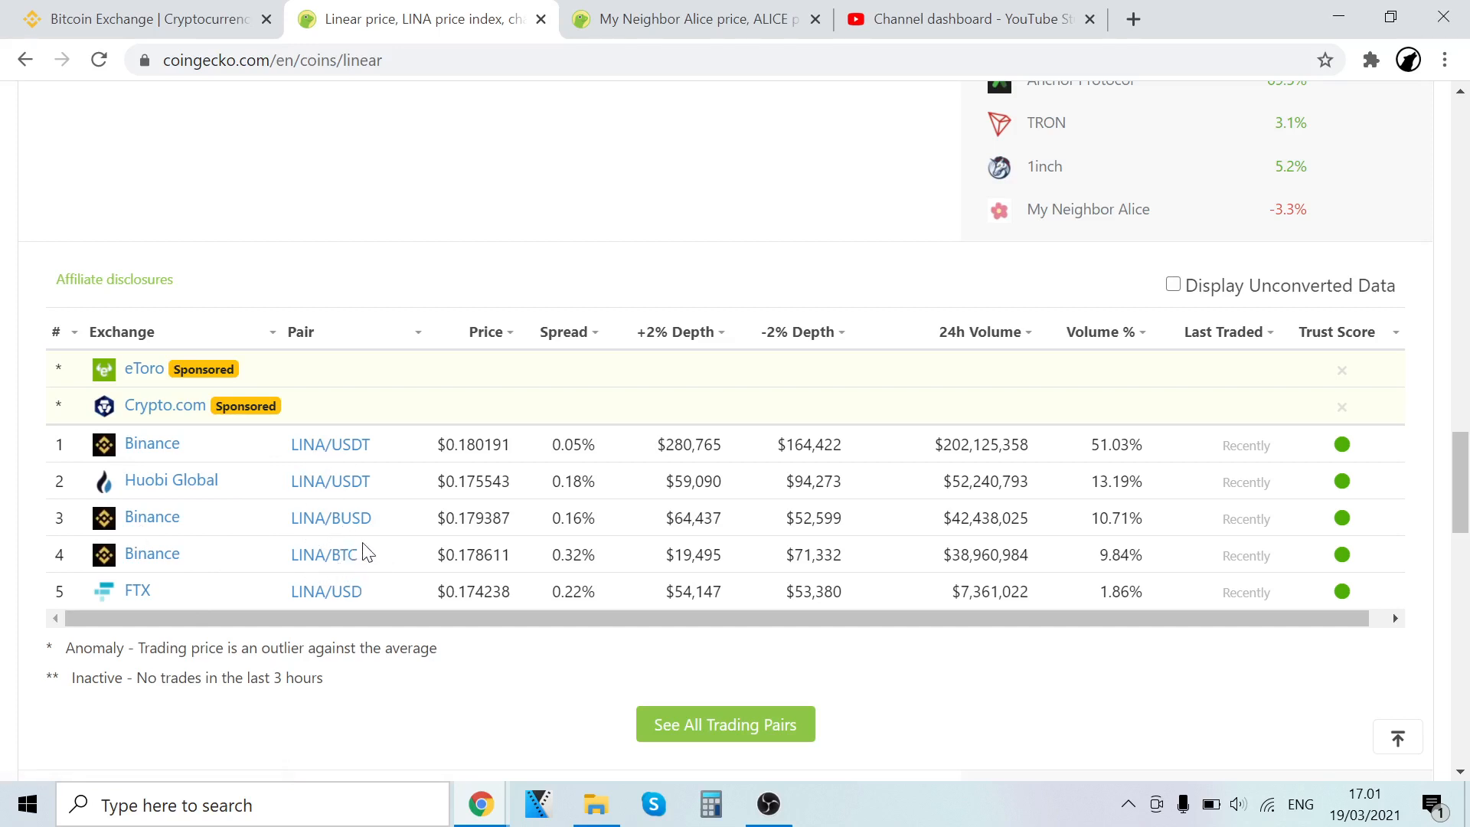
mouse_move(323, 554)
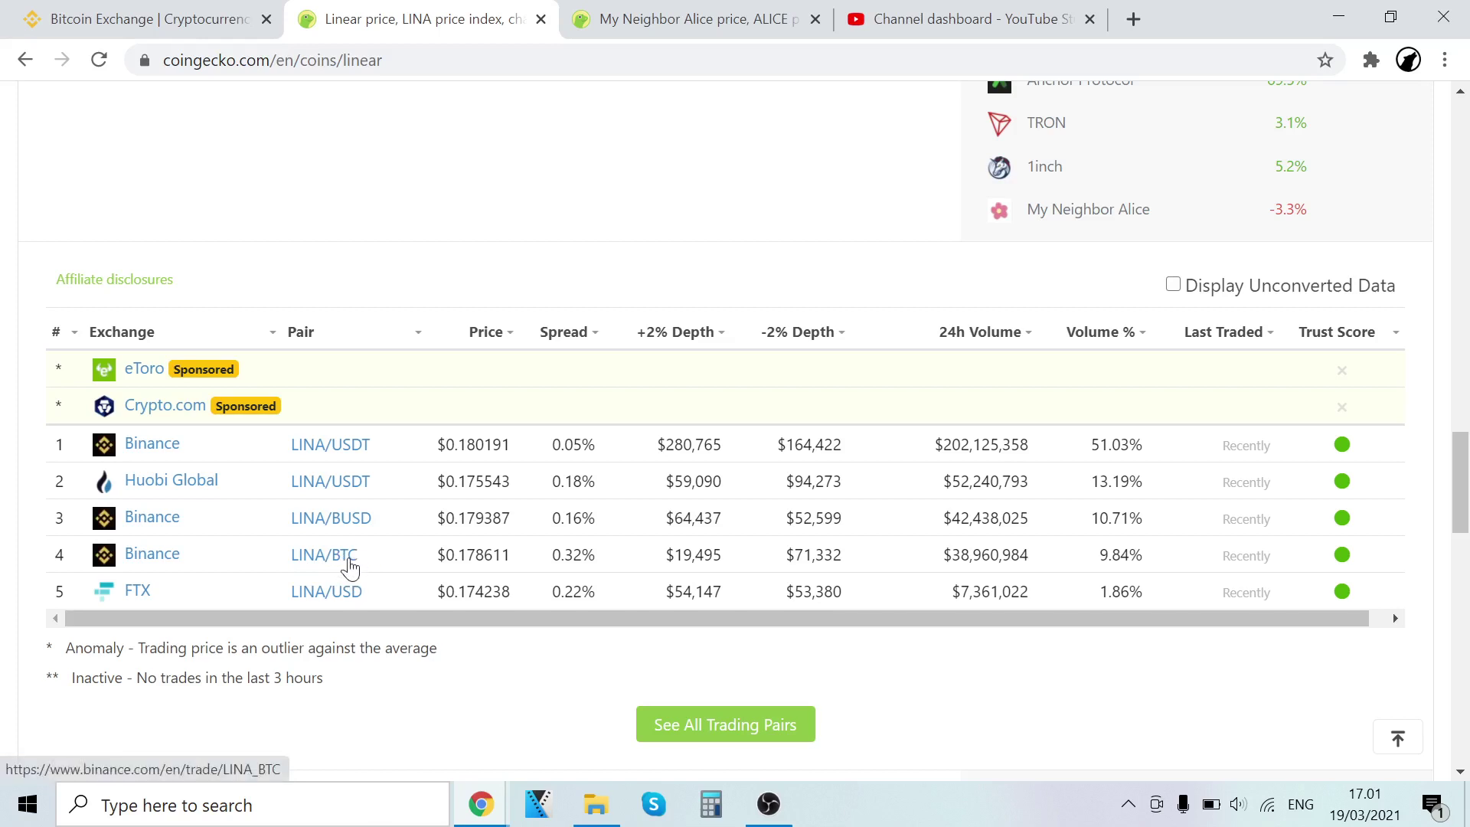
mouse_move(314, 225)
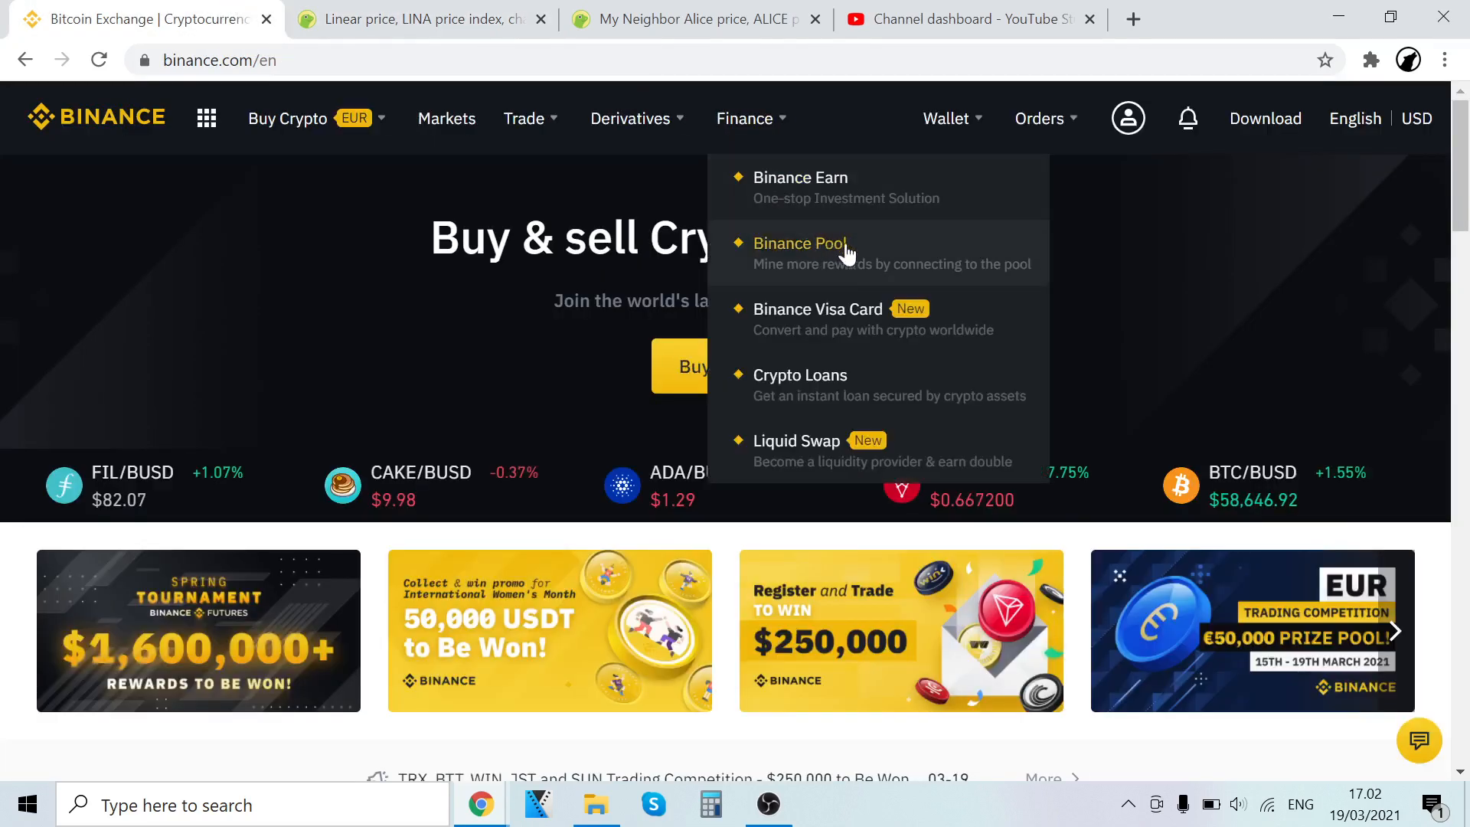
mouse_move(296, 338)
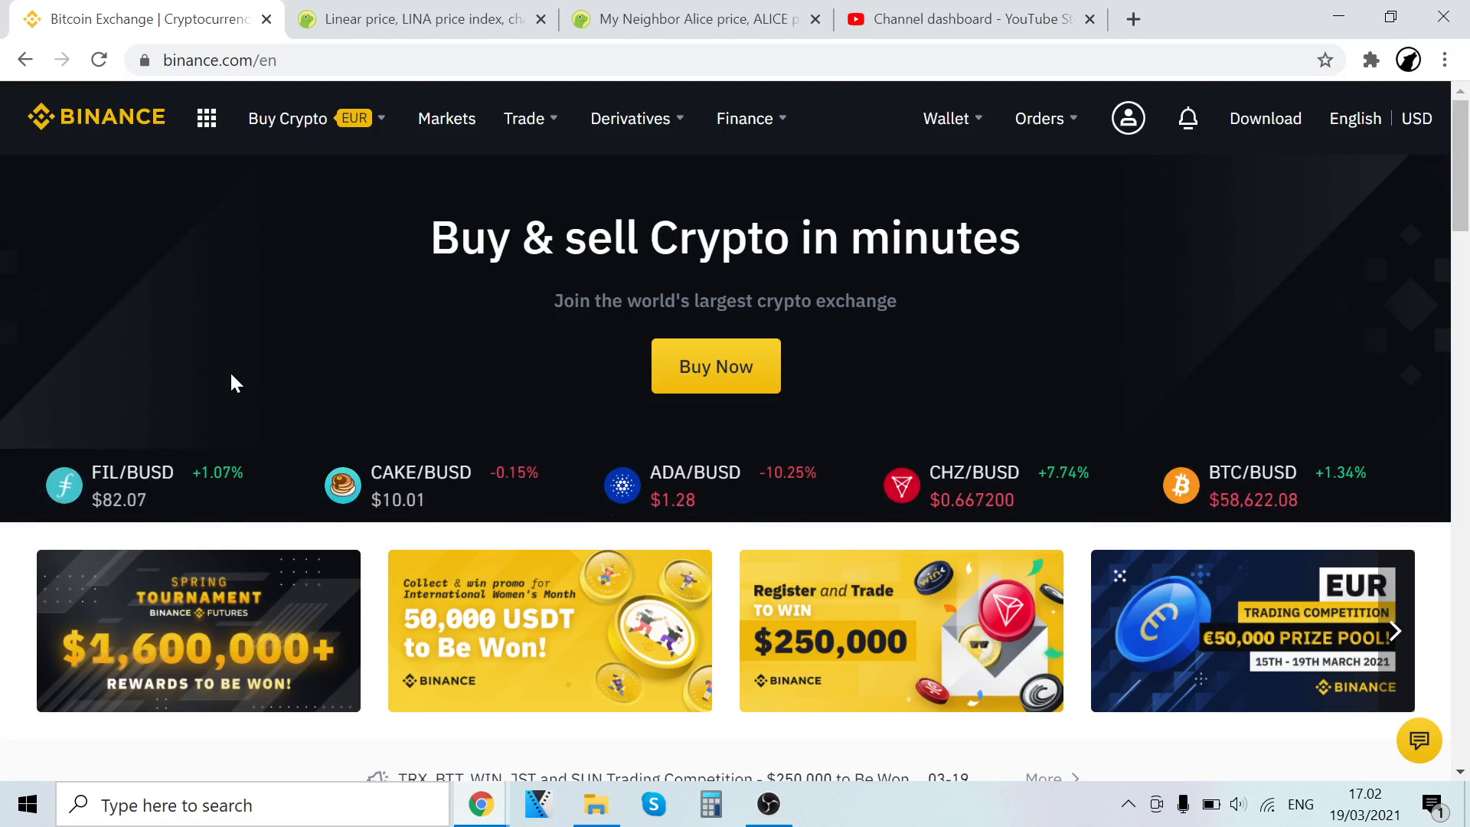
Show Fiat and Spot wallet balances, briefly checking the CoinGecko LINA tab
click(946, 118)
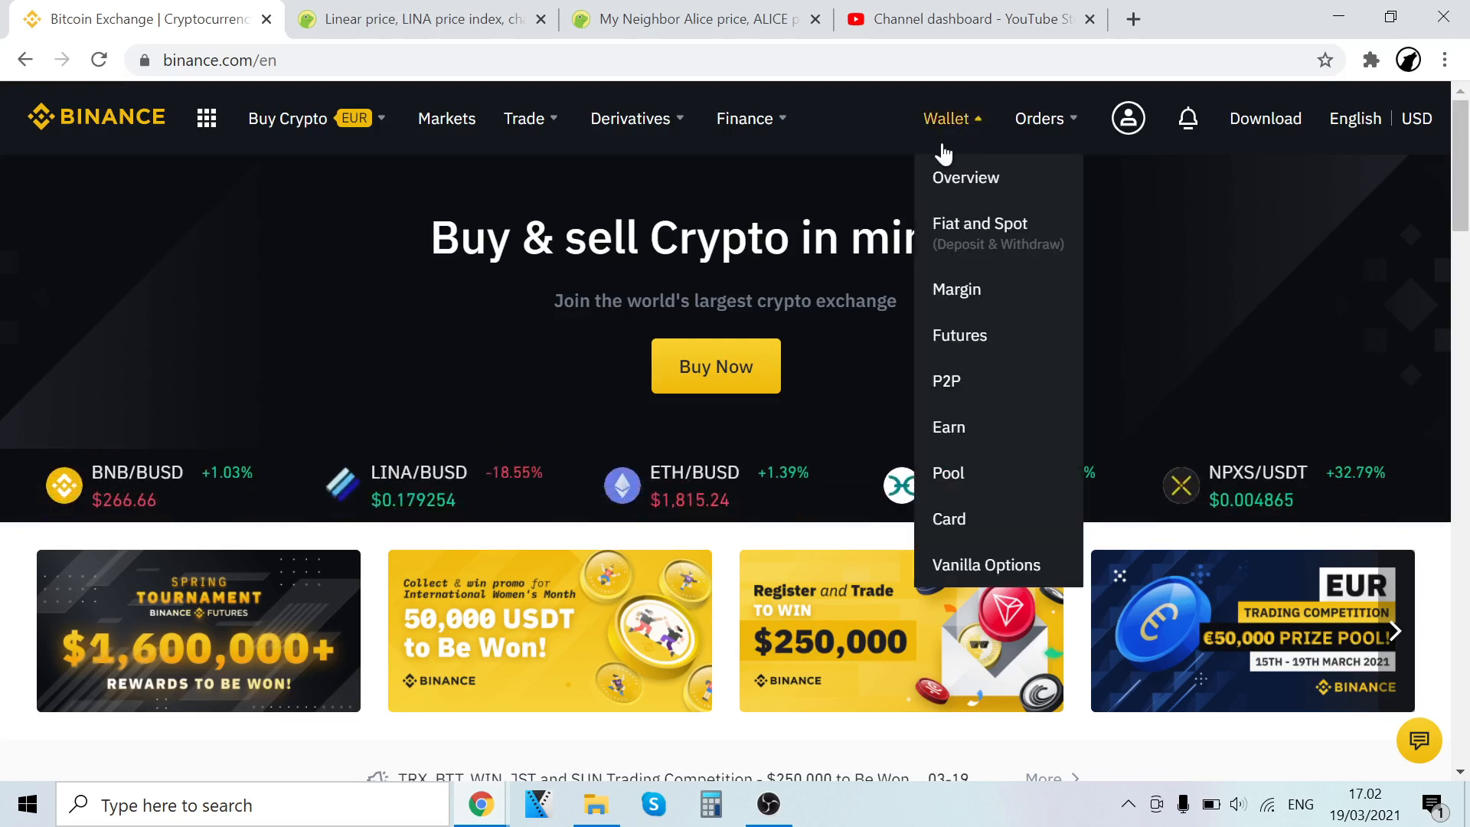
click(978, 222)
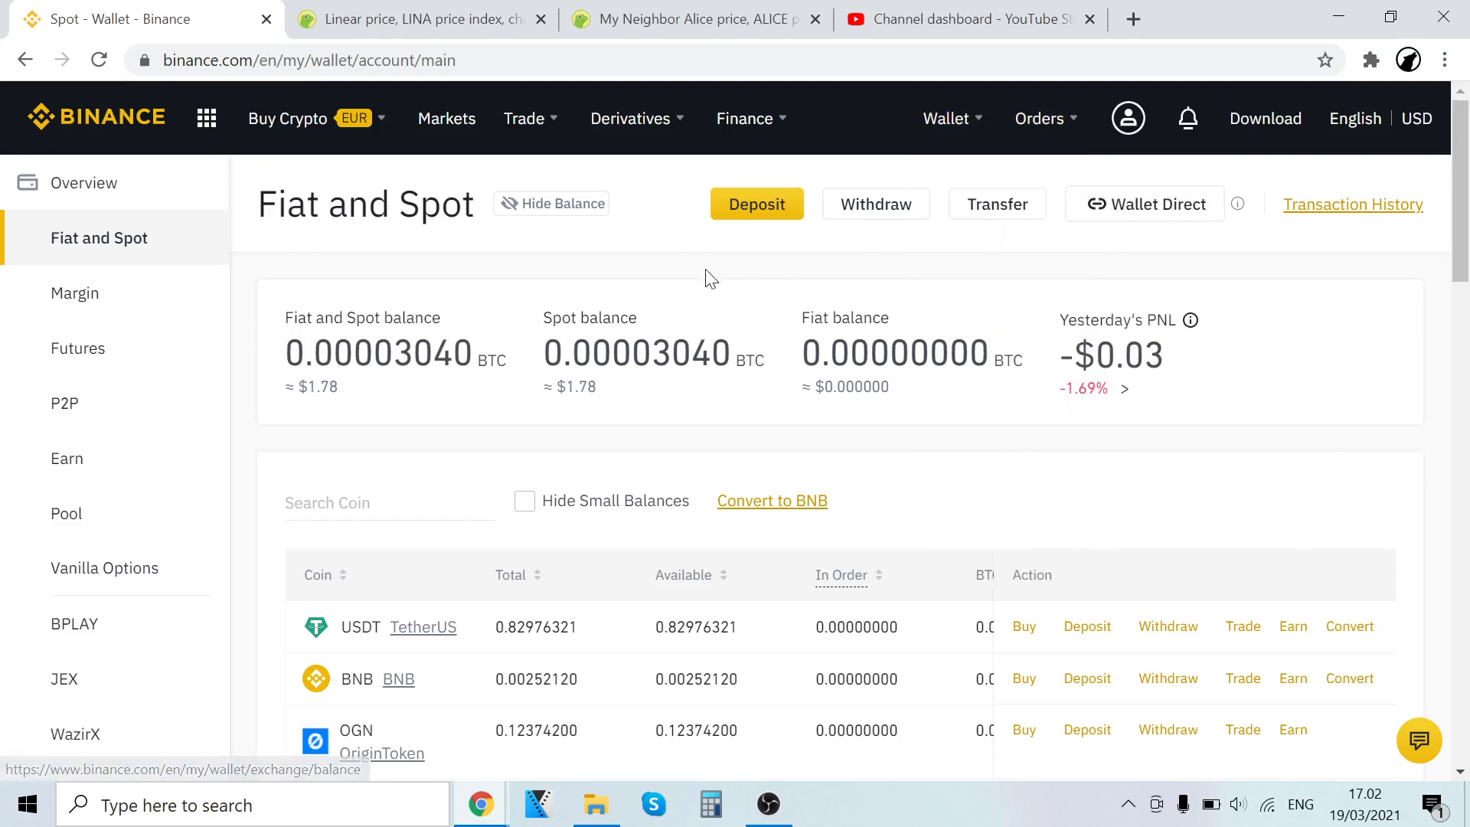
mouse_move(628, 302)
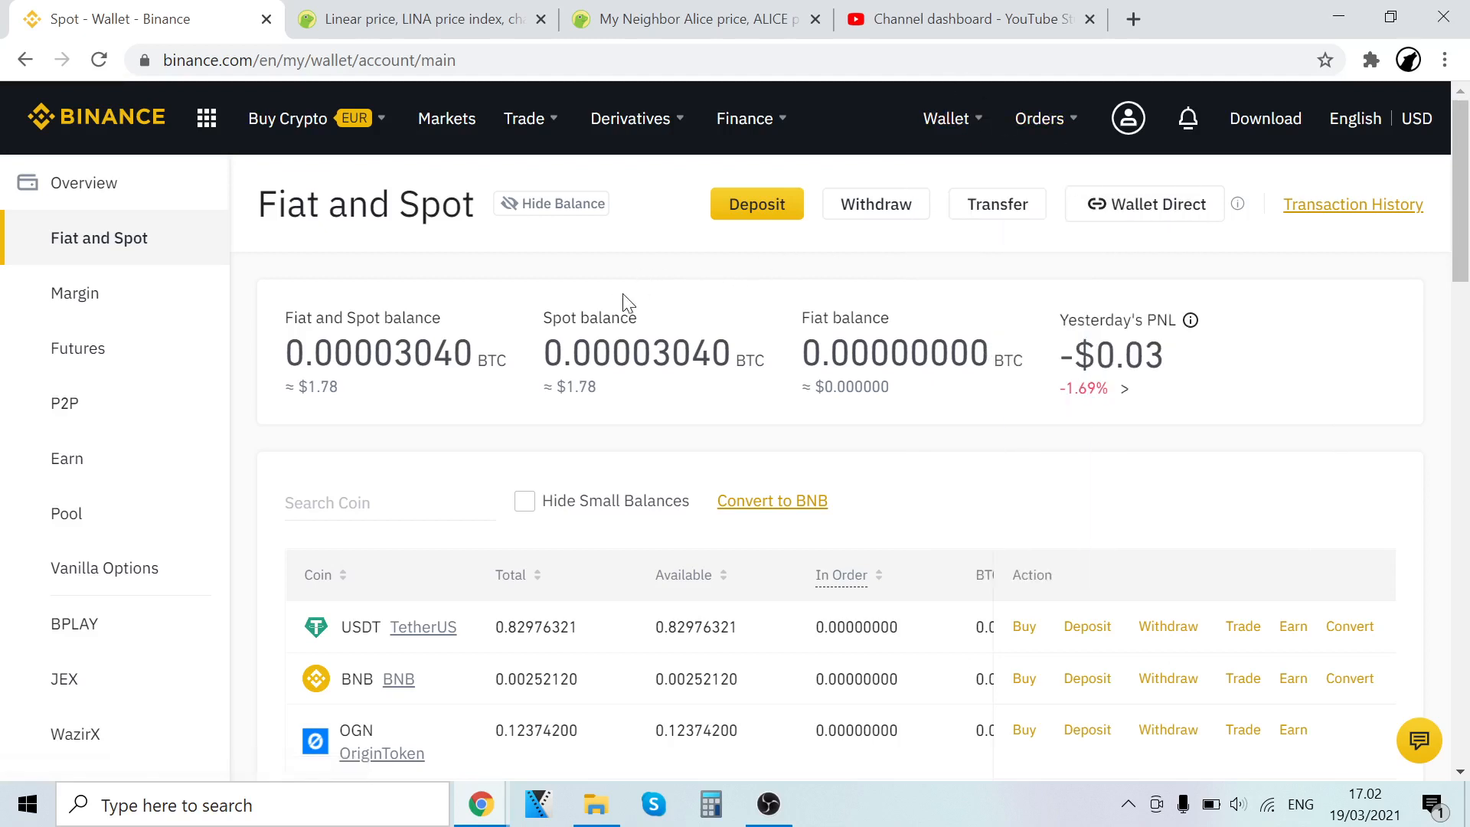
click(420, 19)
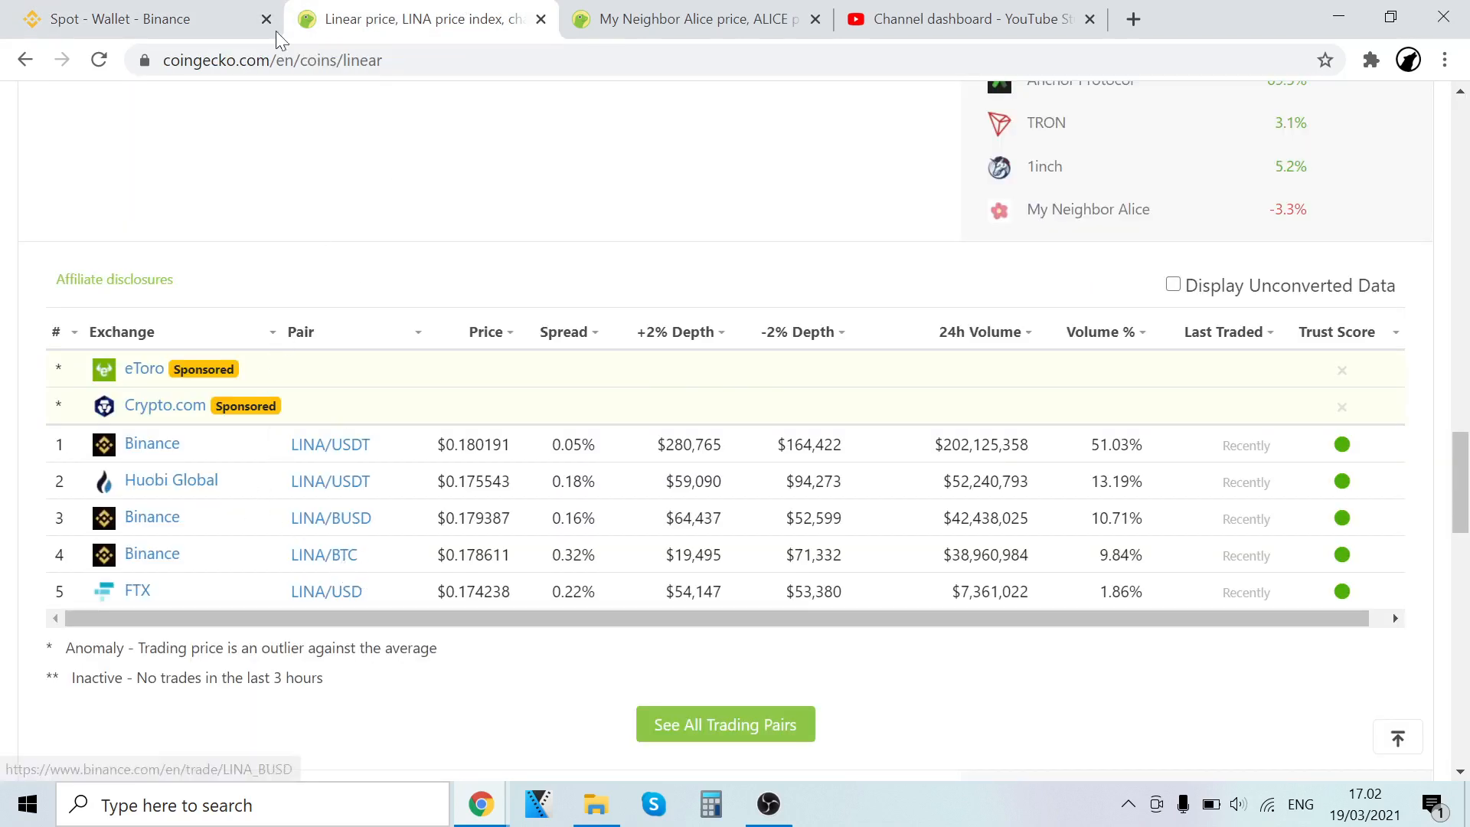
click(140, 19)
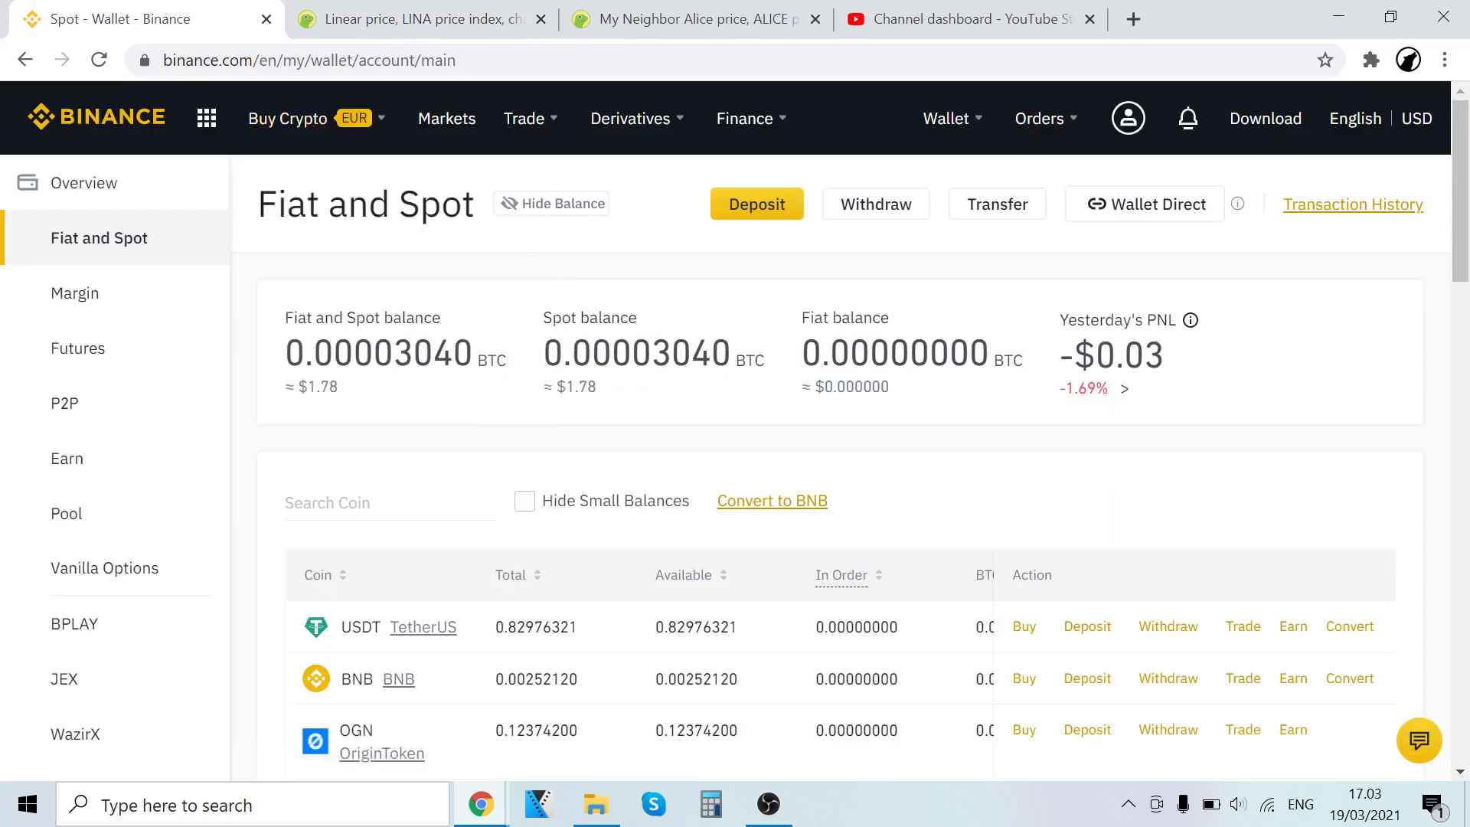
List EUR payment options: bank deposit, card, P2P, cash balance, third-party payment
click(288, 118)
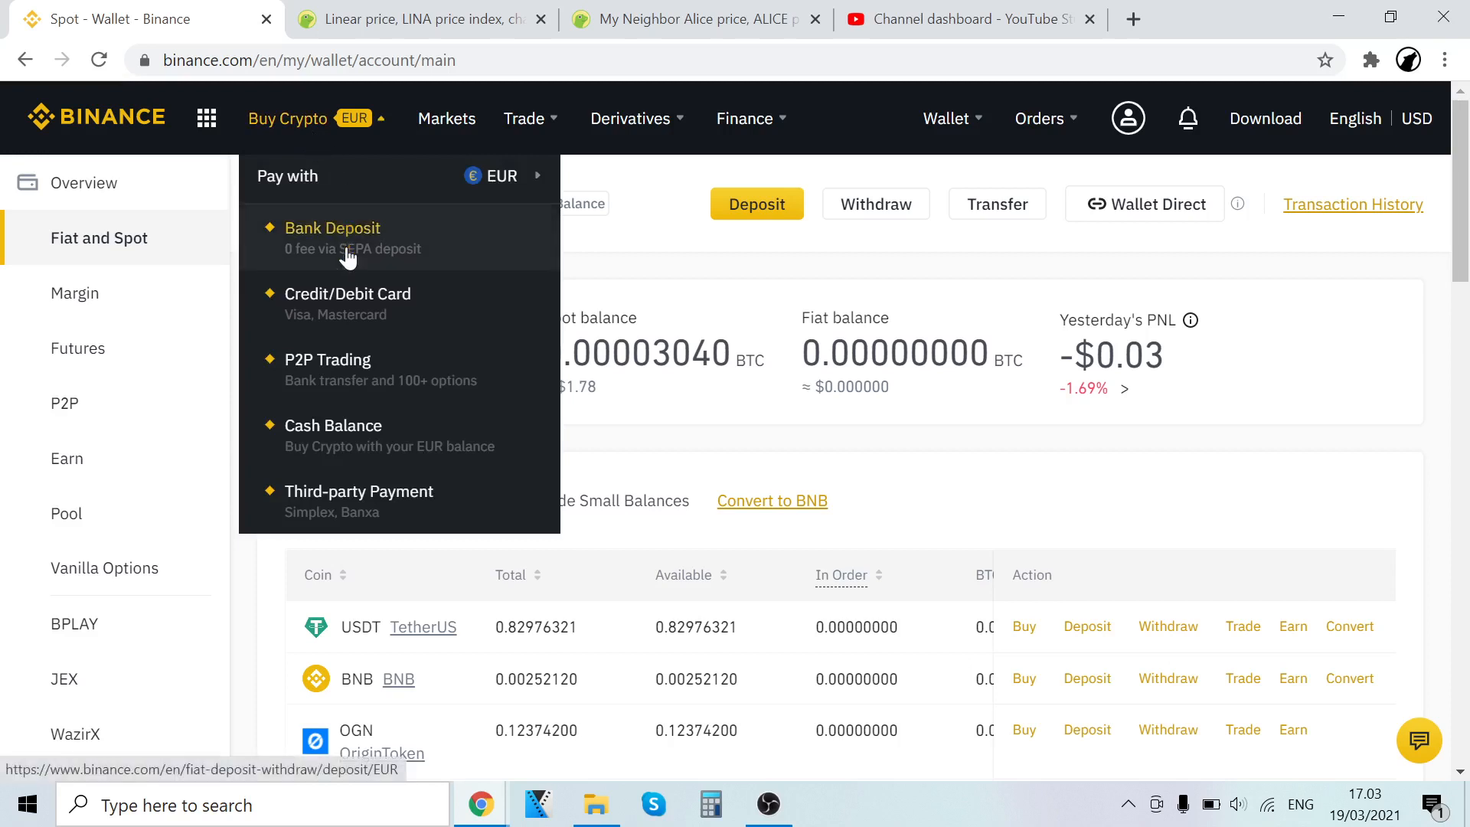
mouse_move(347, 303)
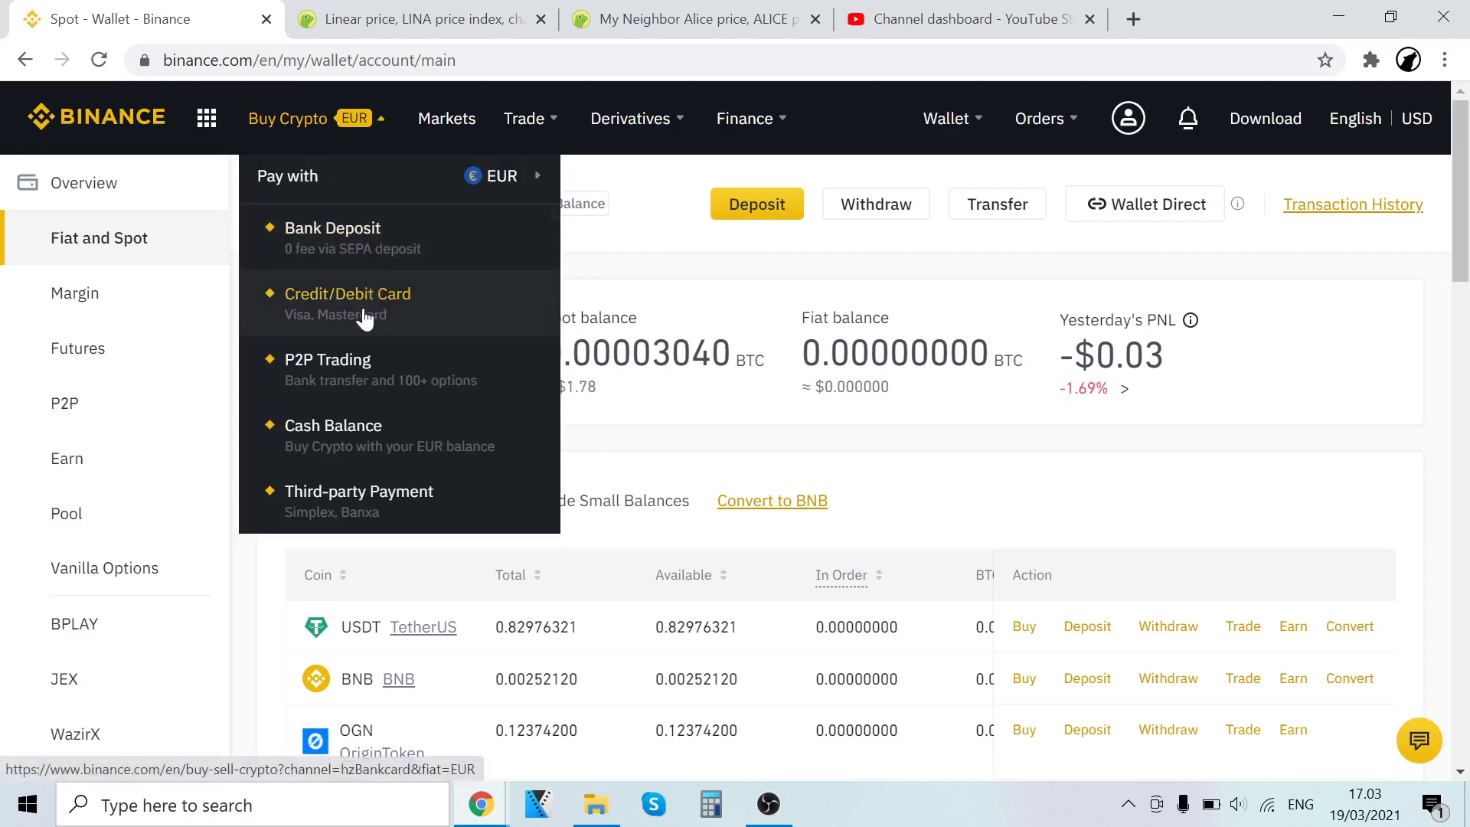
mouse_move(333, 426)
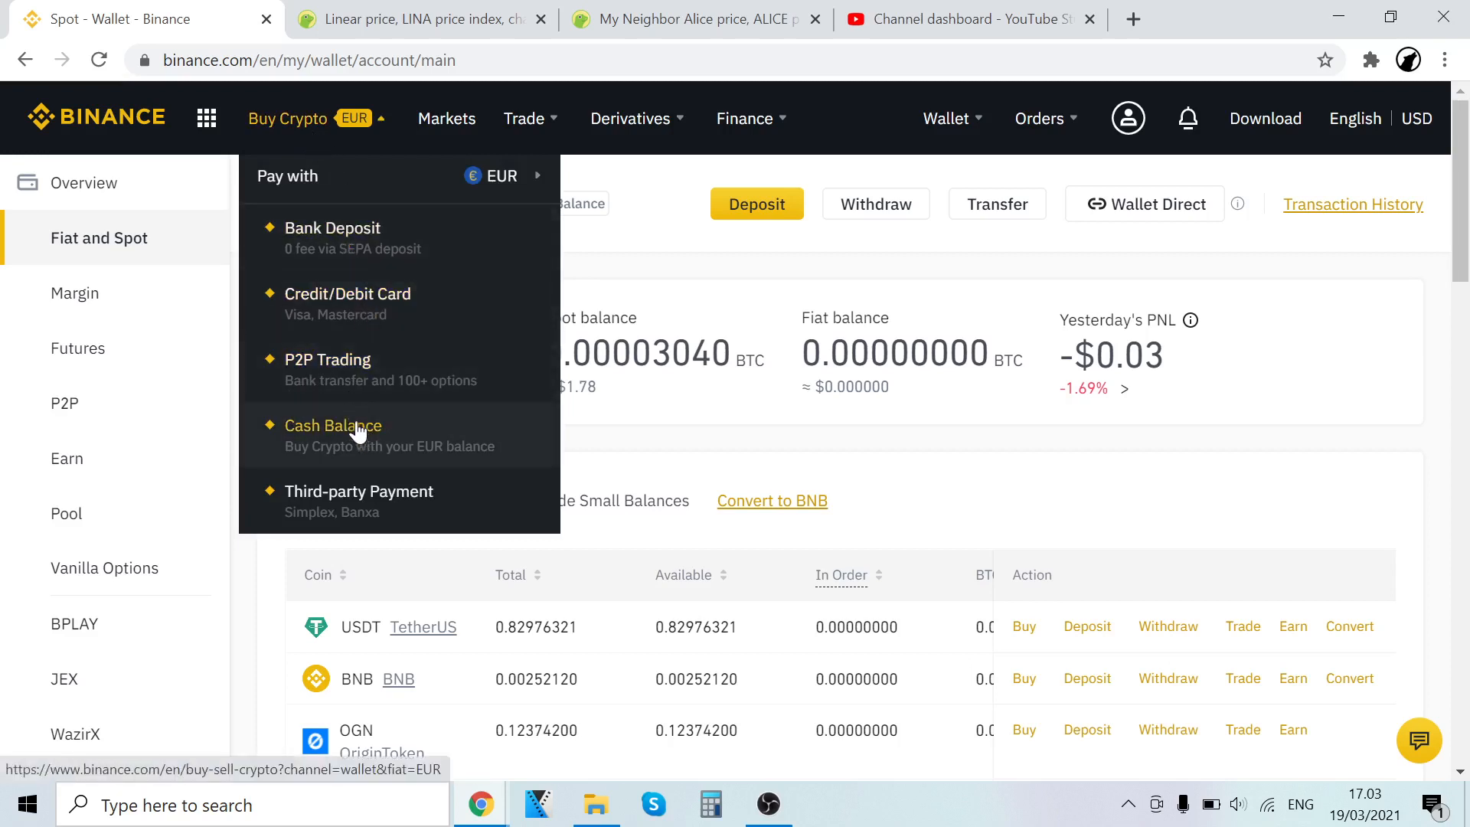
mouse_move(351, 501)
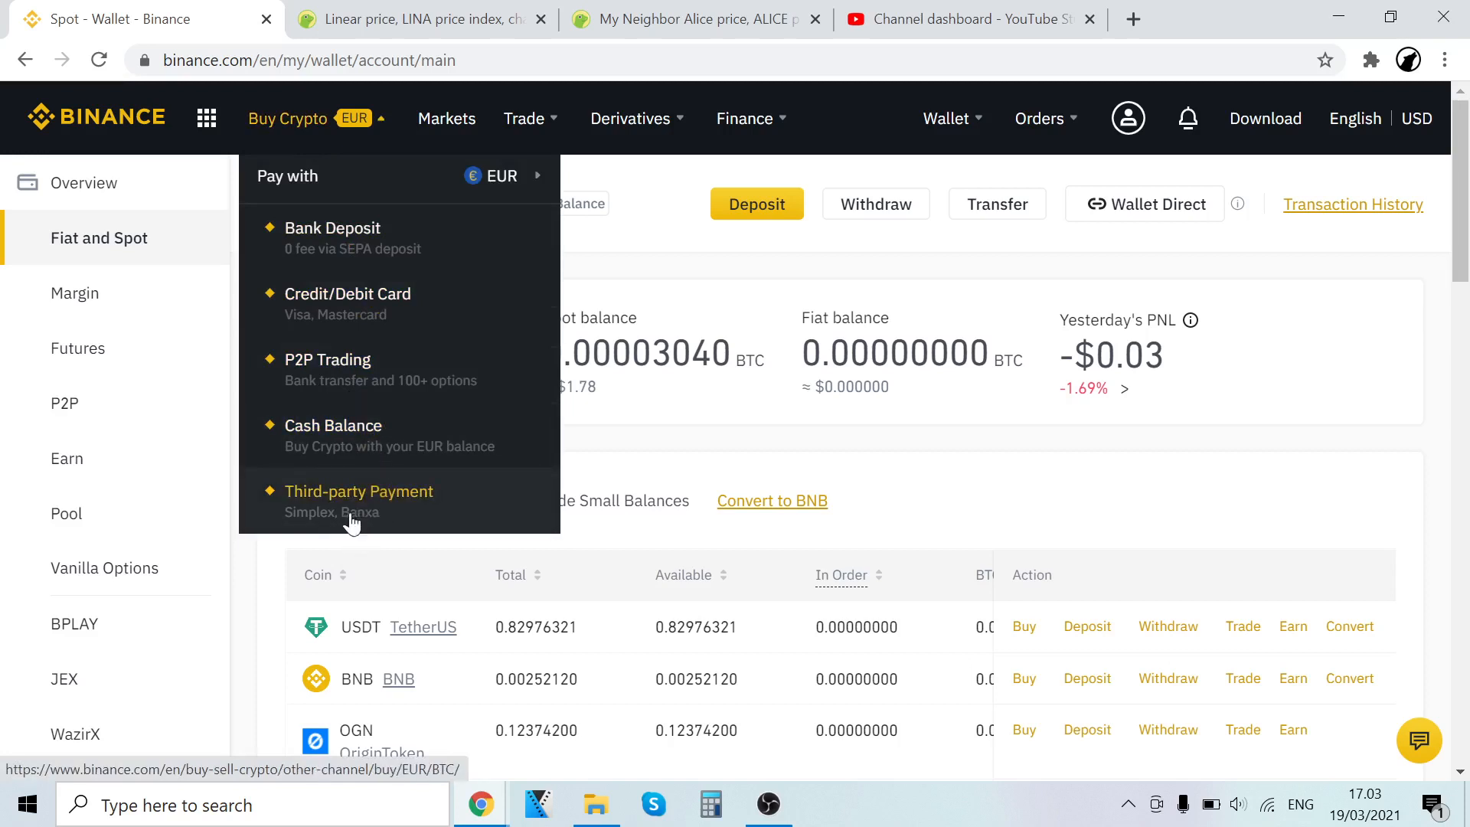
mouse_move(347, 303)
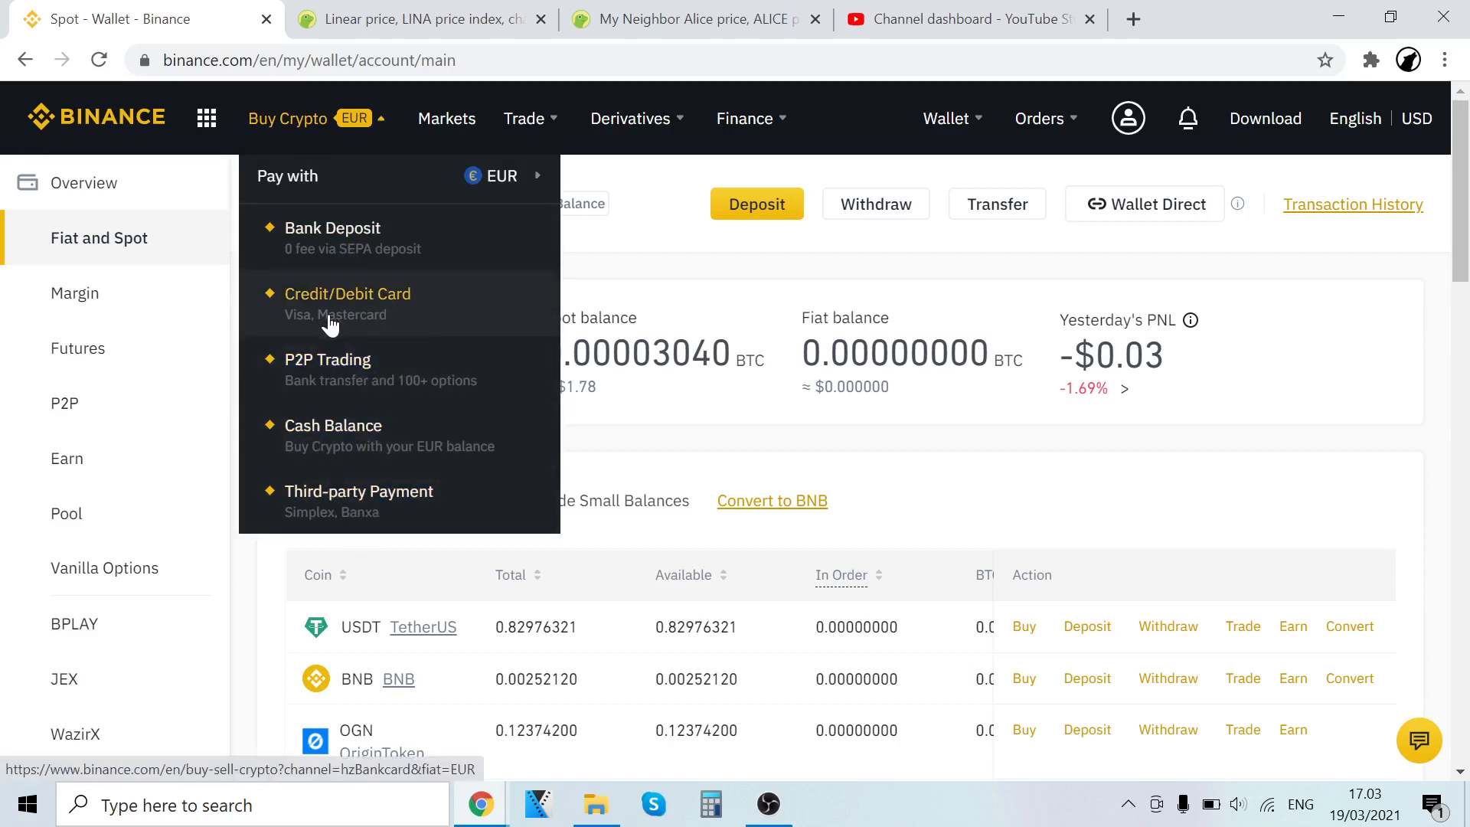
mouse_move(314, 518)
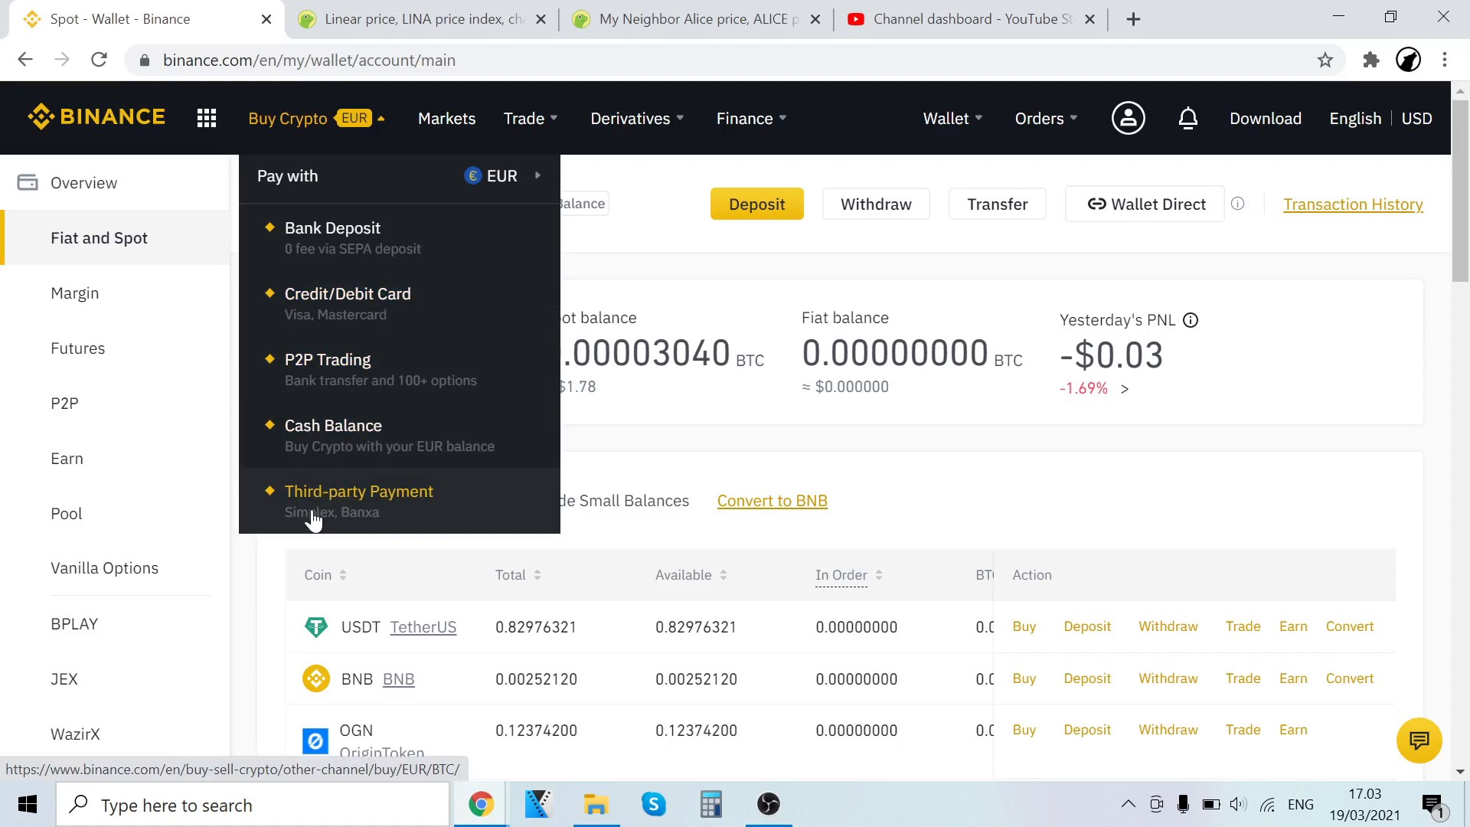
mouse_move(410, 542)
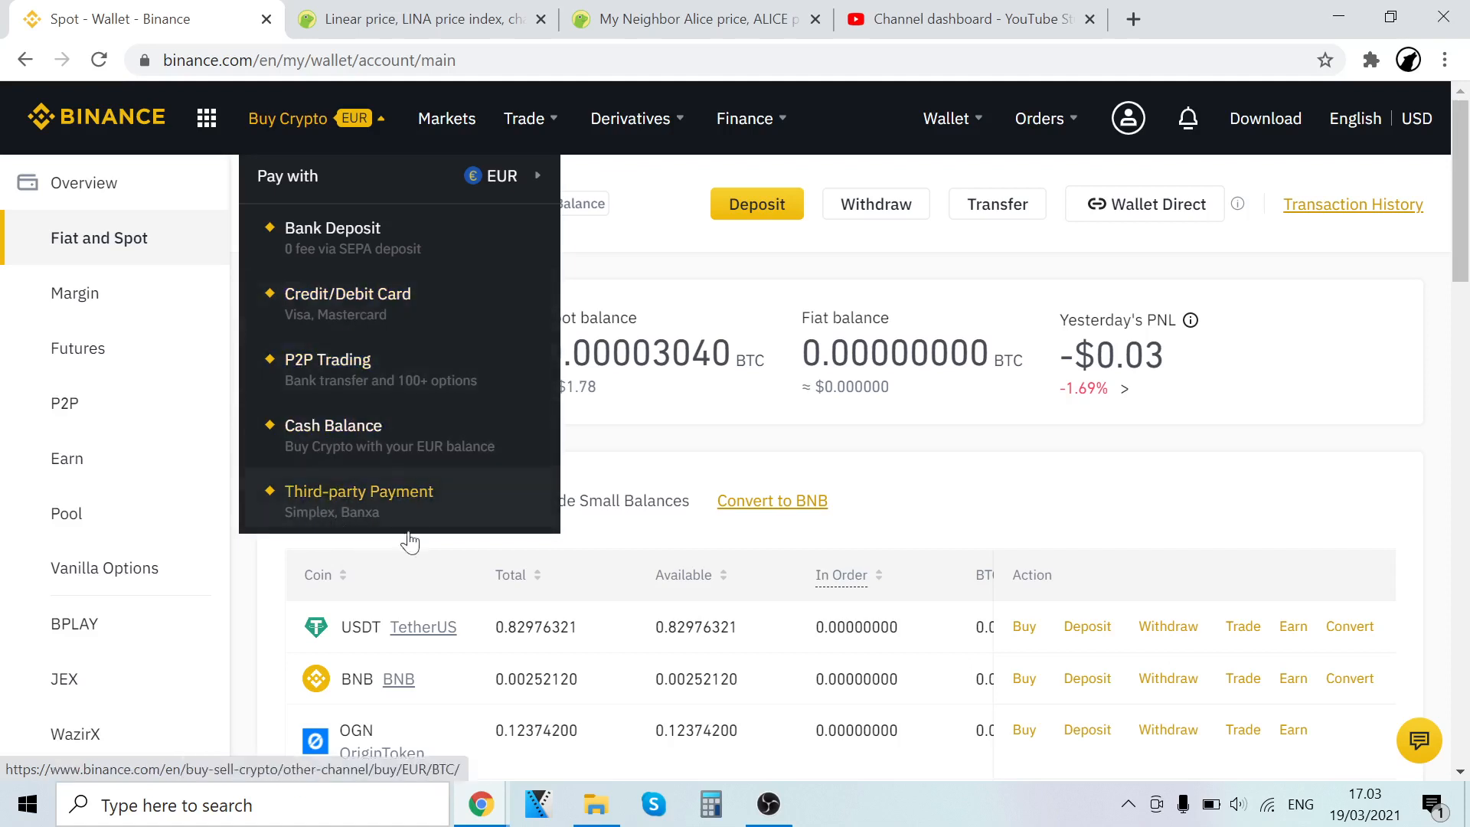
mouse_move(459, 303)
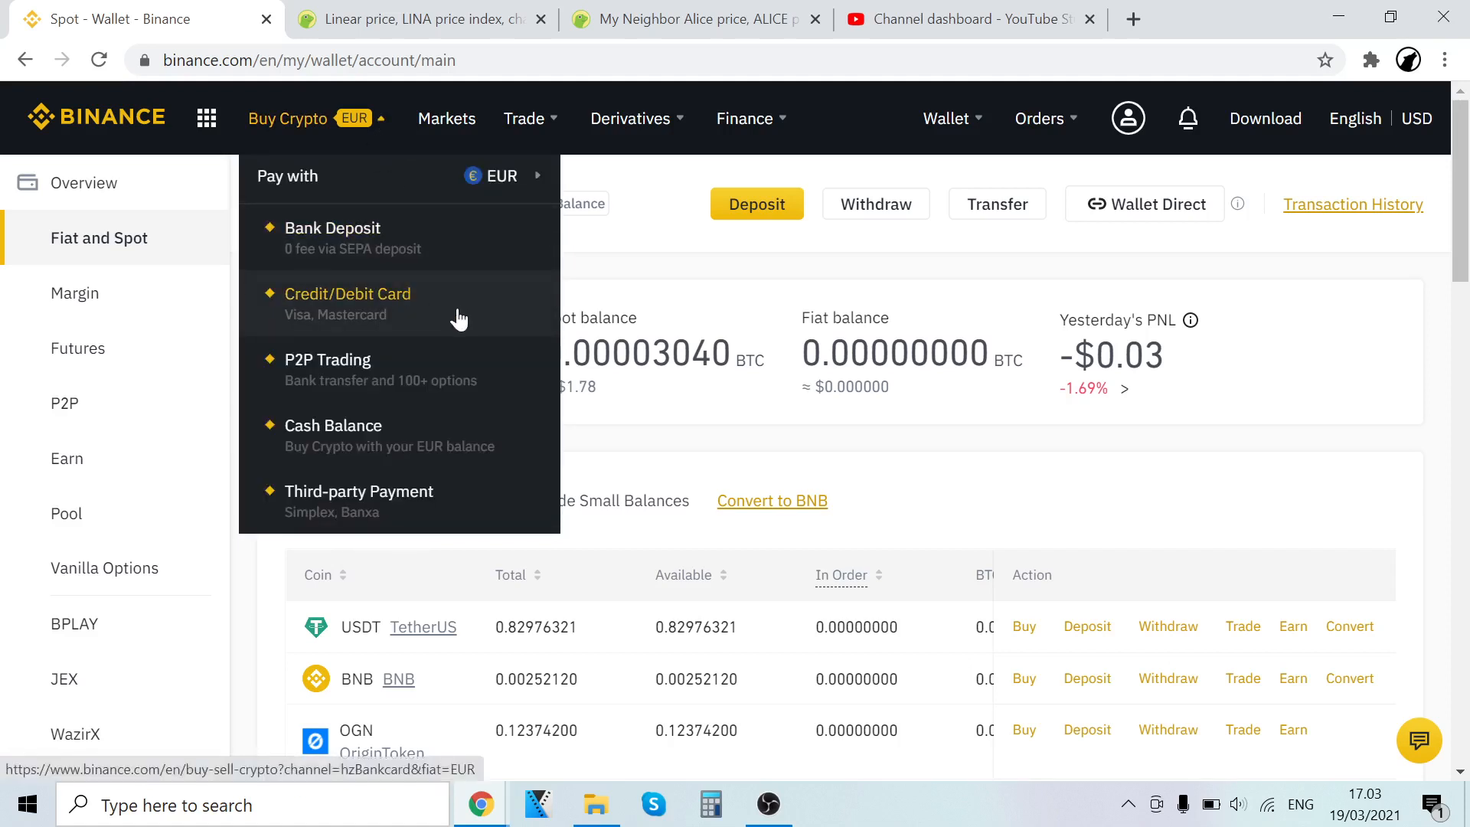
Enter 4000 EUR (≈0.0809 BTC) in the card purchase form, then reopen Fiat and Spot
click(347, 293)
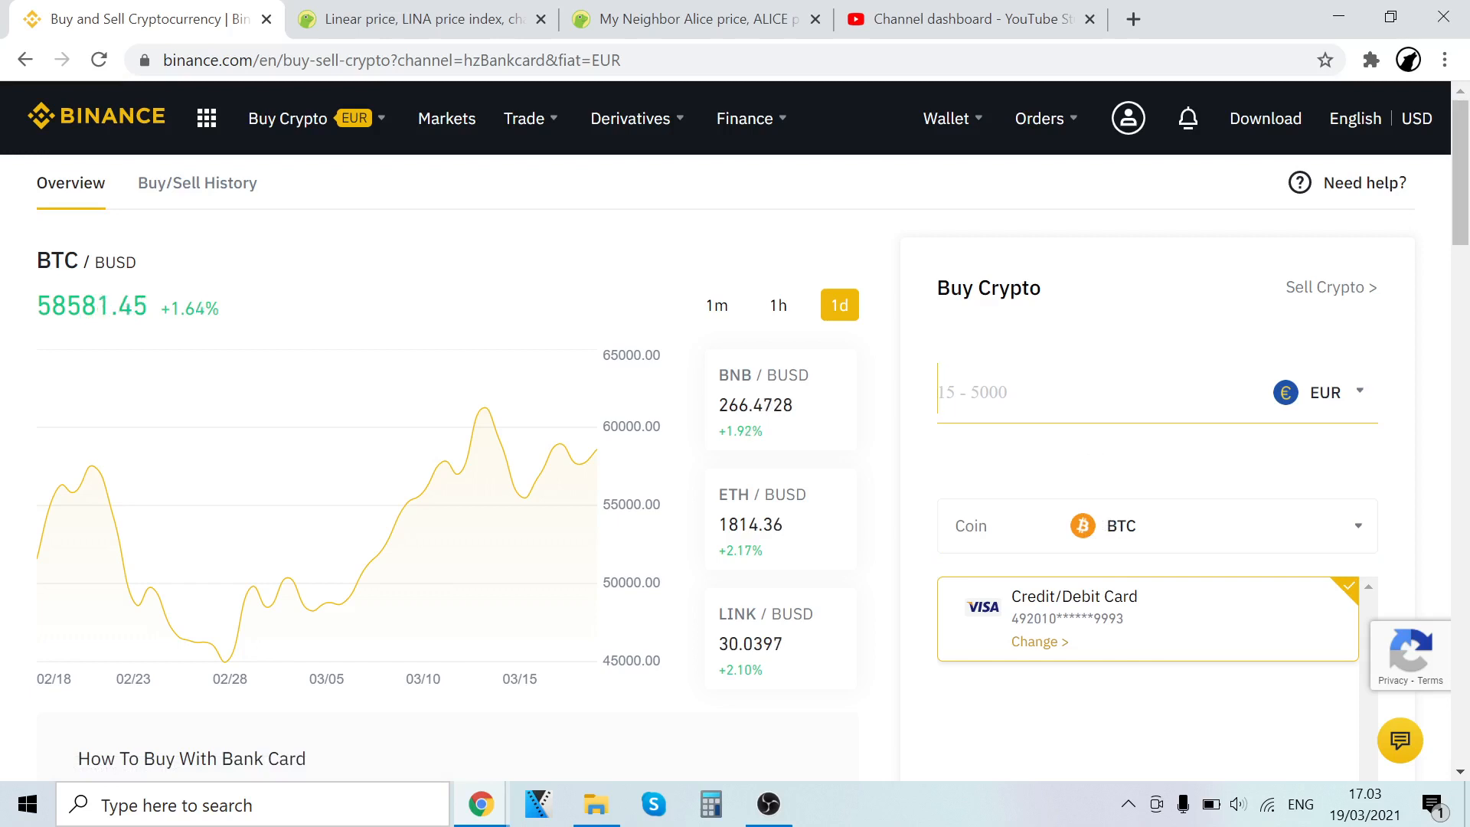
scroll(down, 3)
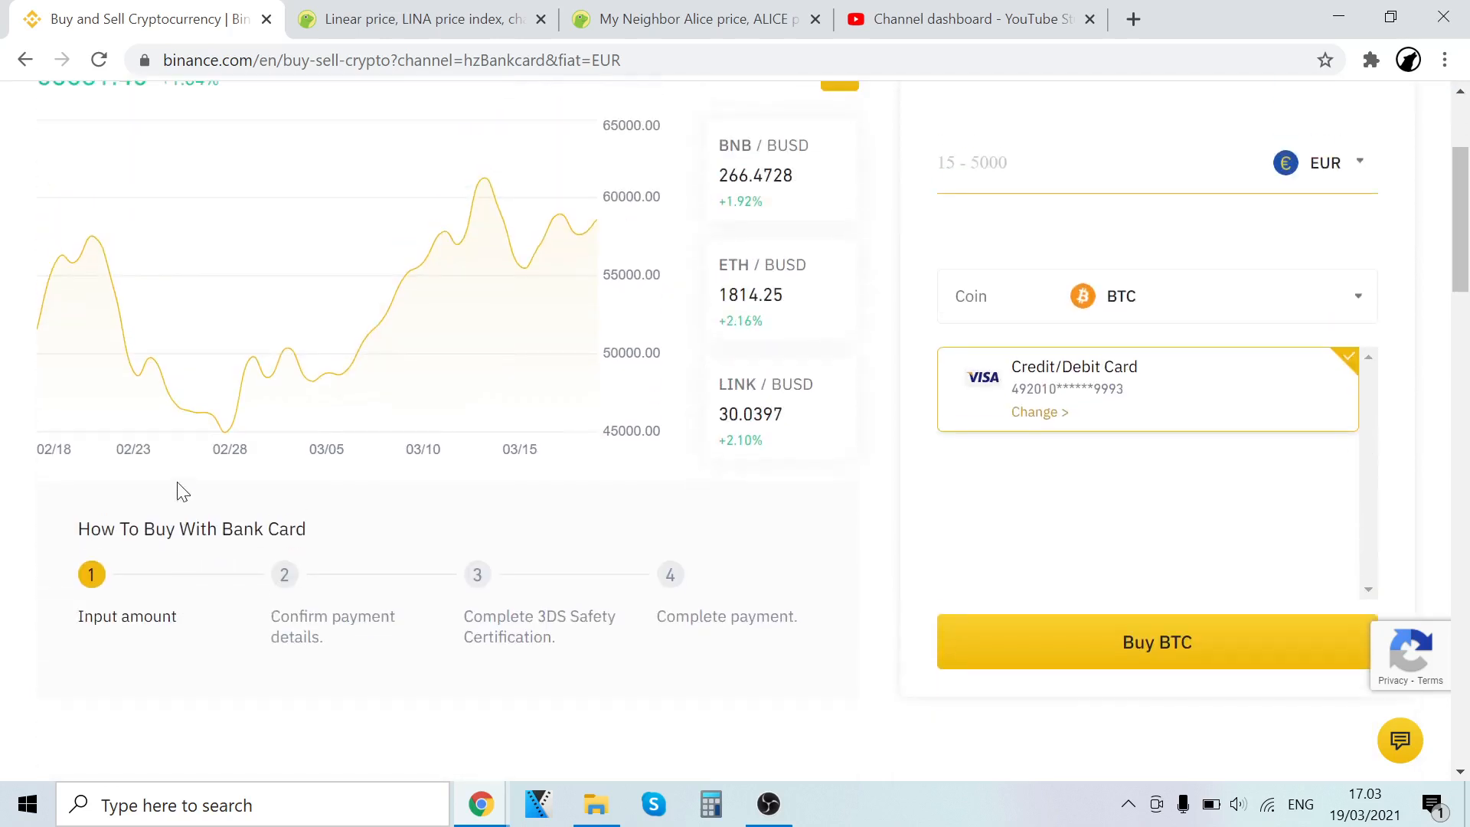
scroll(up, 3)
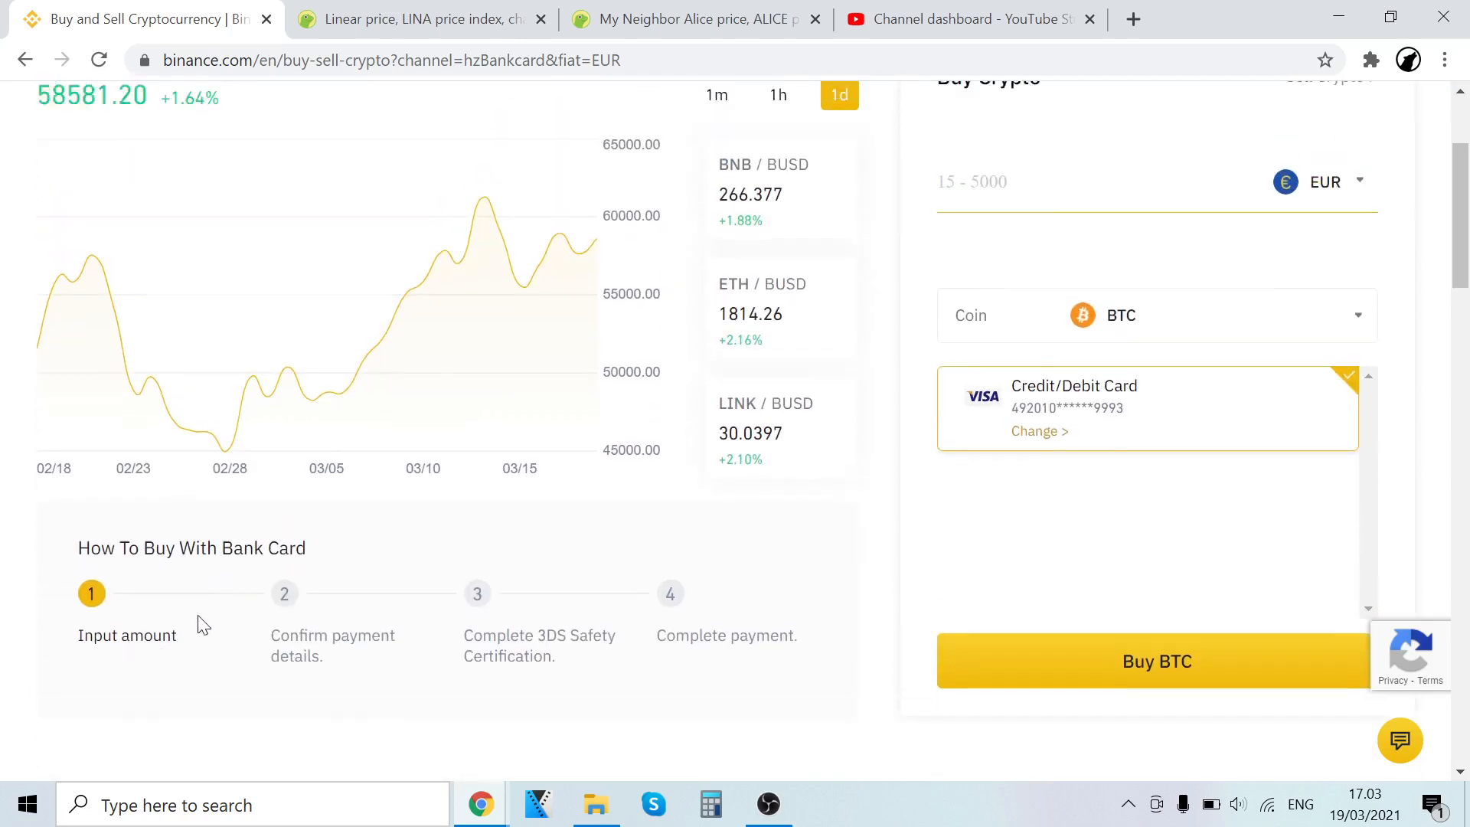
scroll(up, 3)
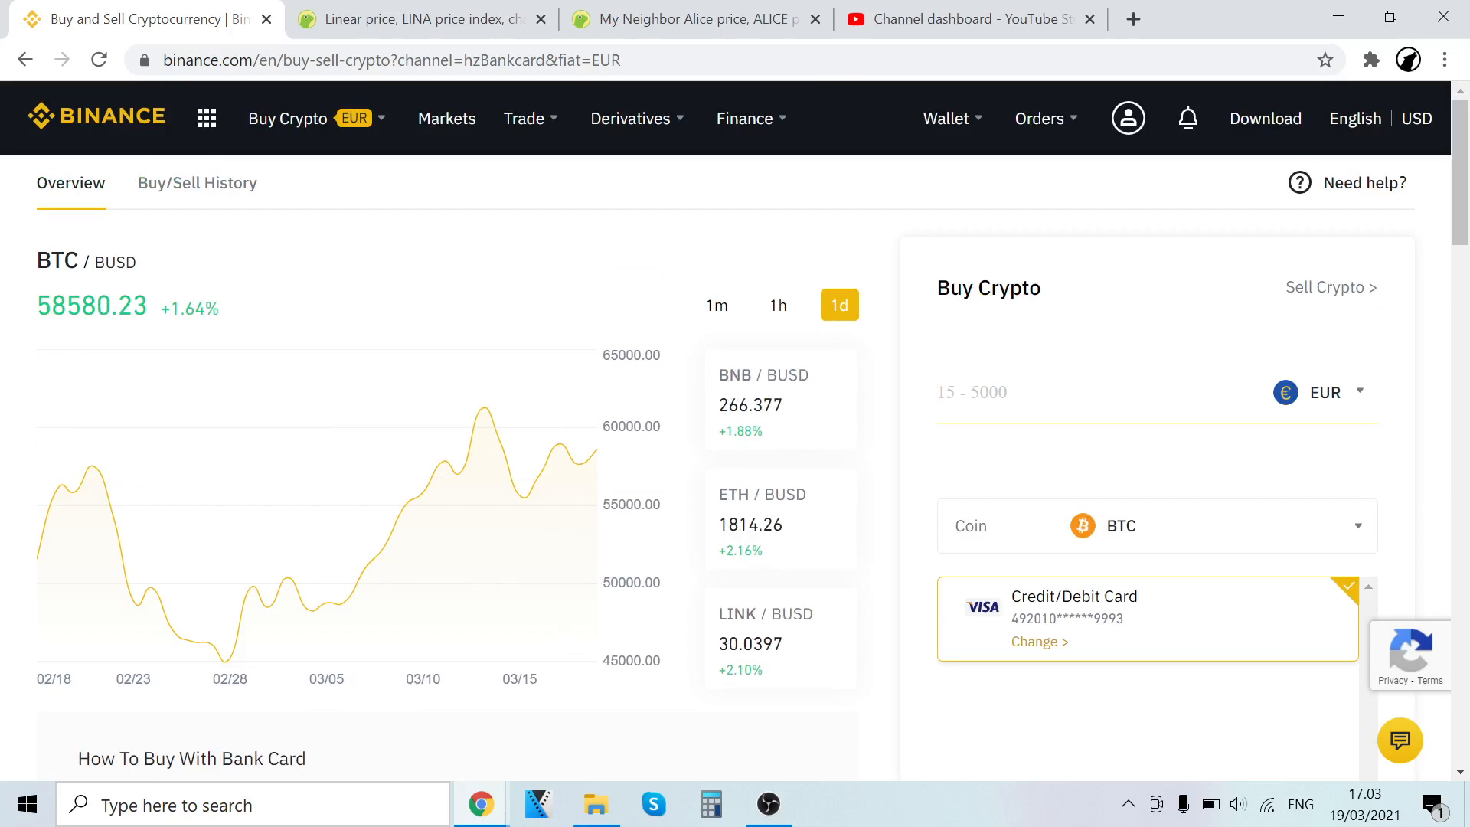
text(4000)
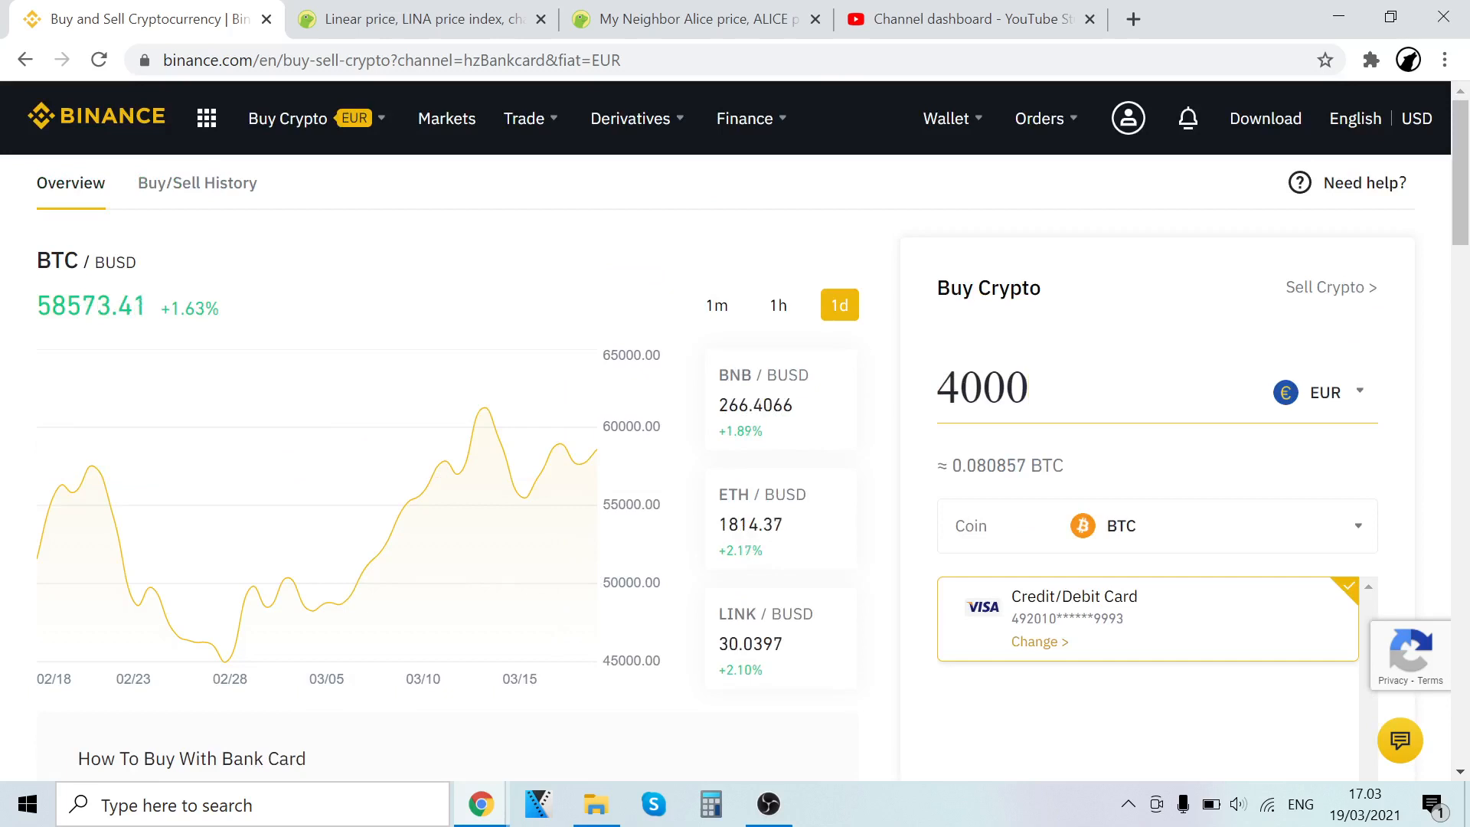
scroll(down, 3)
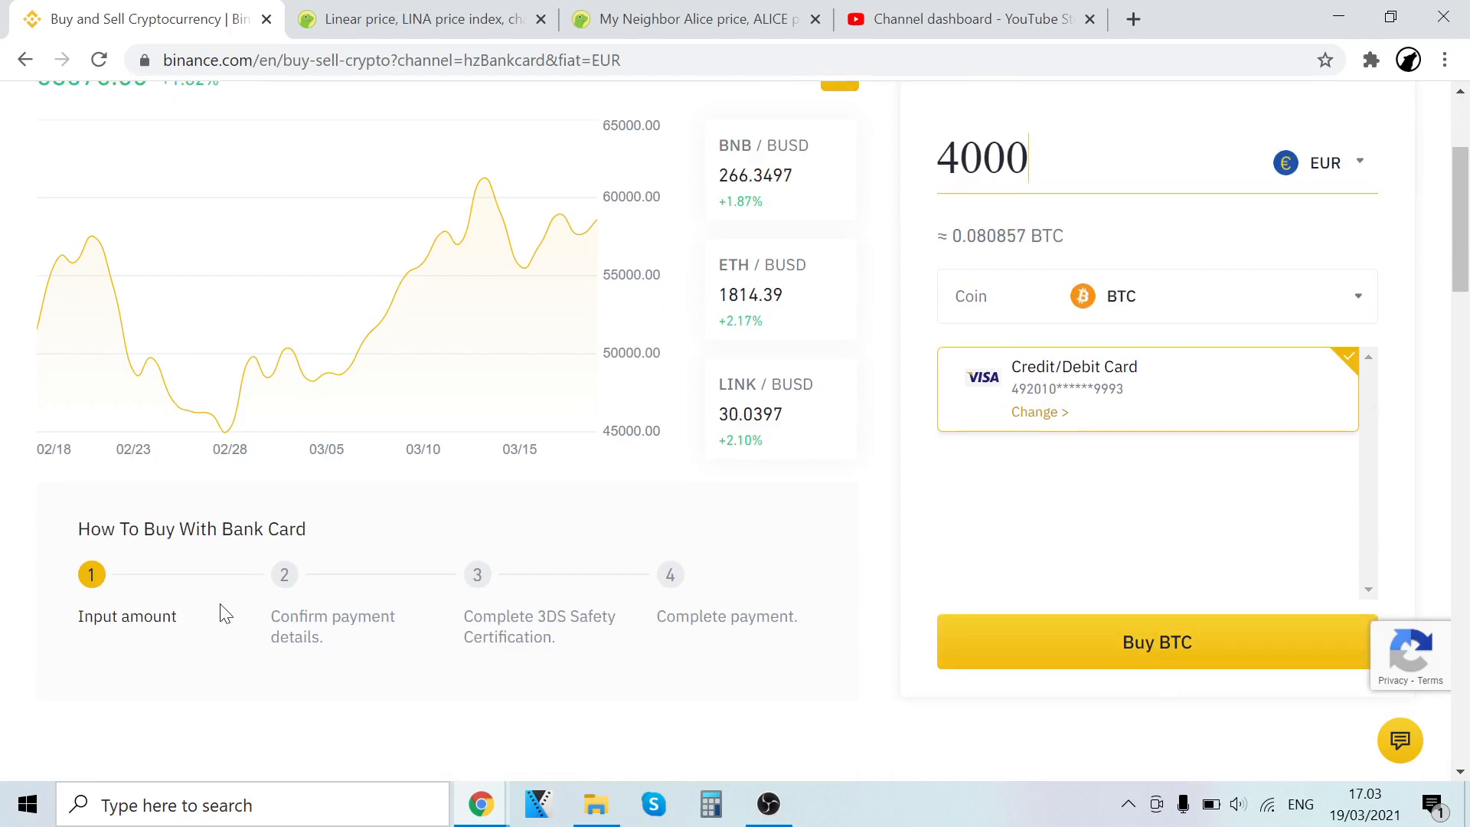
mouse_move(552, 643)
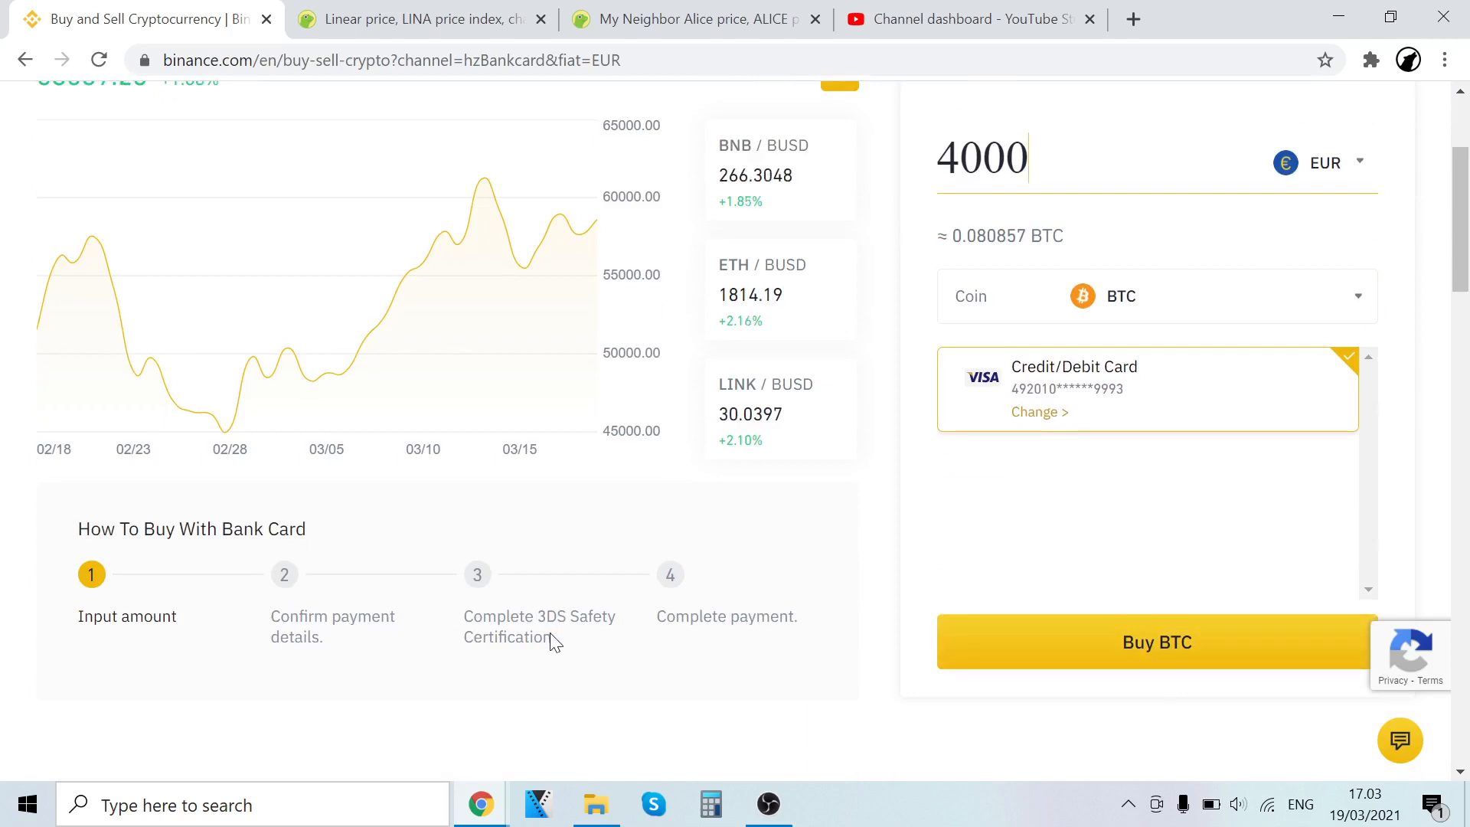
mouse_move(745, 628)
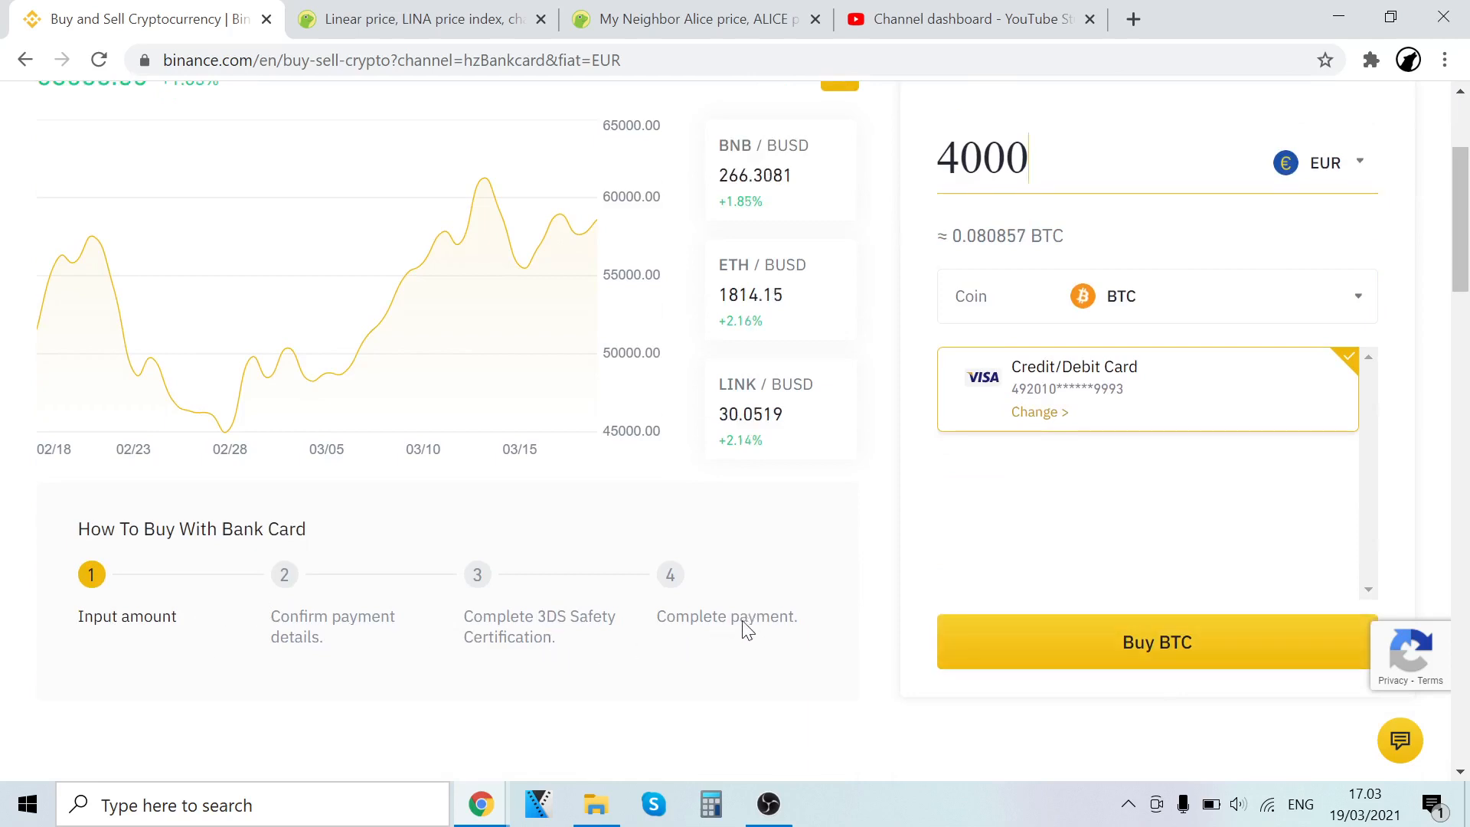
scroll(up, 3)
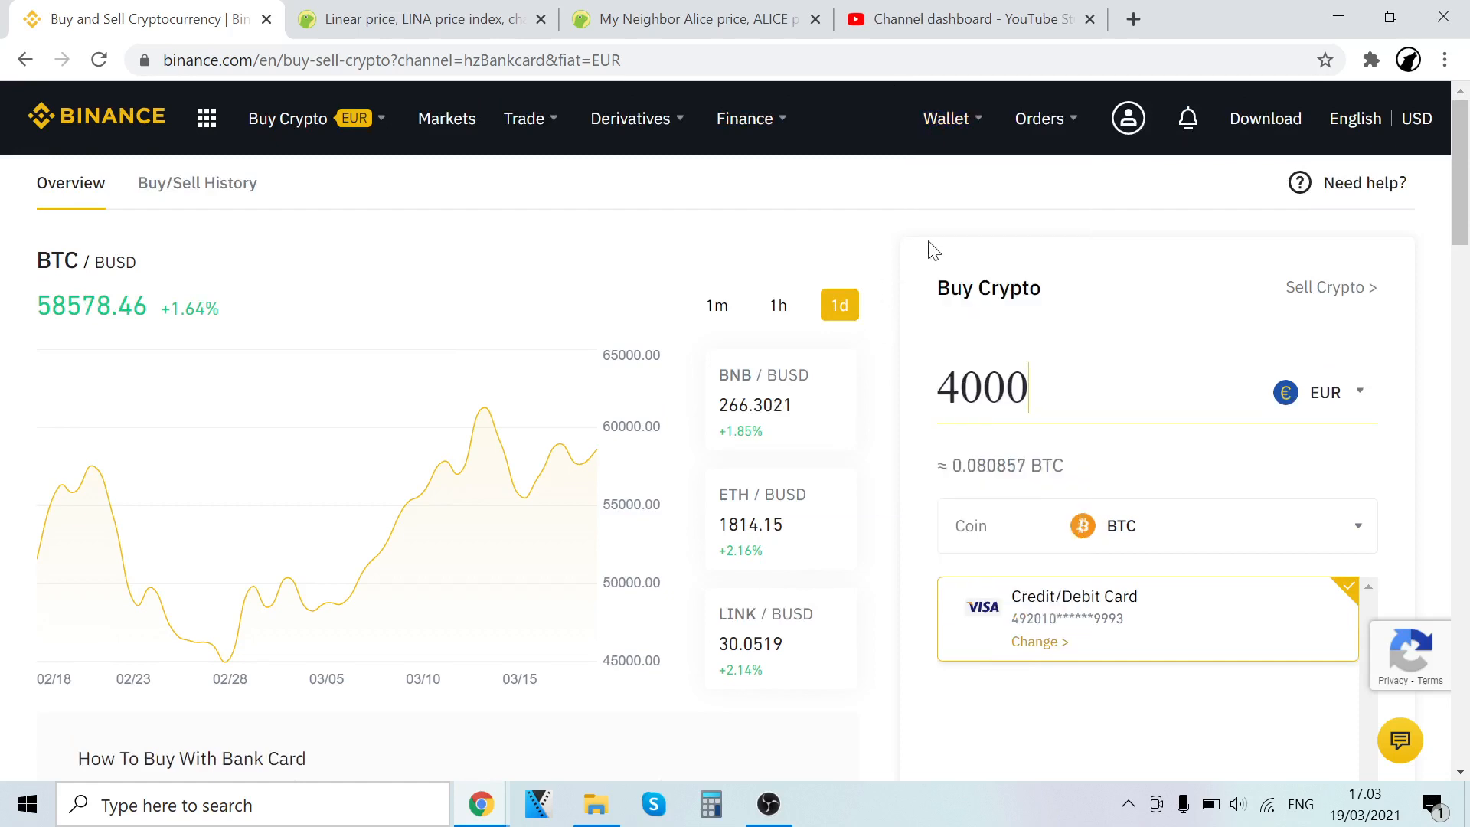
click(944, 118)
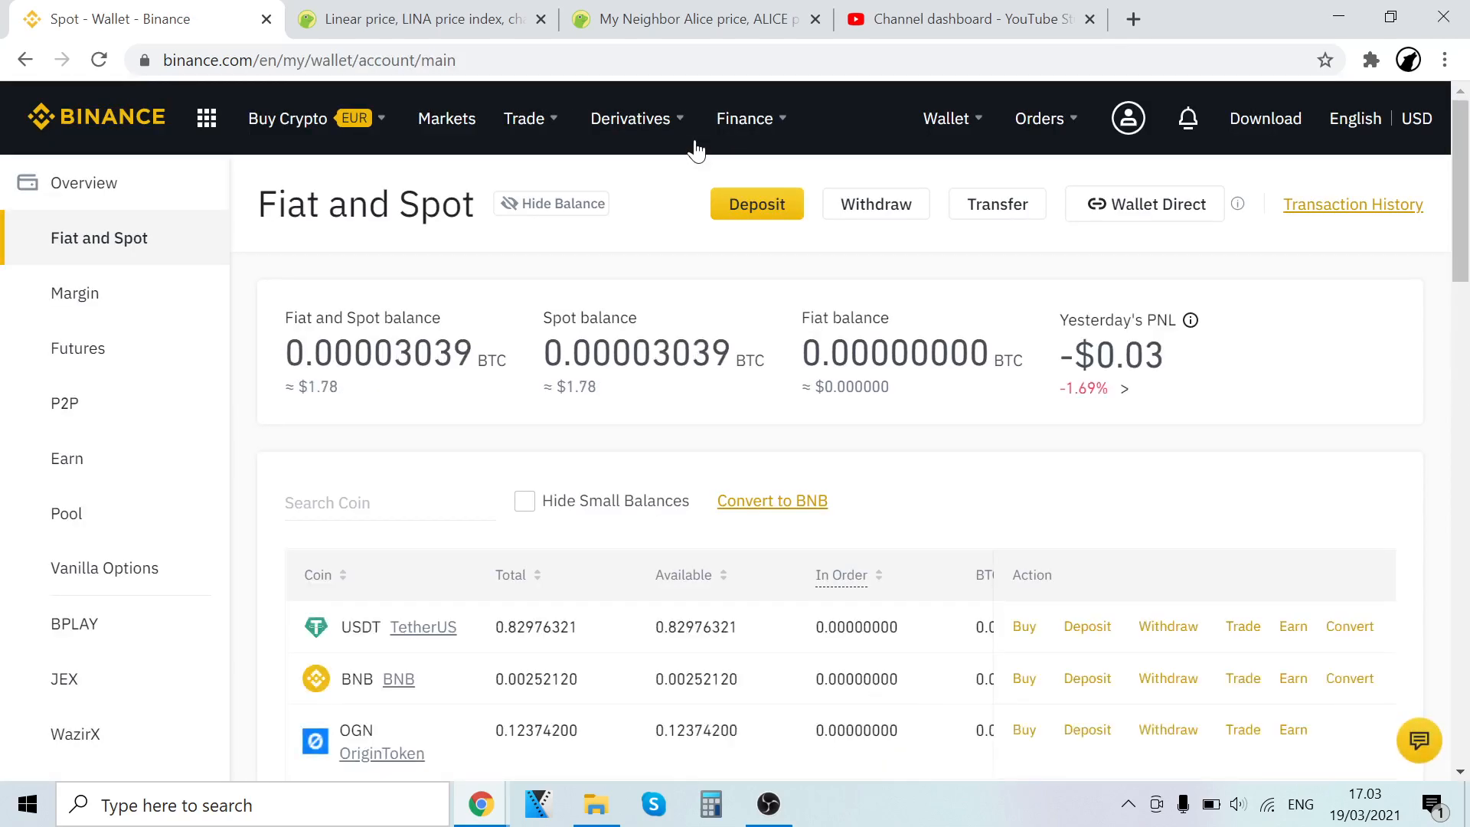
mouse_move(668, 233)
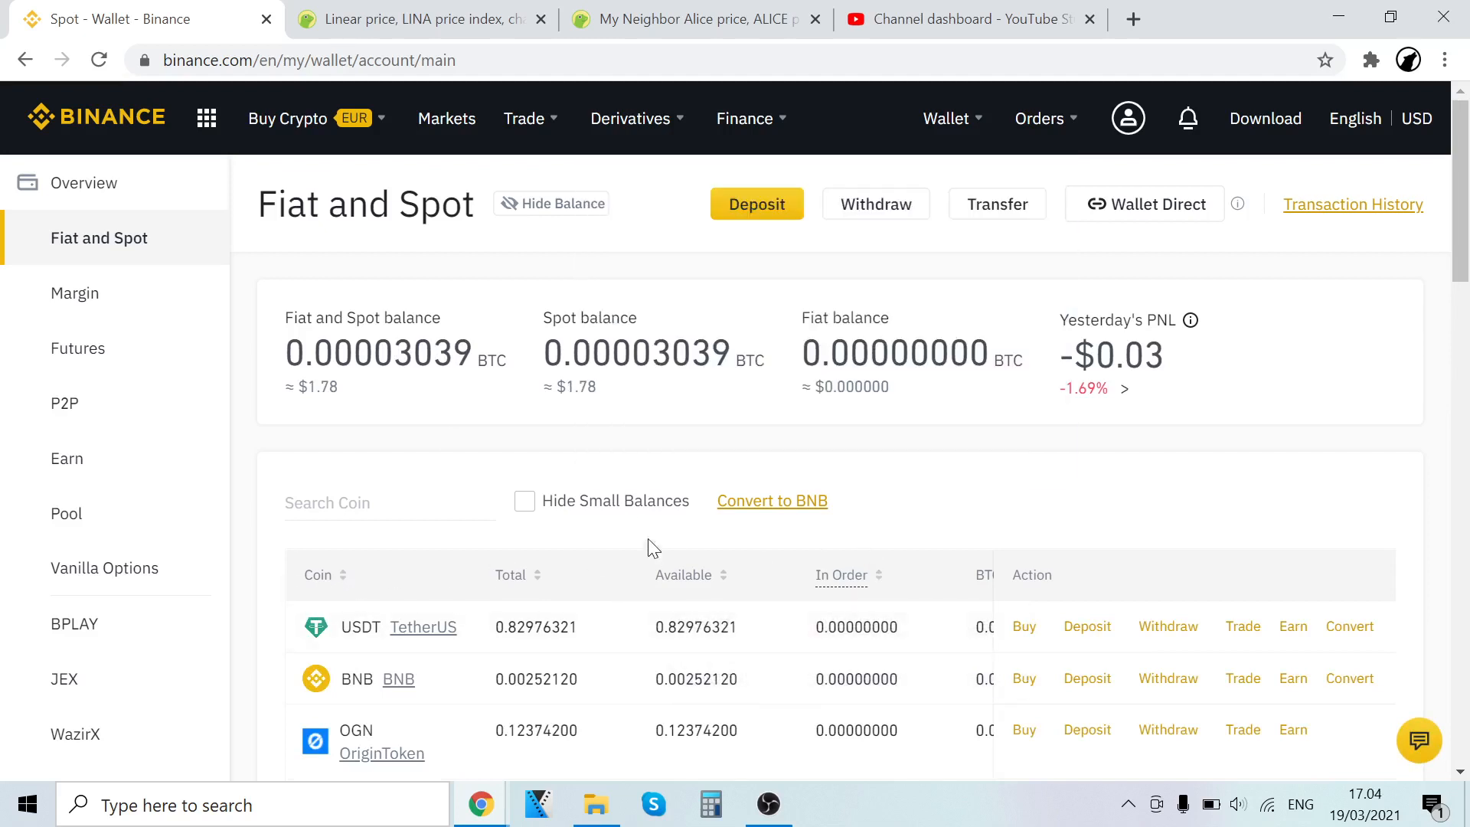
Load the Classic BTC/USDT spot trading view from the Trade menu
click(523, 118)
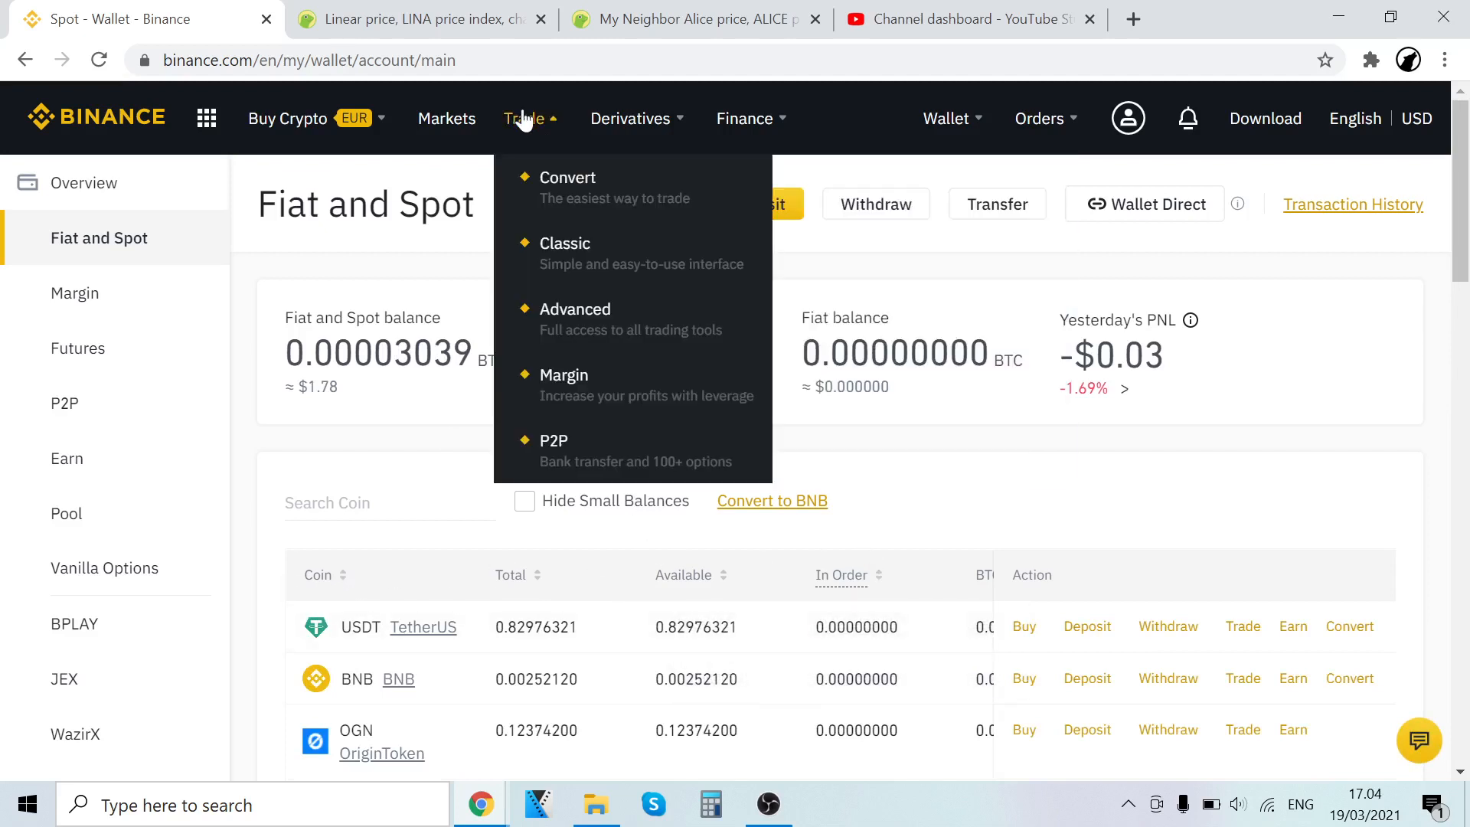
click(565, 243)
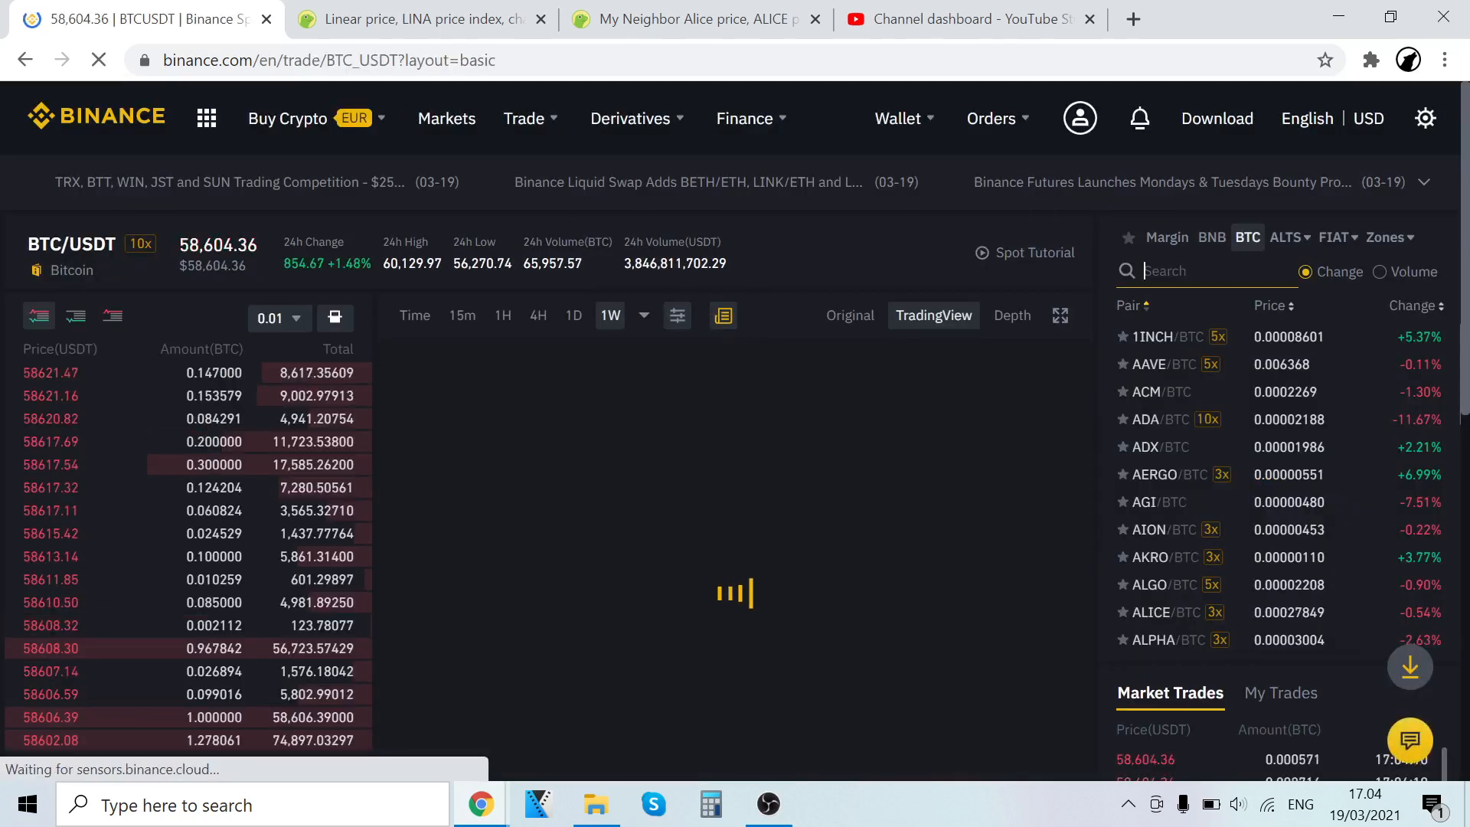
Search the pair list for 'lina' and pick the LINA/BTC market
text(lina)
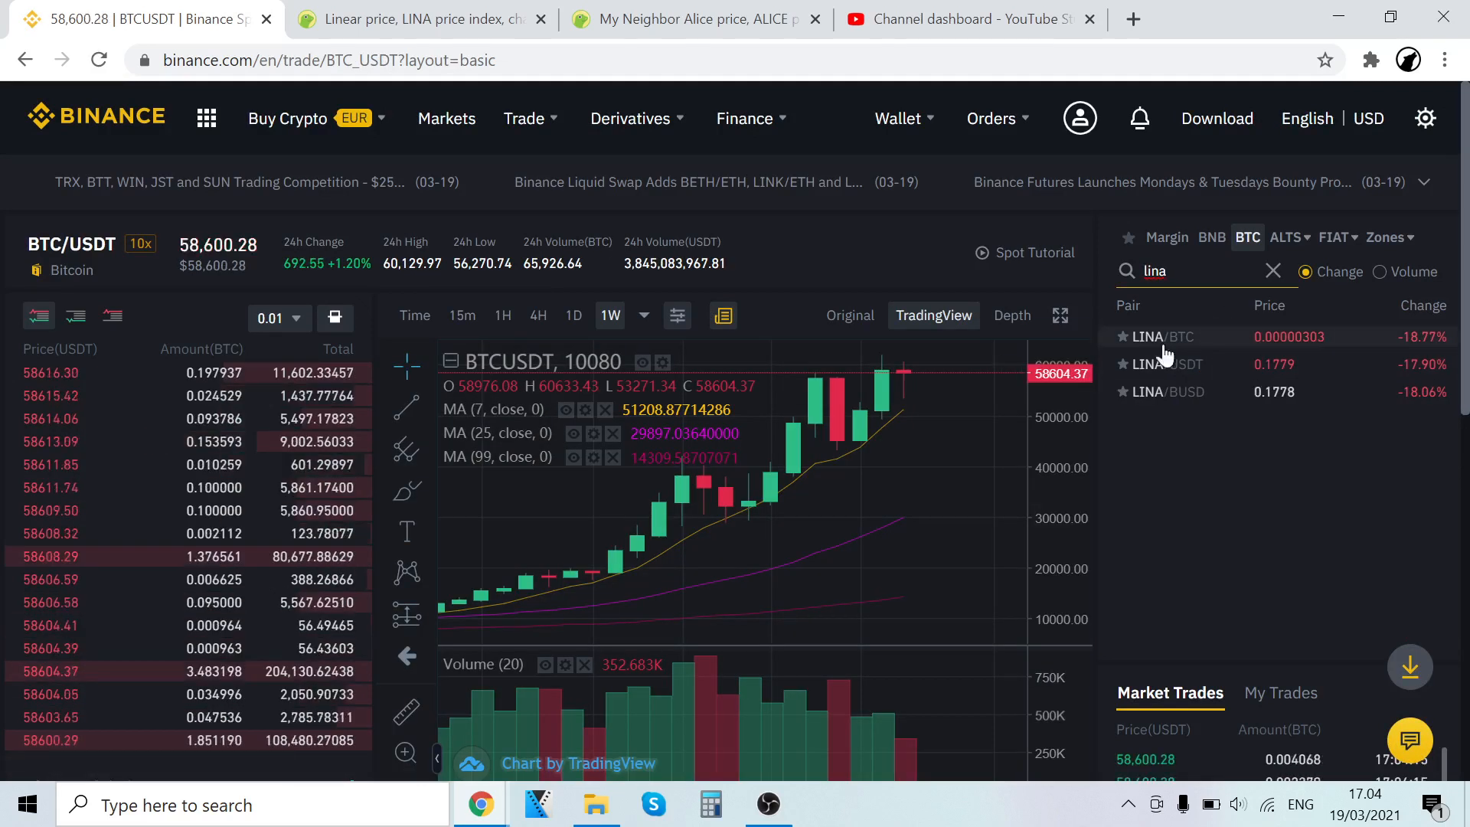
mouse_move(1162, 335)
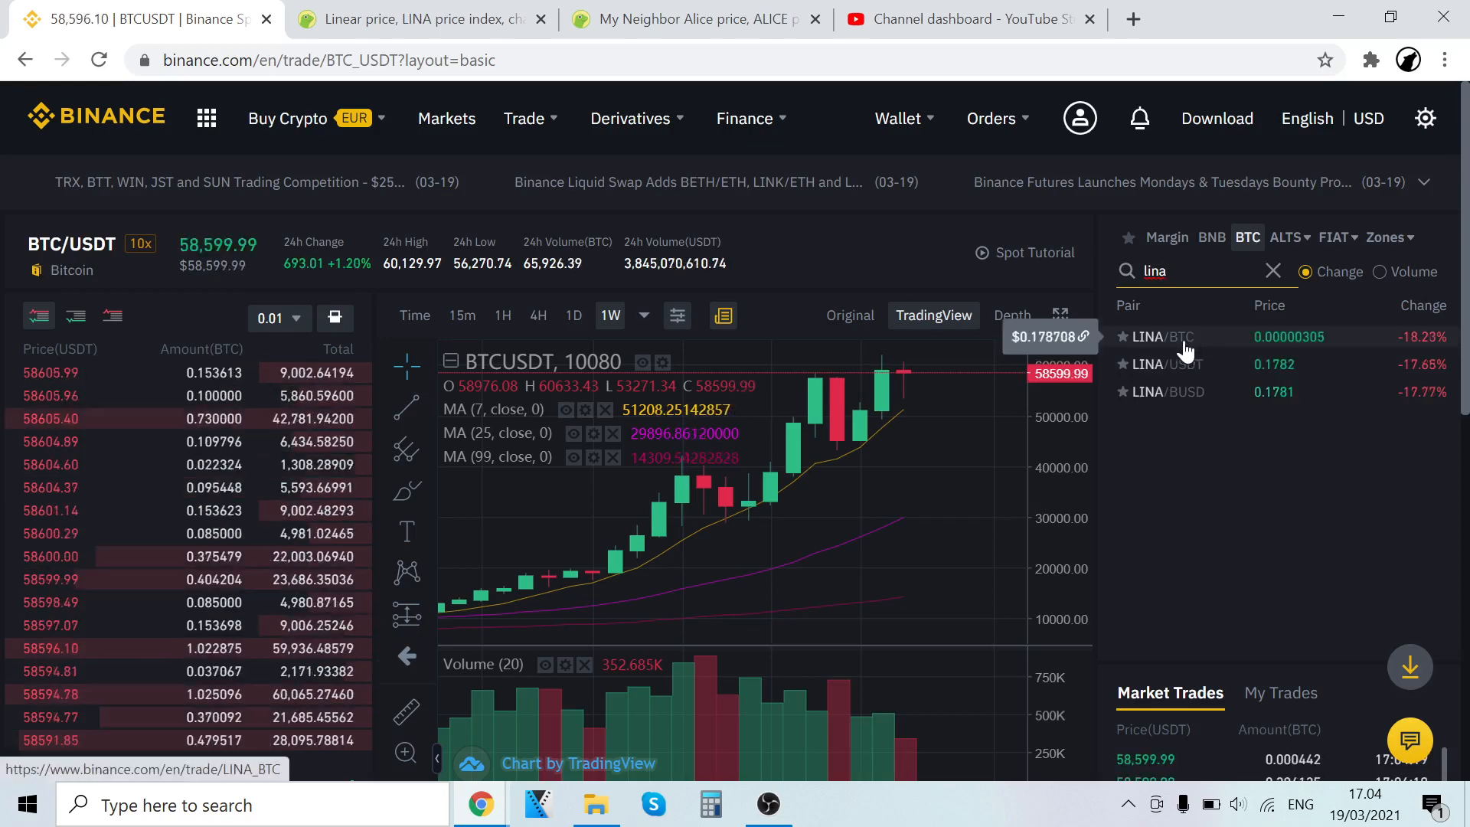
click(1156, 337)
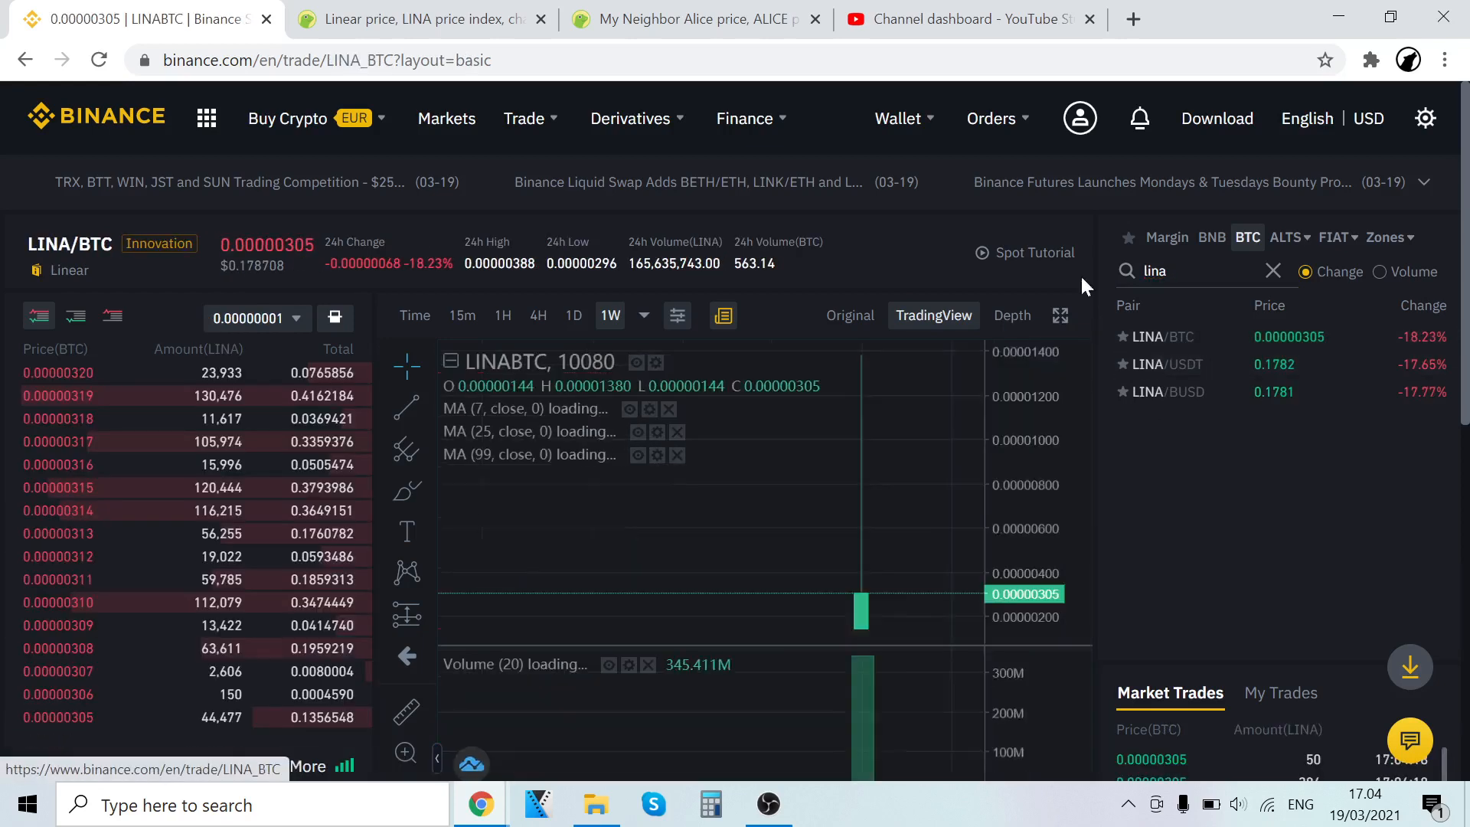
scroll(down, 3)
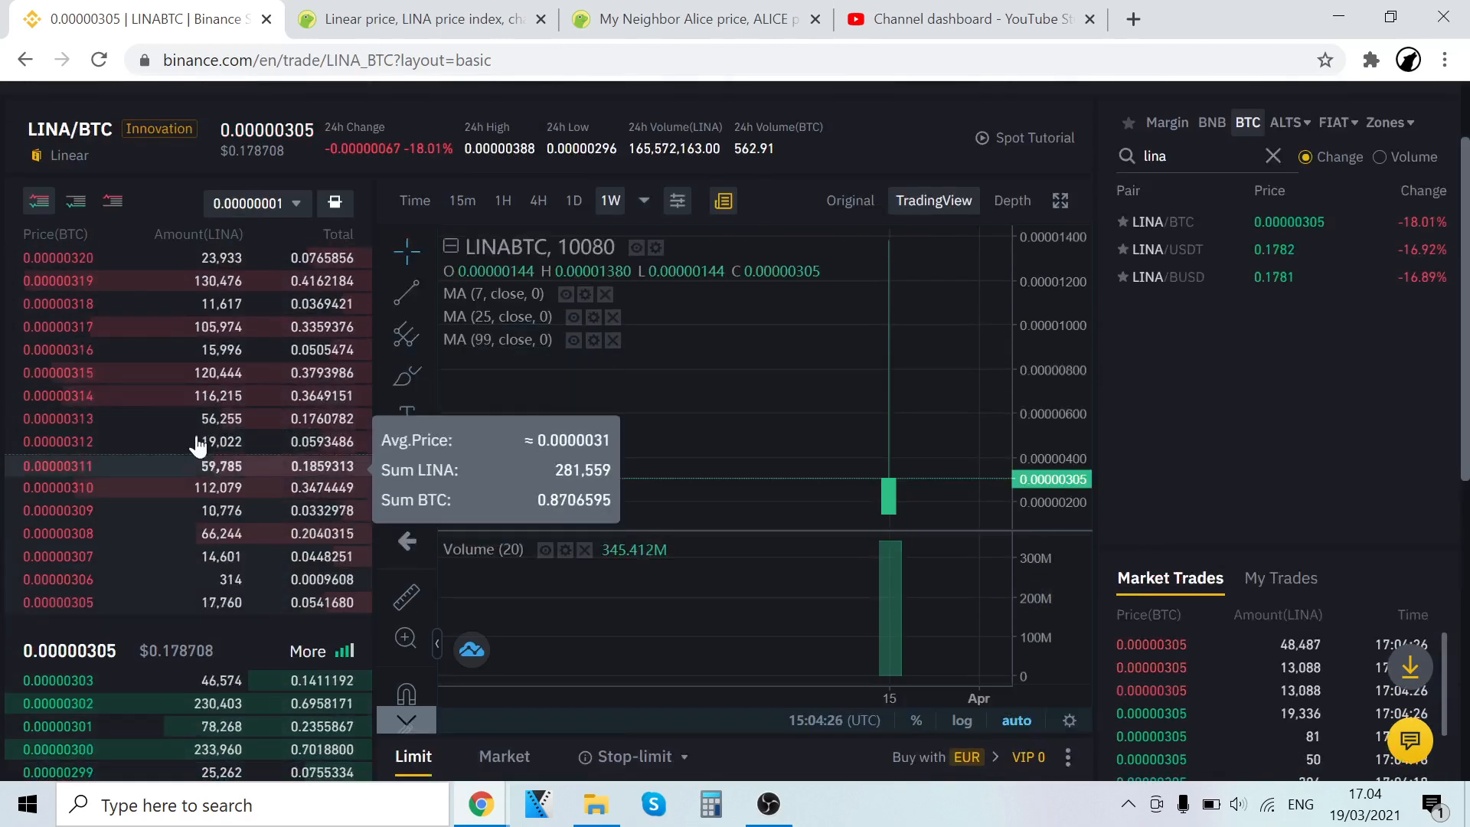
scroll(down, 3)
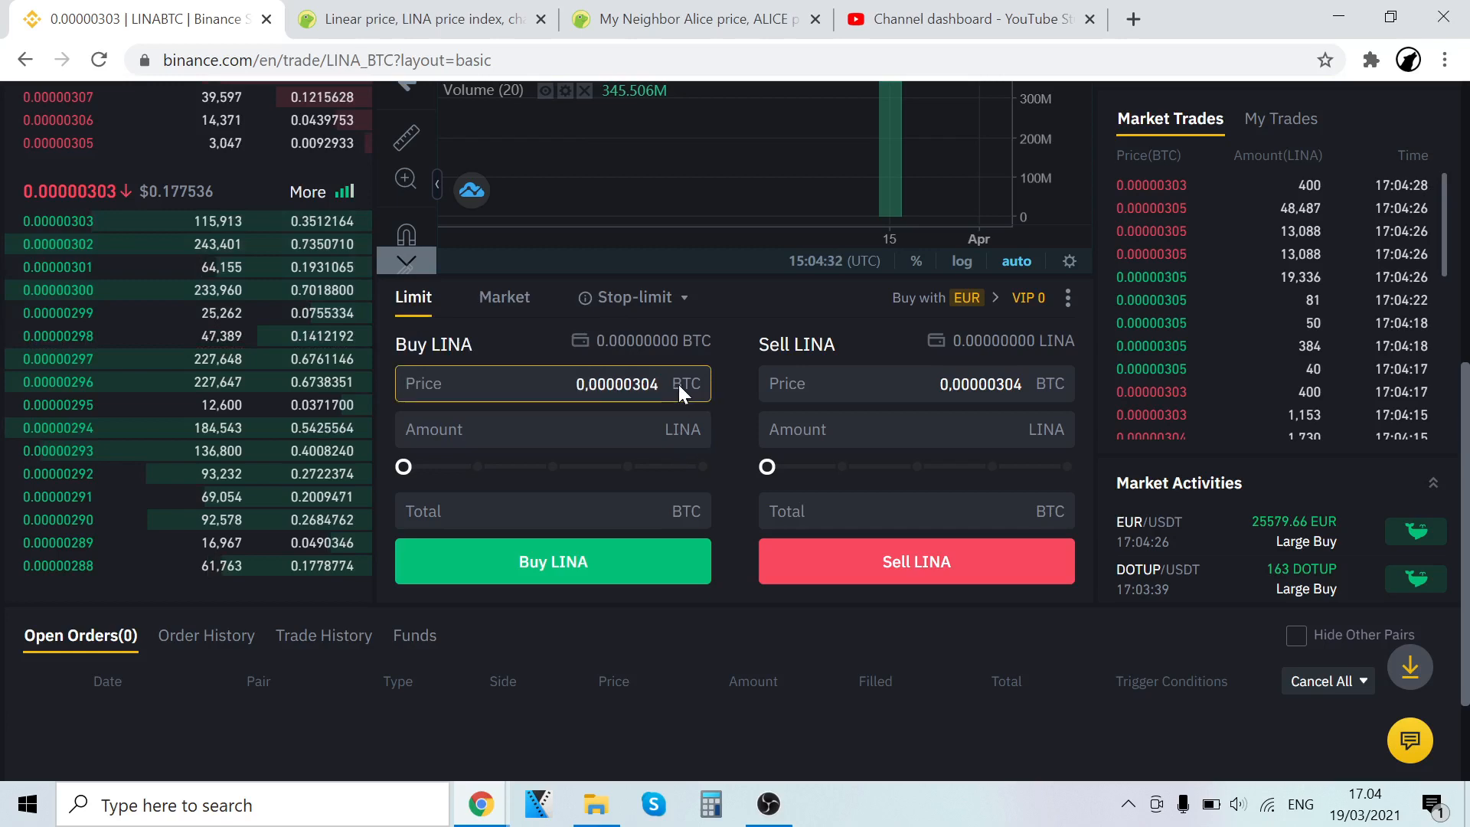
scroll(up, 3)
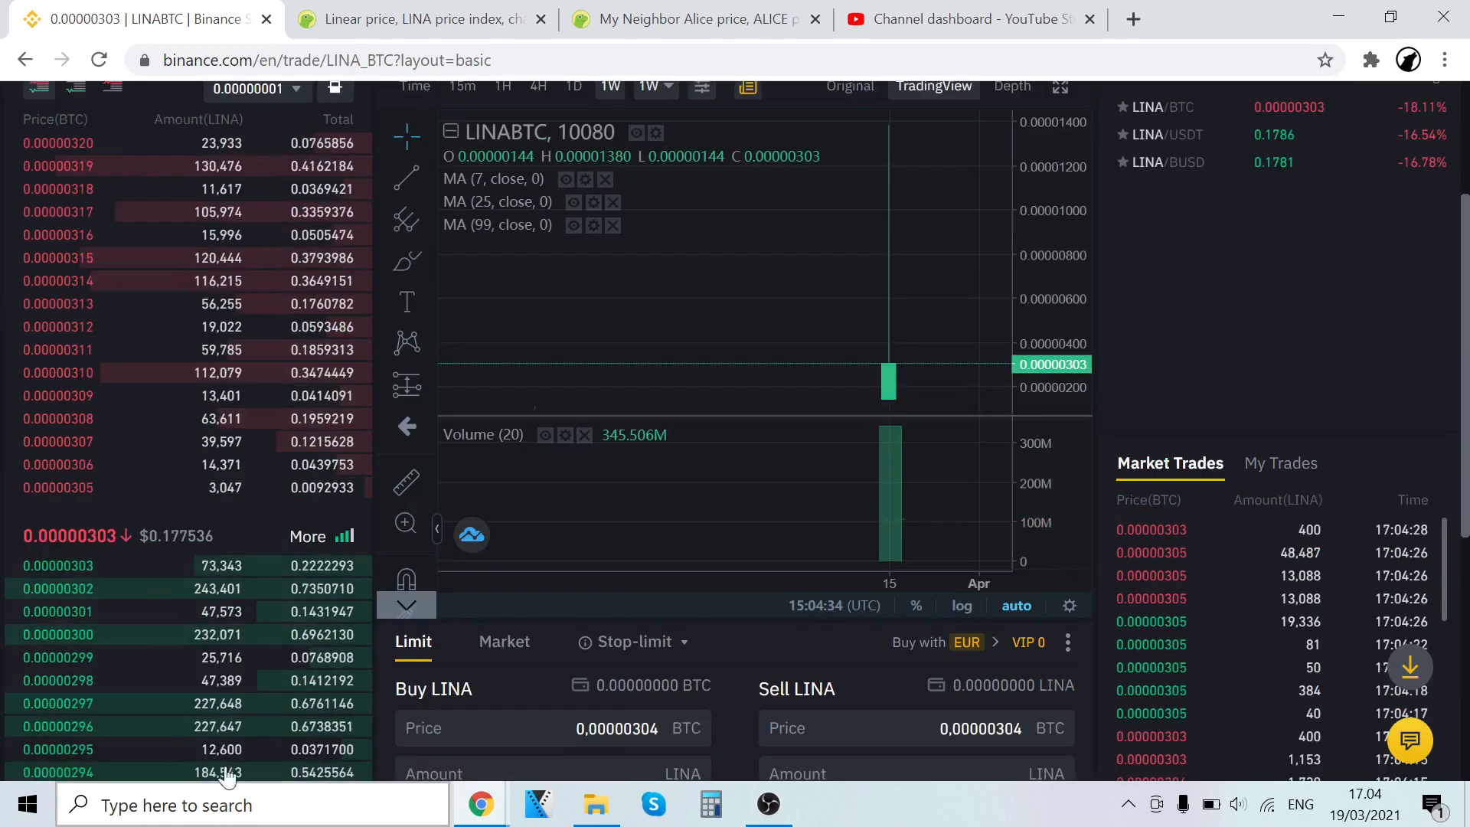
scroll(down, 3)
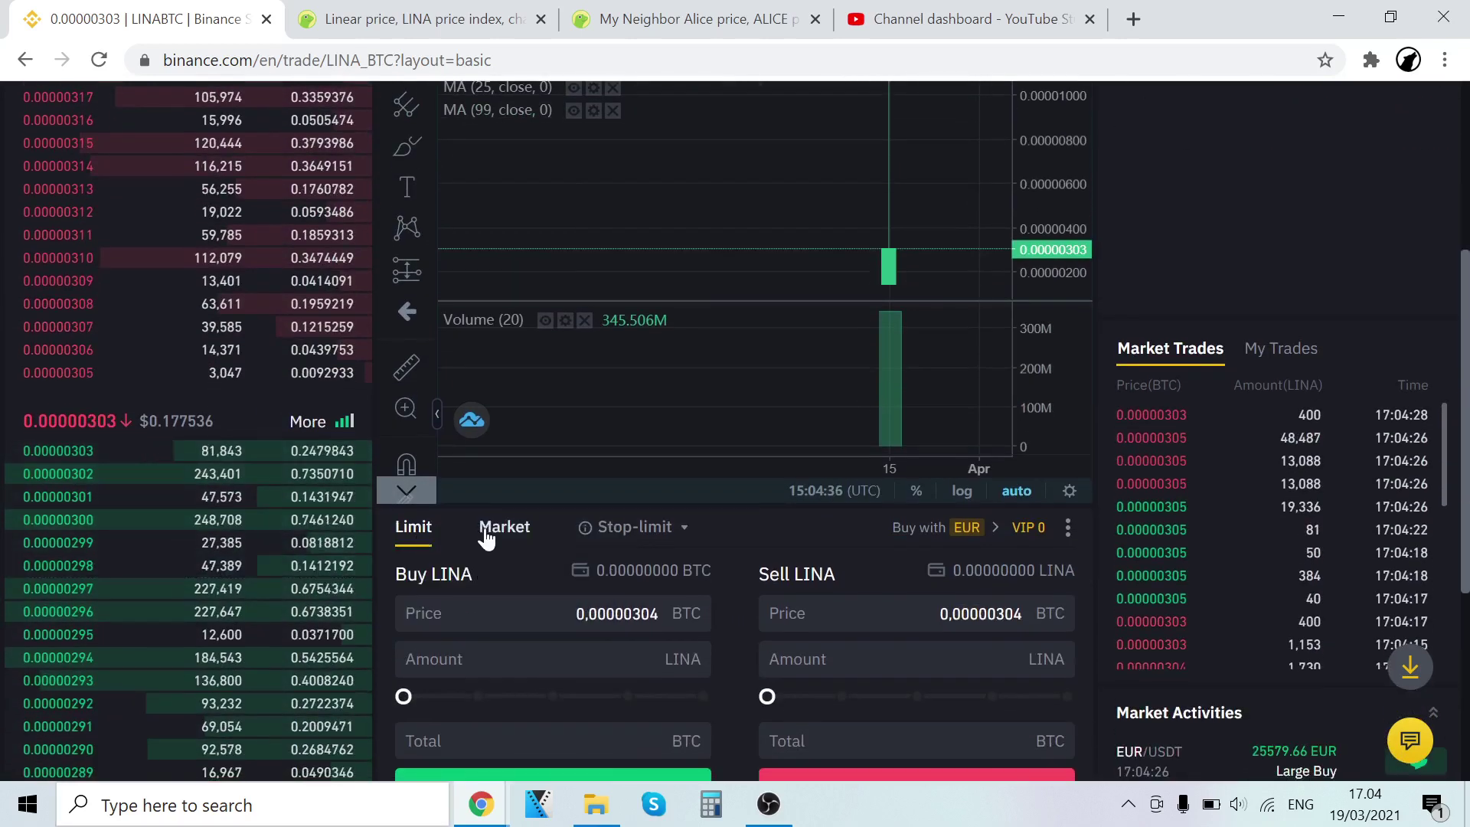
mouse_move(276, 670)
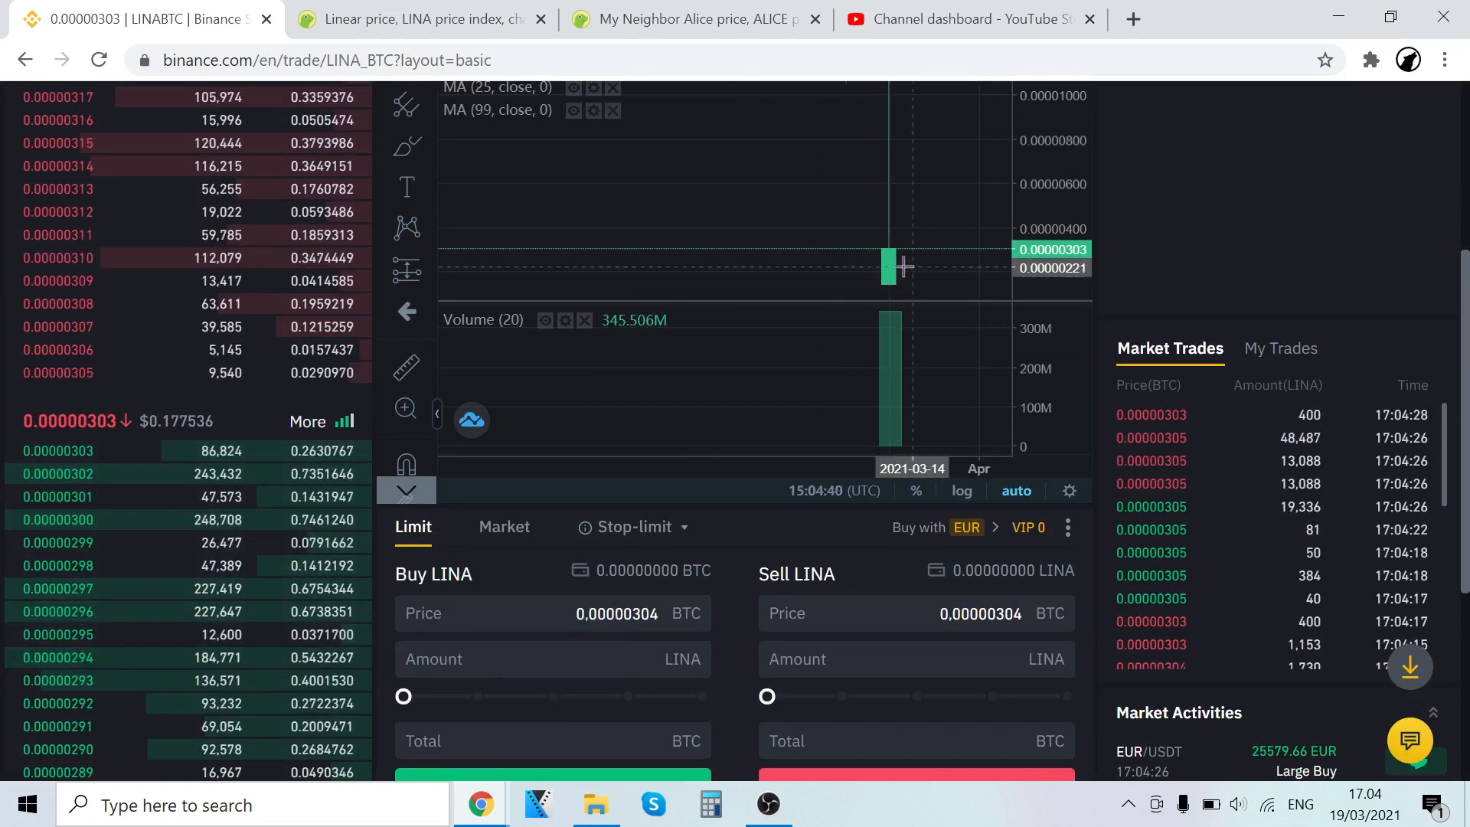
mouse_move(895, 272)
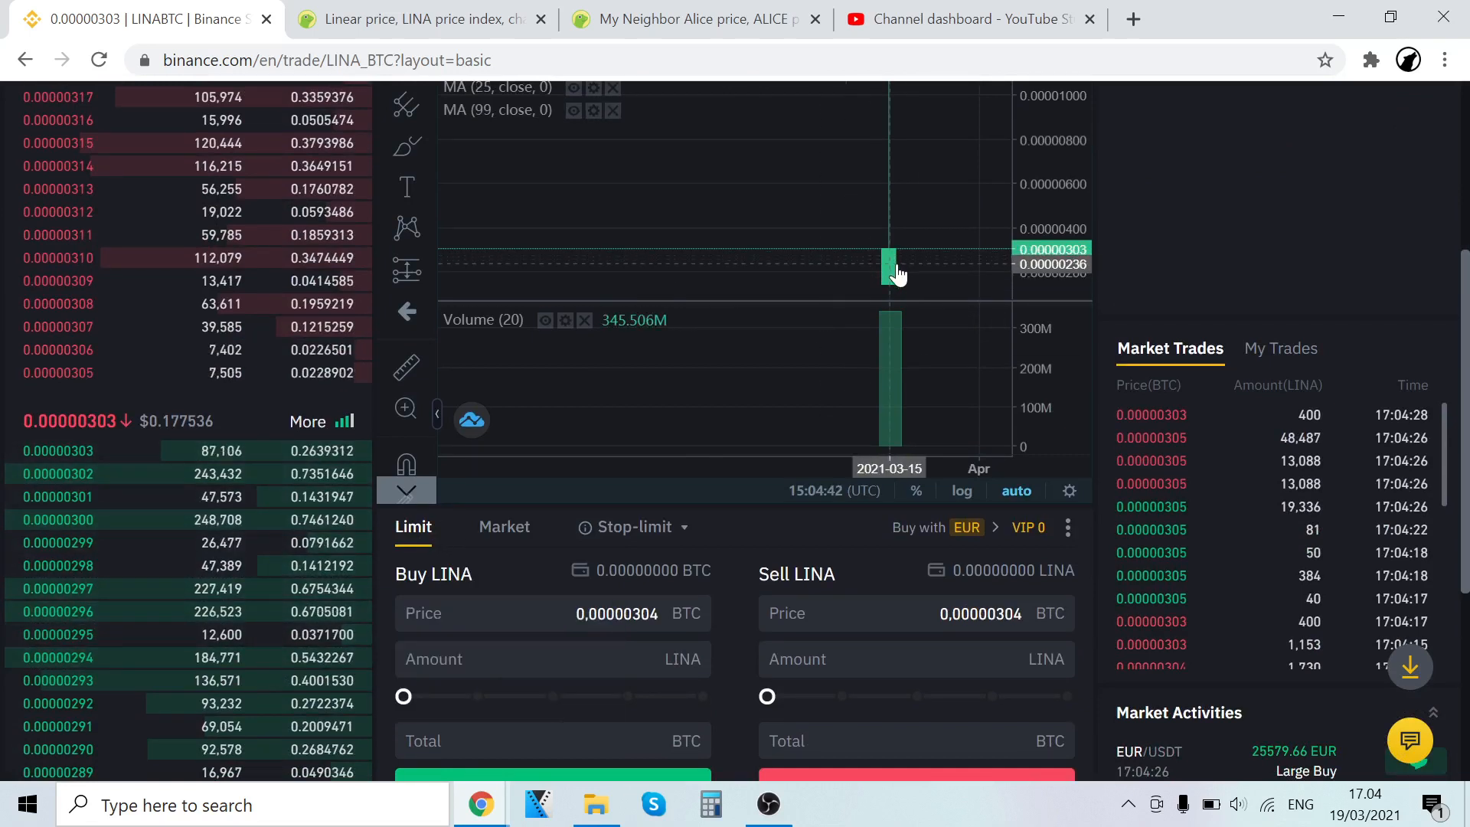
mouse_move(246, 657)
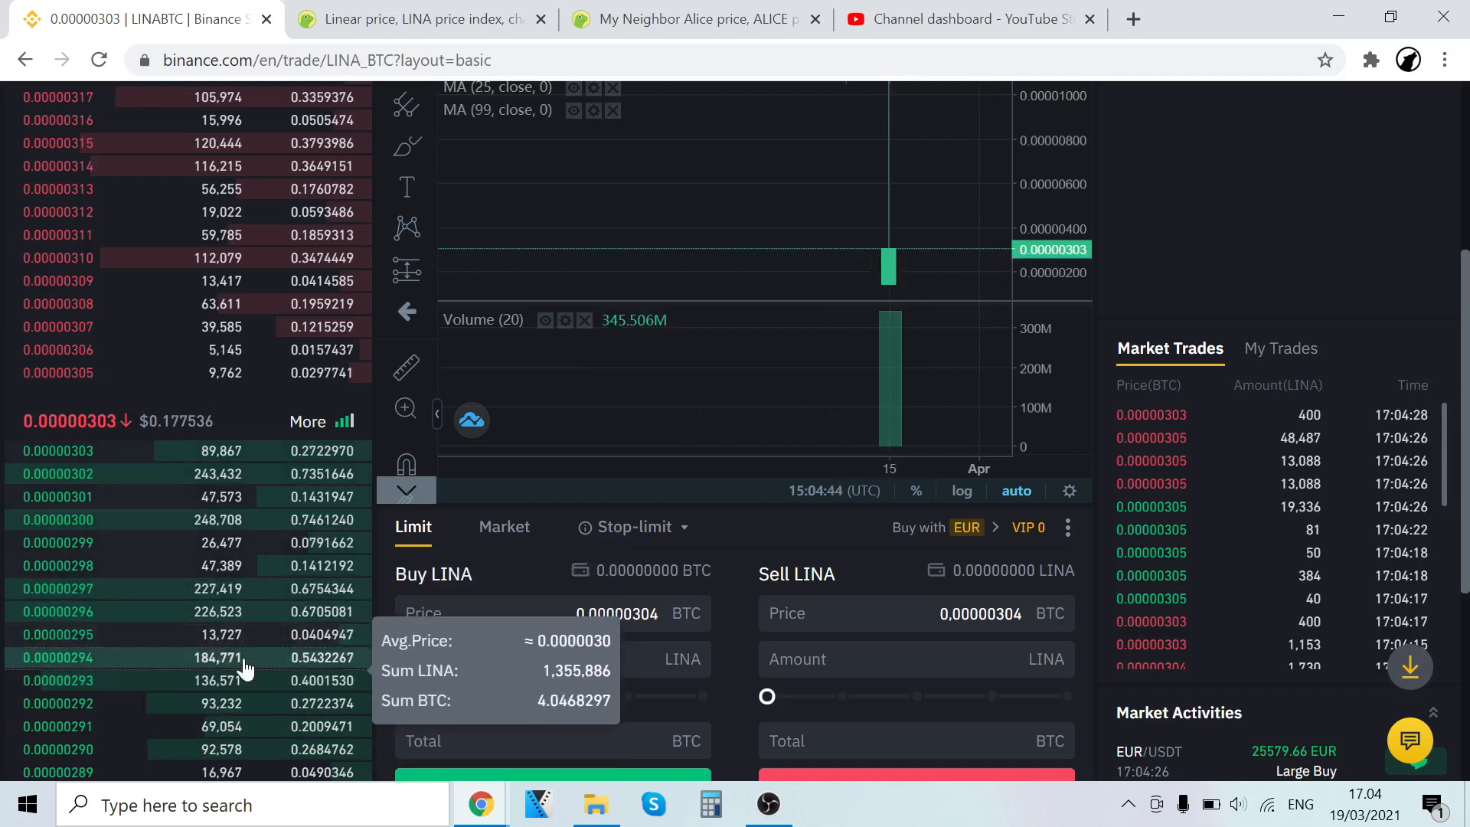
mouse_move(948, 235)
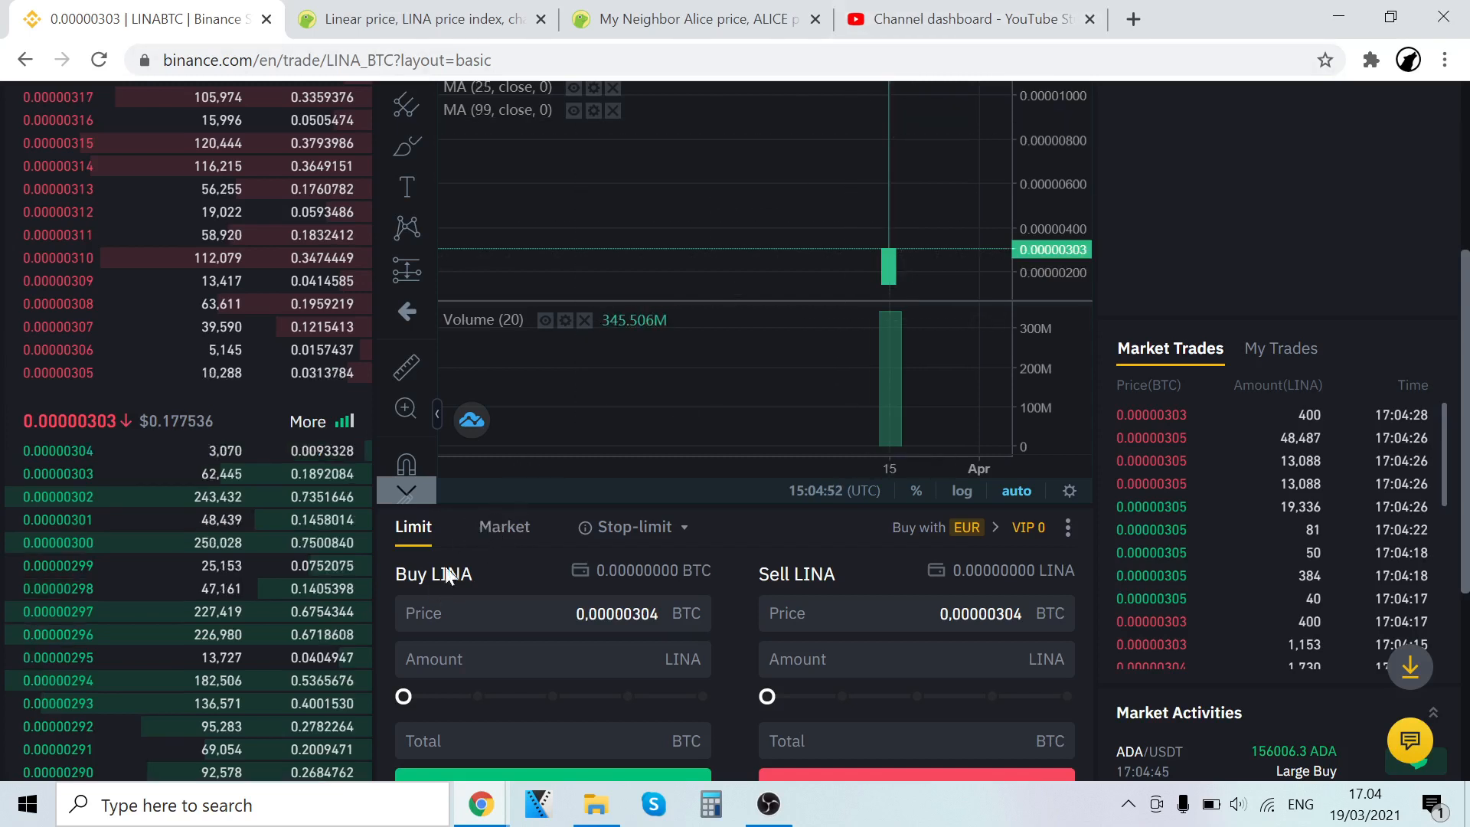
Set the LINA/BTC buy form to Market for spending BTC on LINA
click(504, 526)
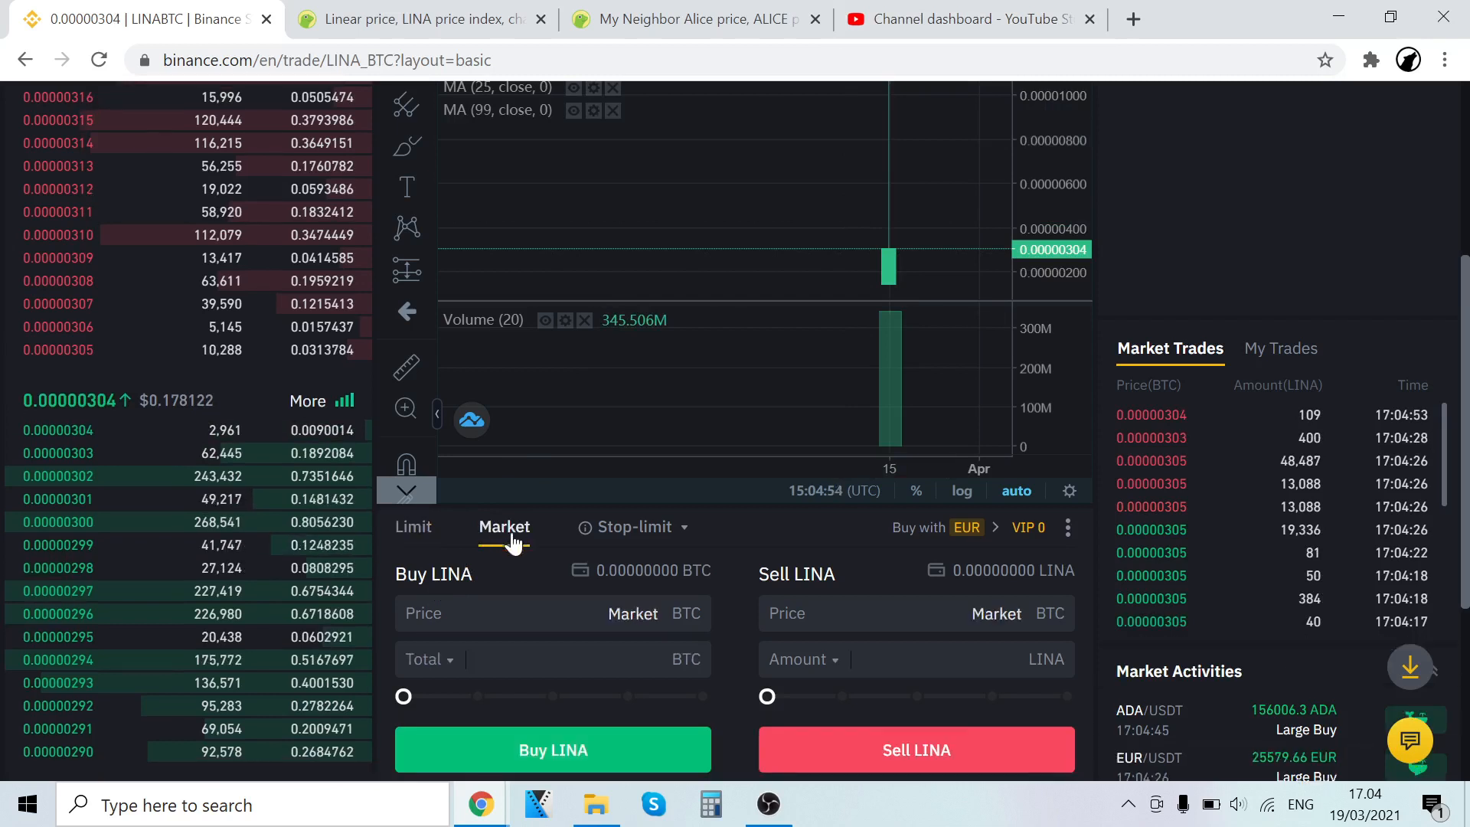
mouse_move(197, 338)
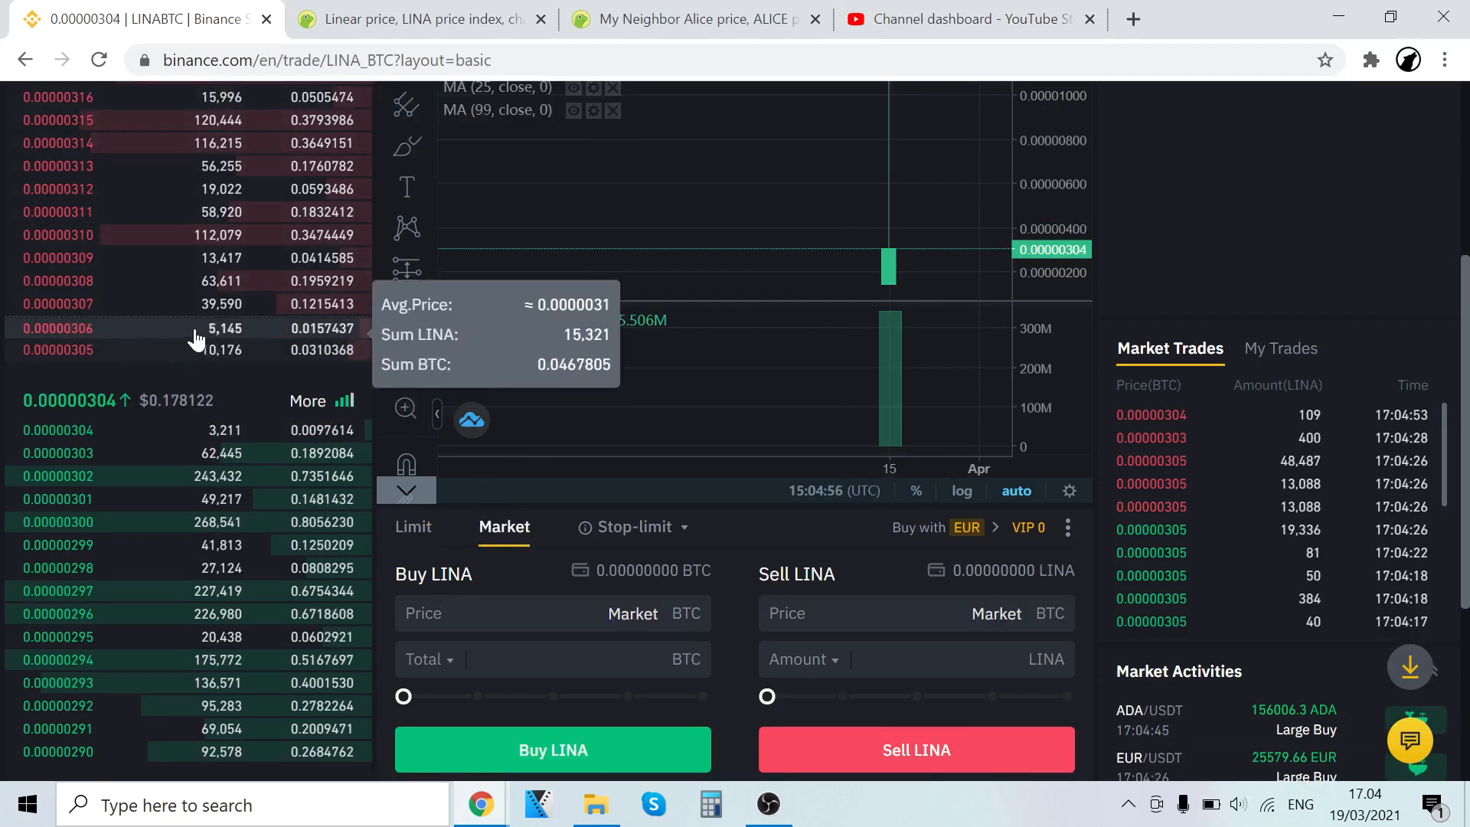
mouse_move(314, 305)
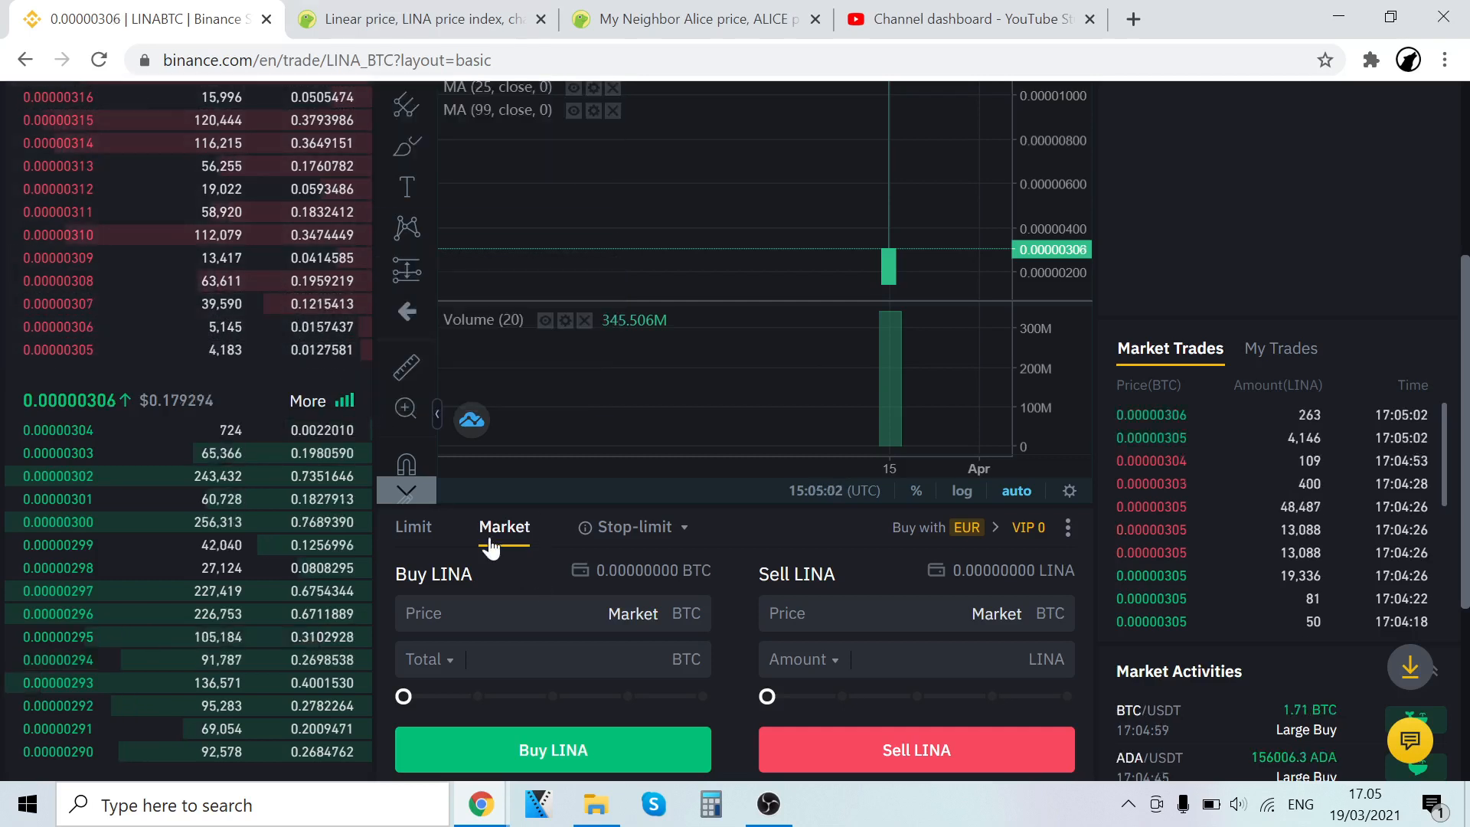
scroll(down, 3)
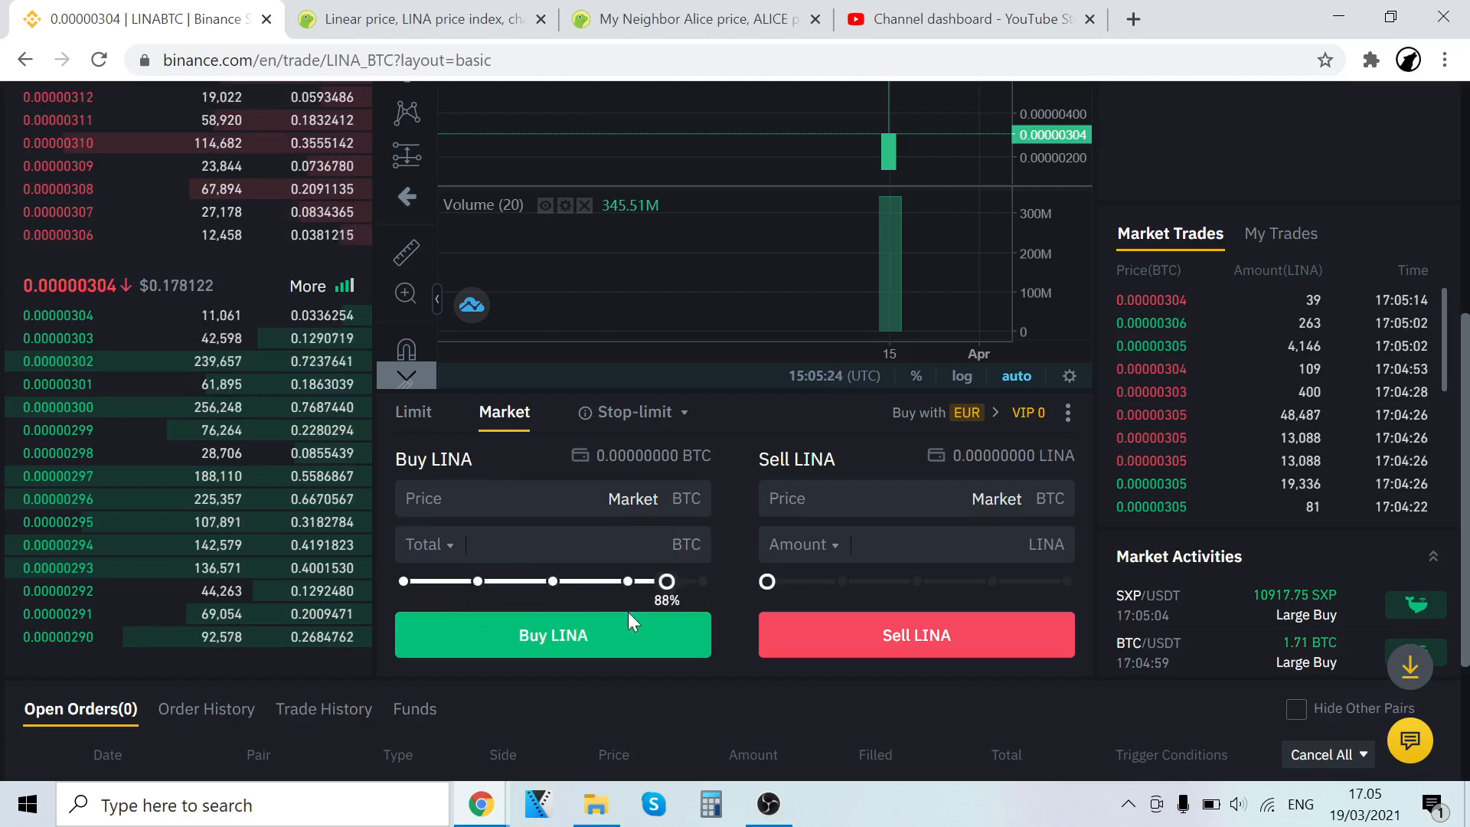
scroll(up, 3)
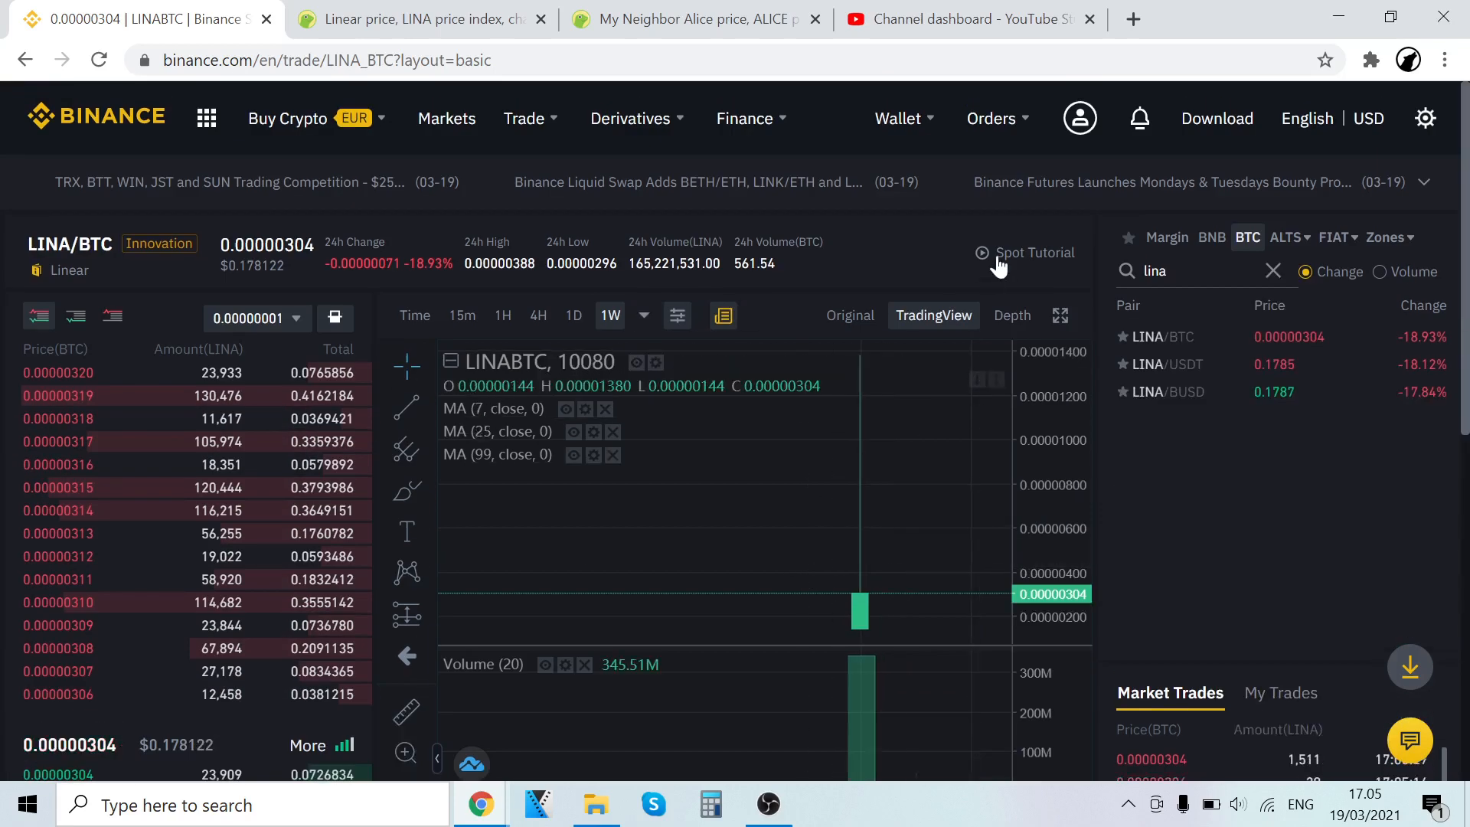
Return to the Fiat and Spot wallet showing 0.00003038 BTC (≈$1.78) and yesterday's -$0.03 PNL
click(945, 118)
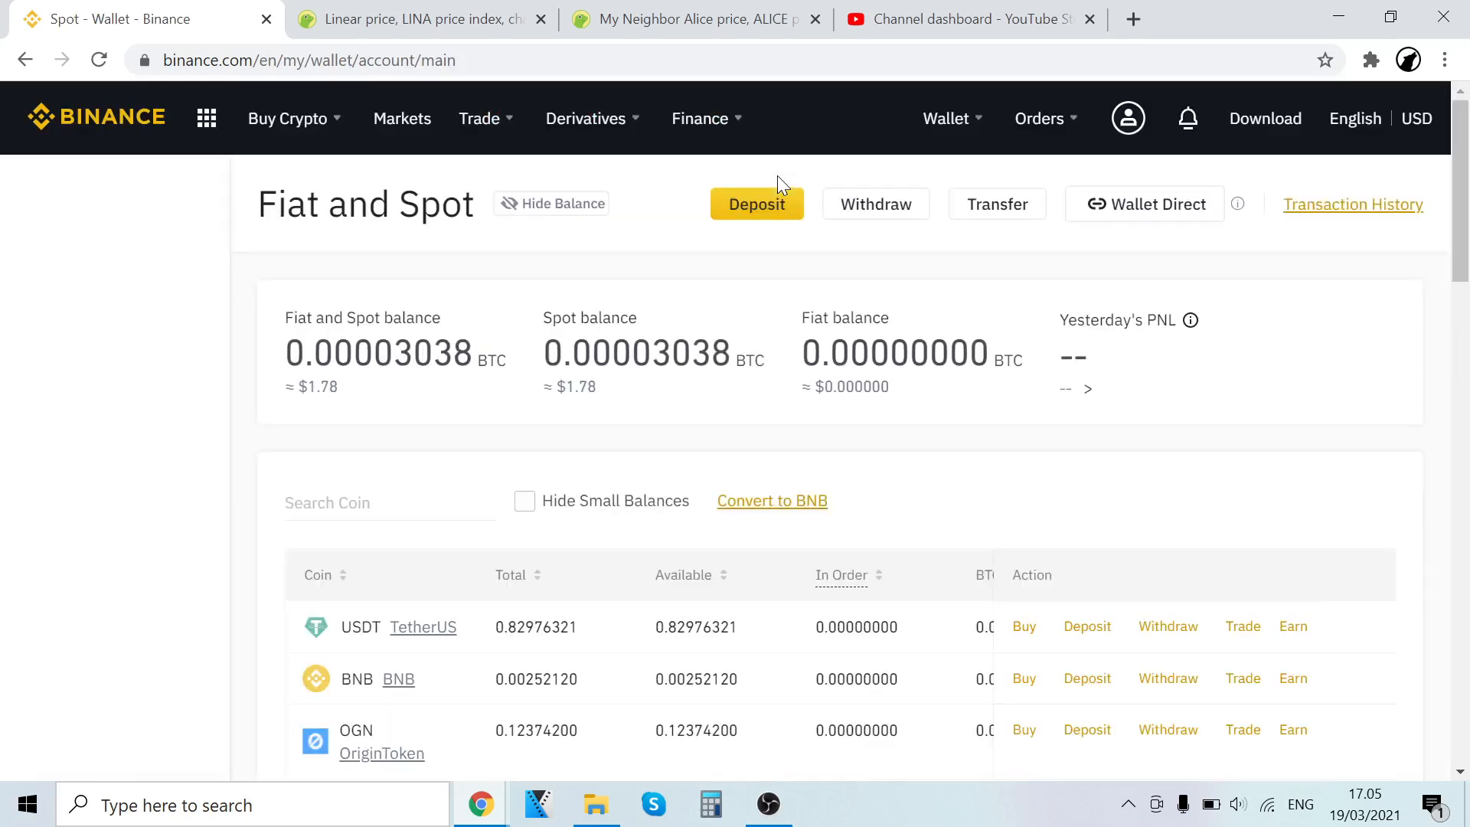
click(946, 118)
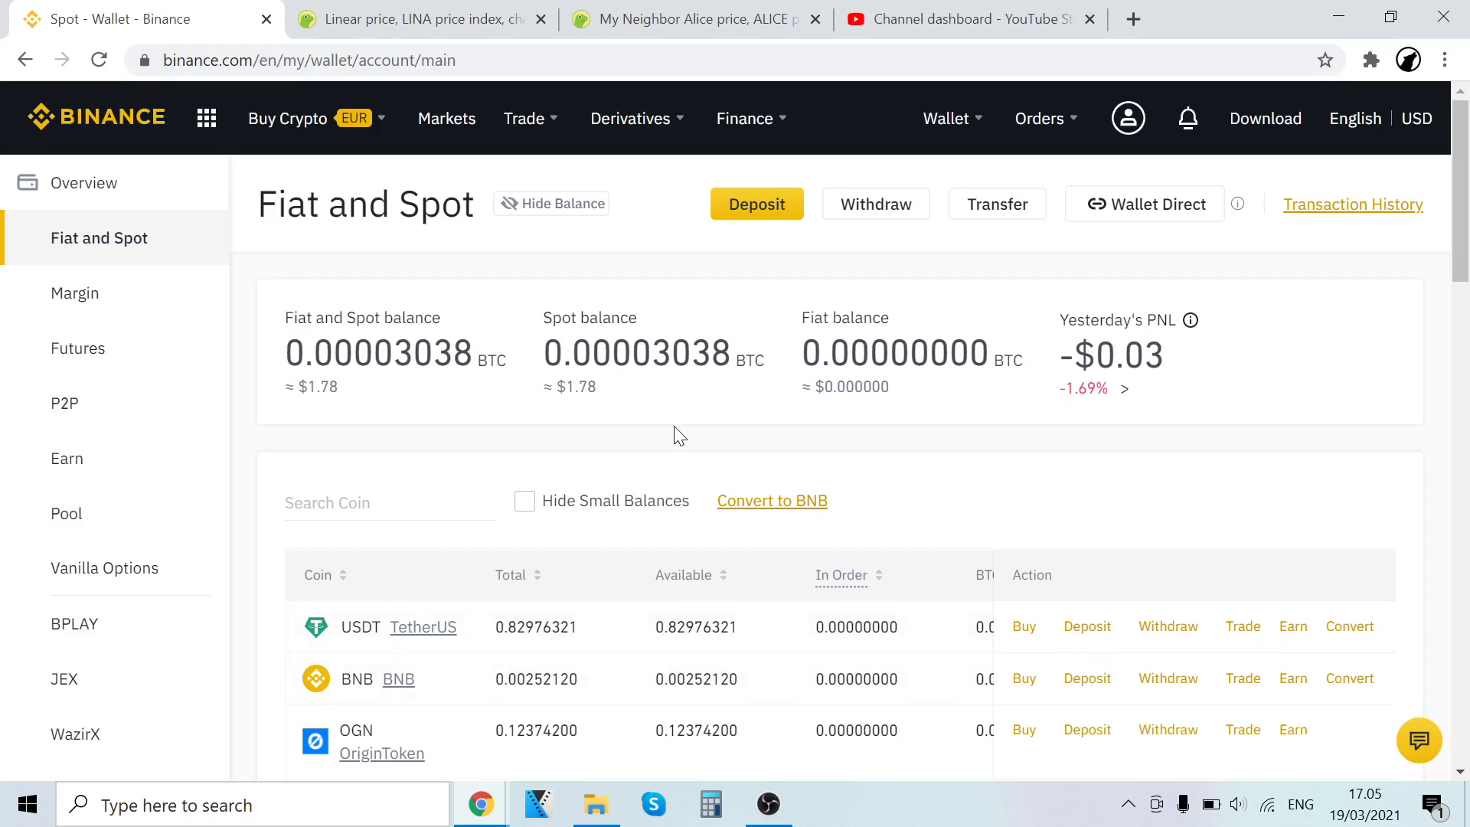
mouse_move(756, 204)
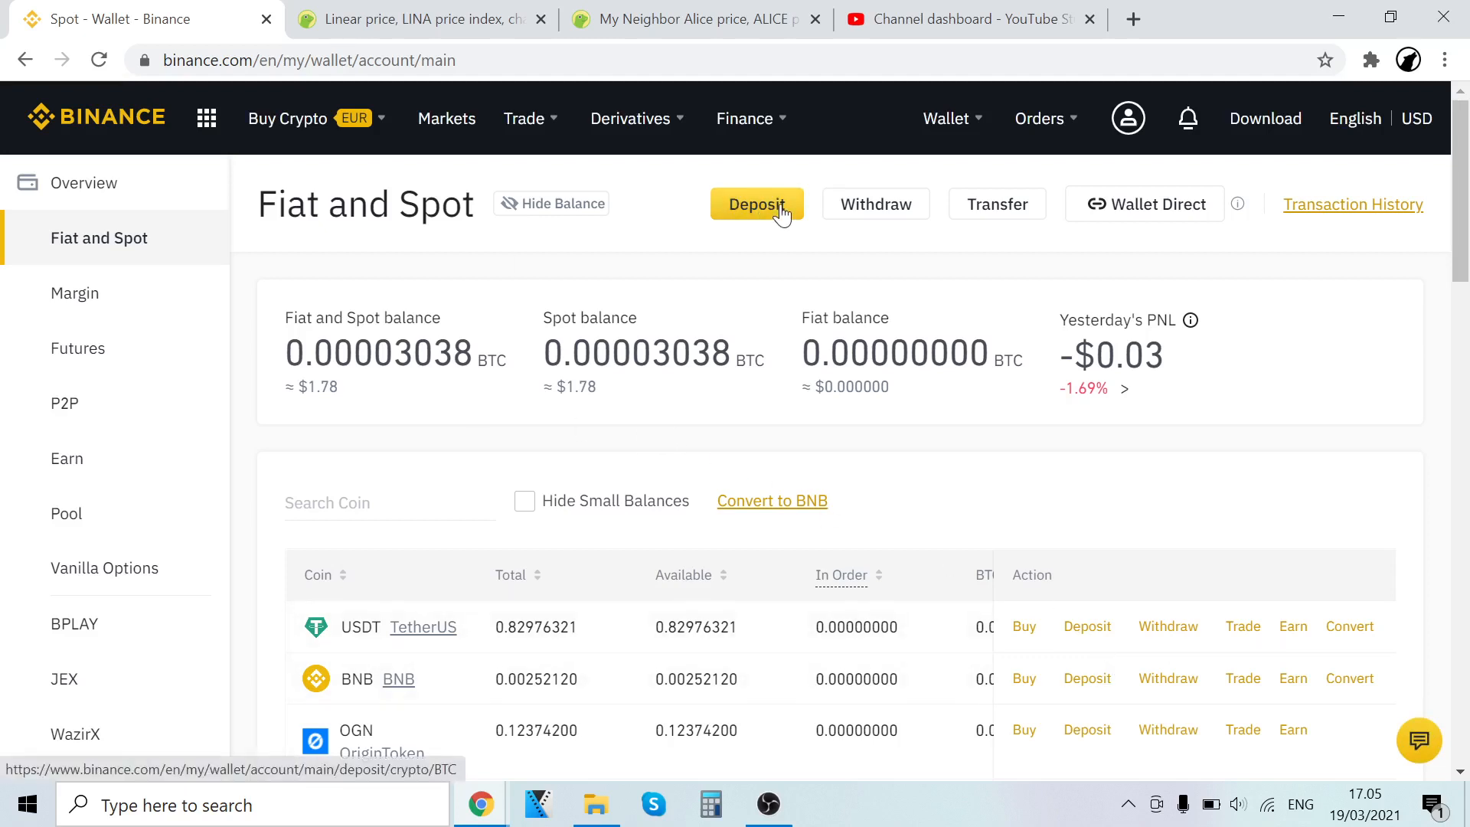
mouse_move(433, 176)
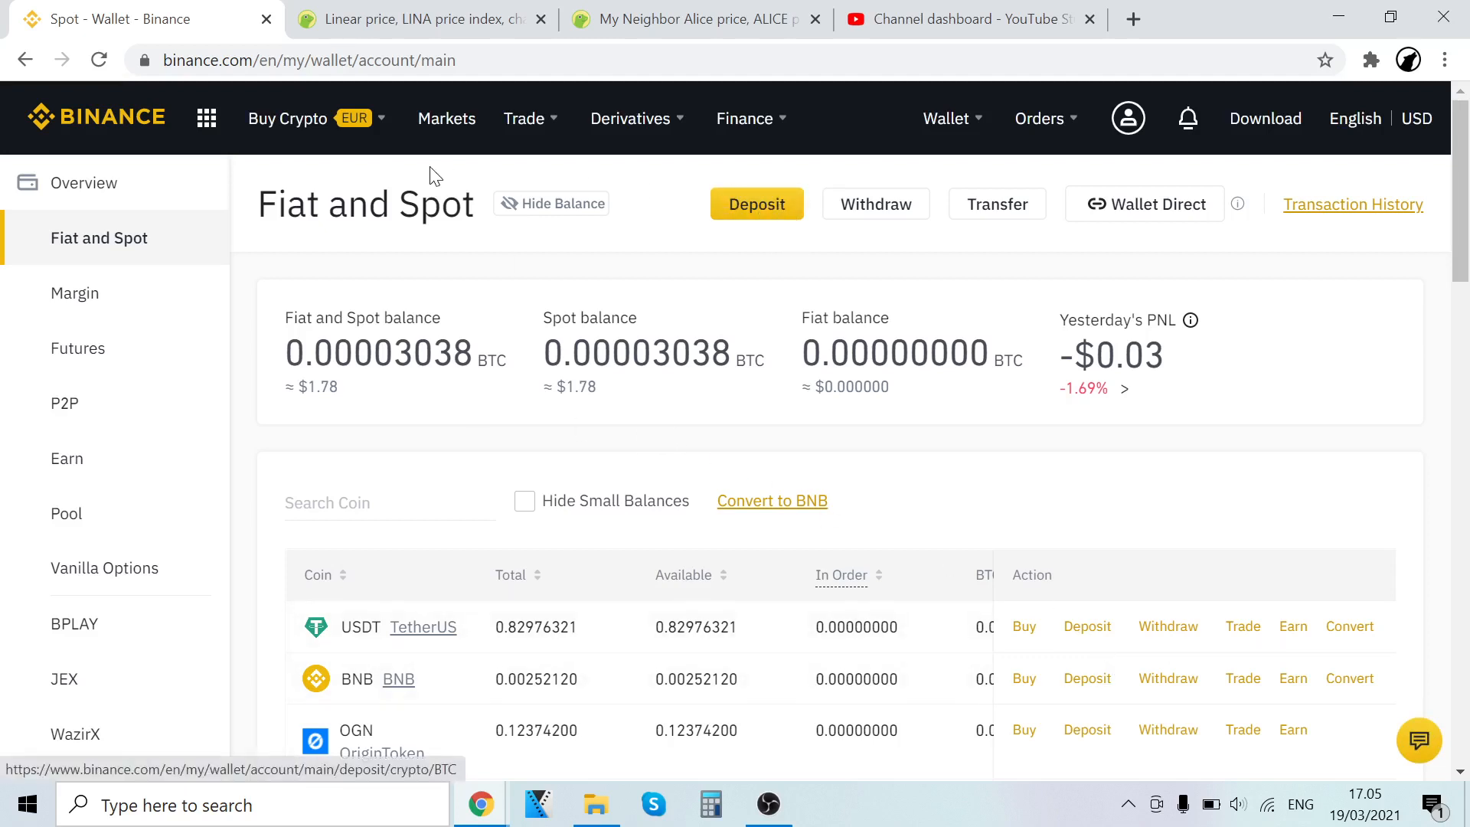
click(288, 118)
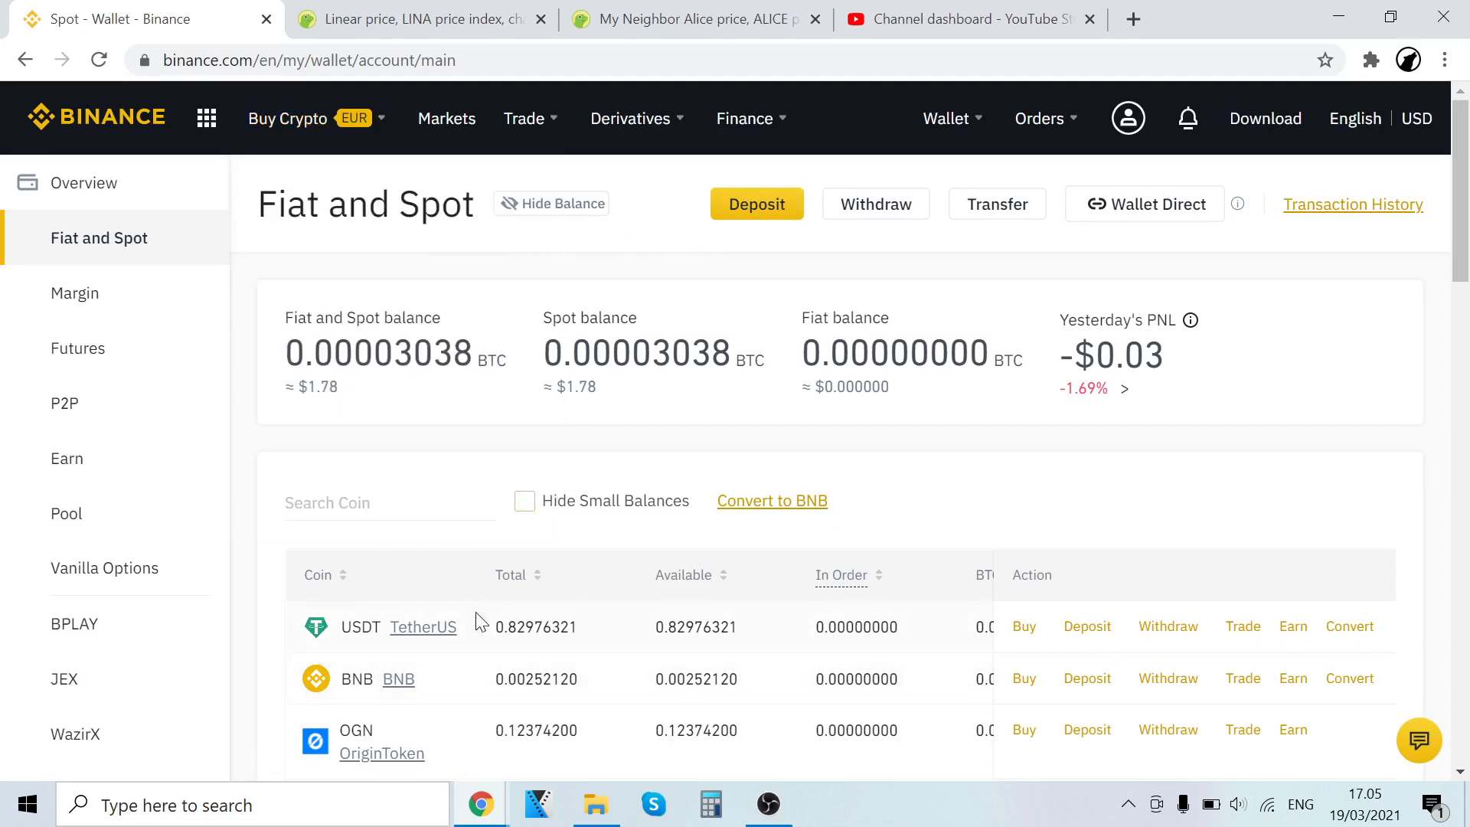
mouse_move(1167, 626)
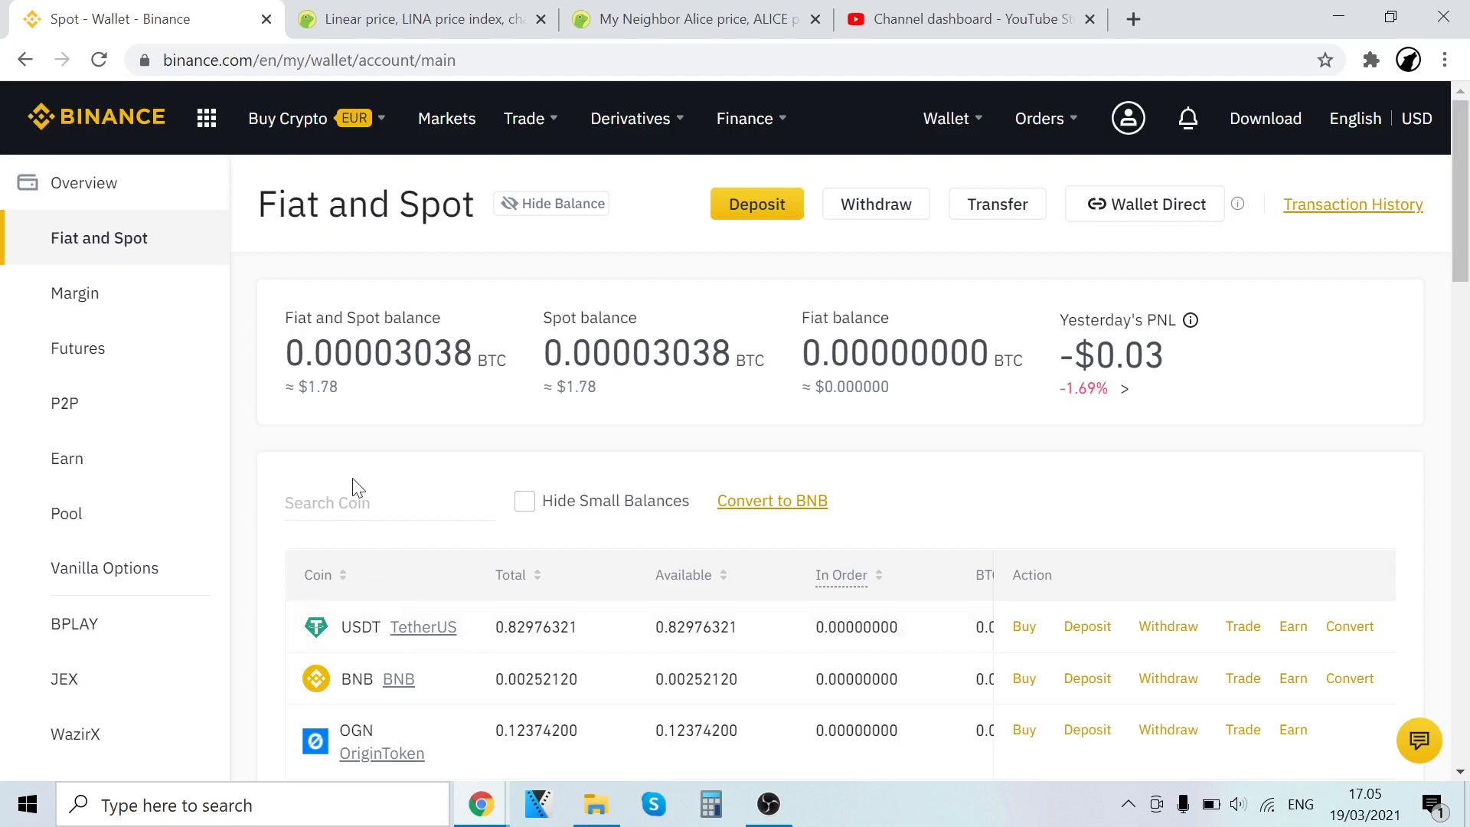
mouse_move(321, 588)
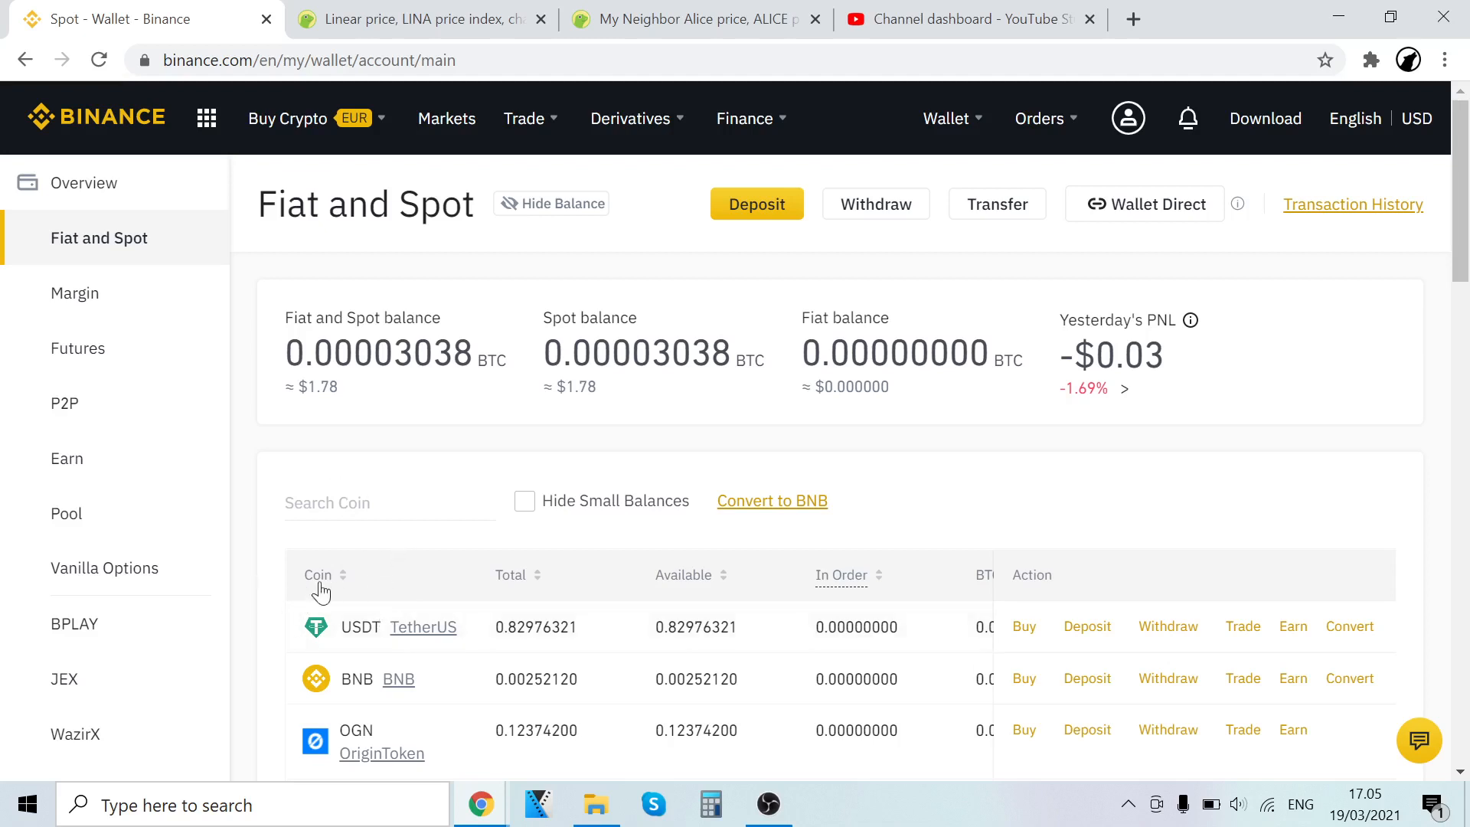
mouse_move(542, 628)
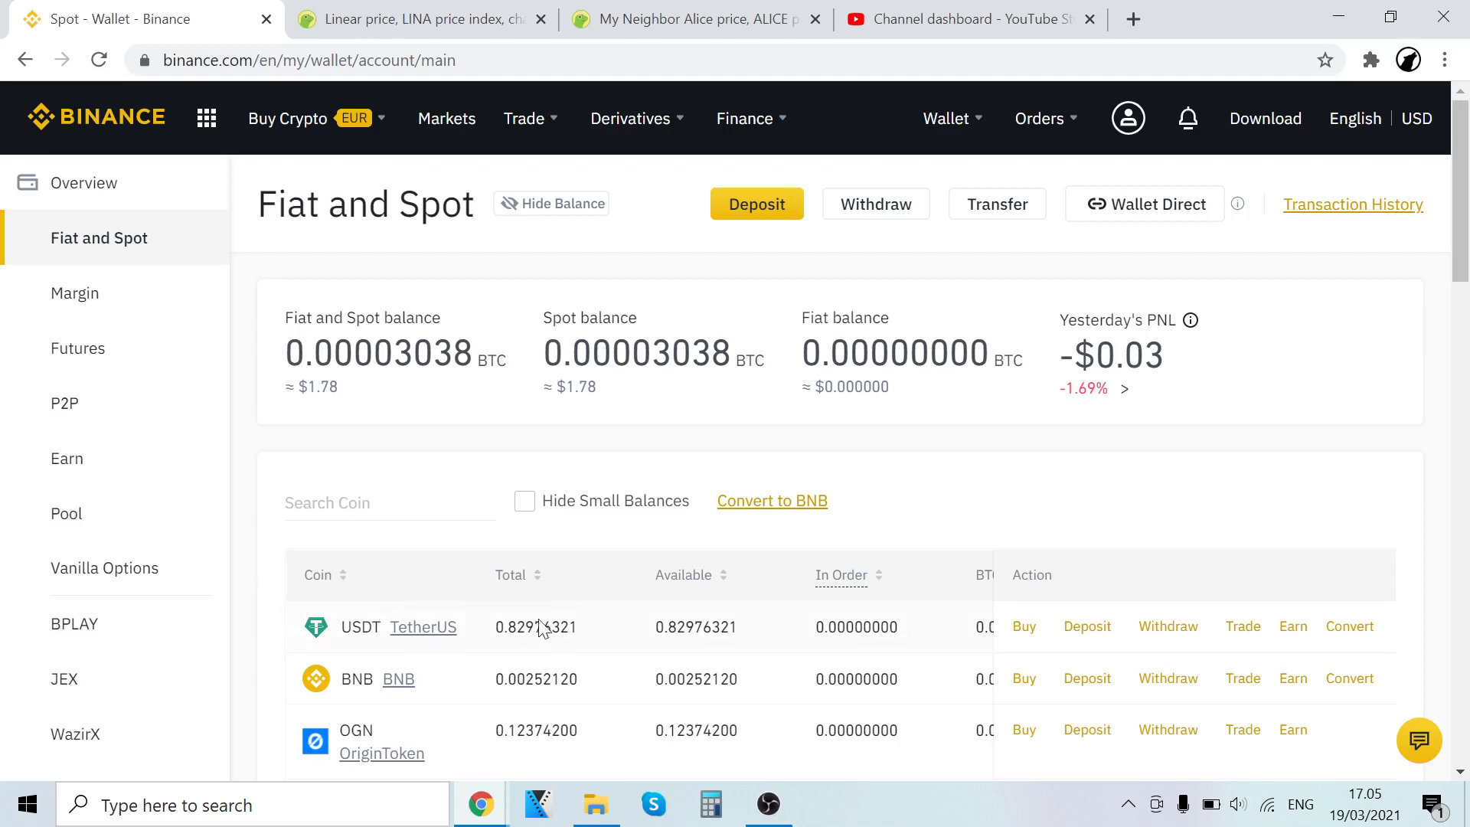
mouse_move(421, 651)
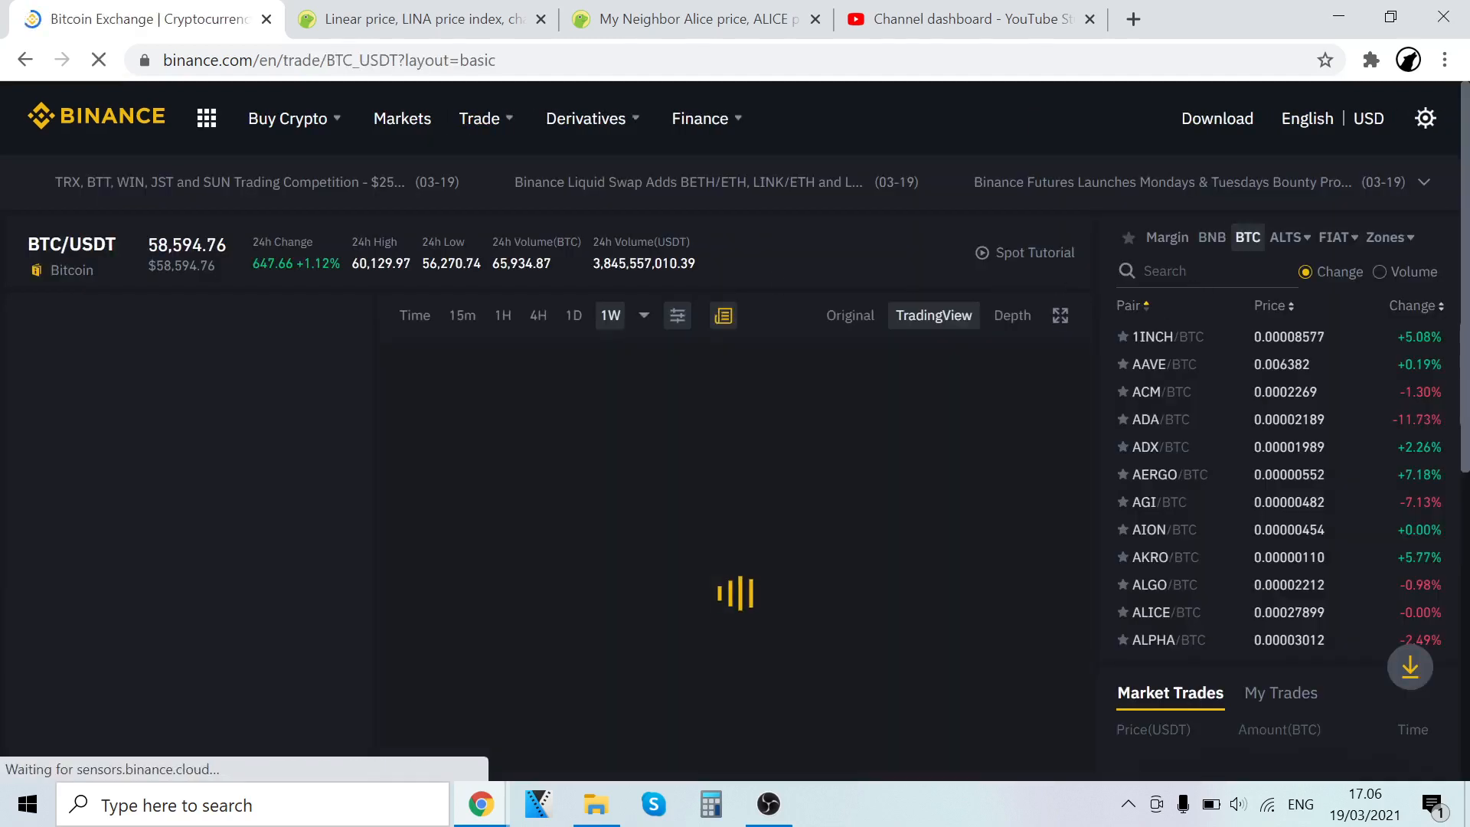
Search 'lina', select LINA/USDT at 0.1784 USDT, and choose market orders
text(lina)
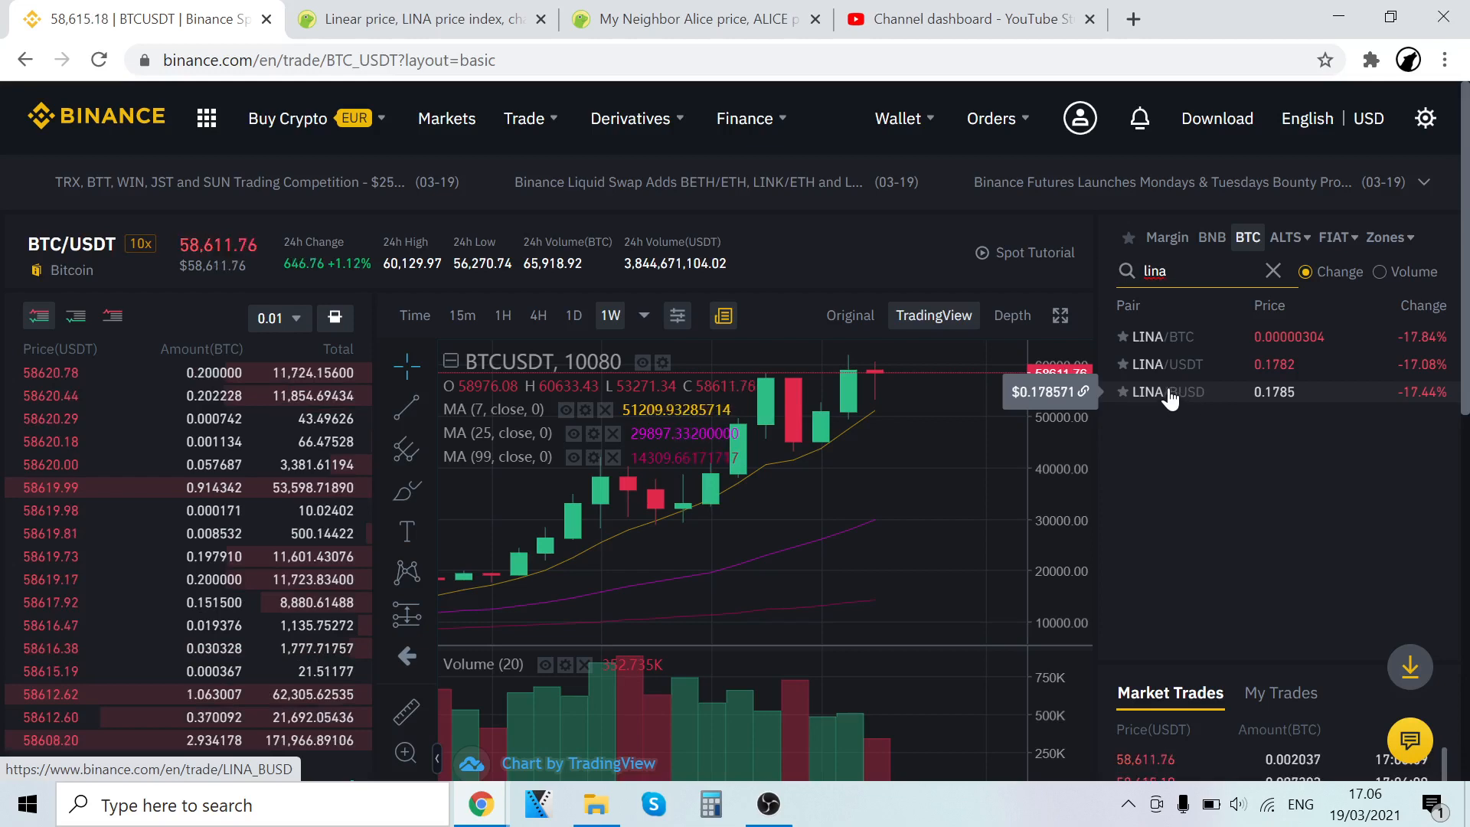
click(1166, 363)
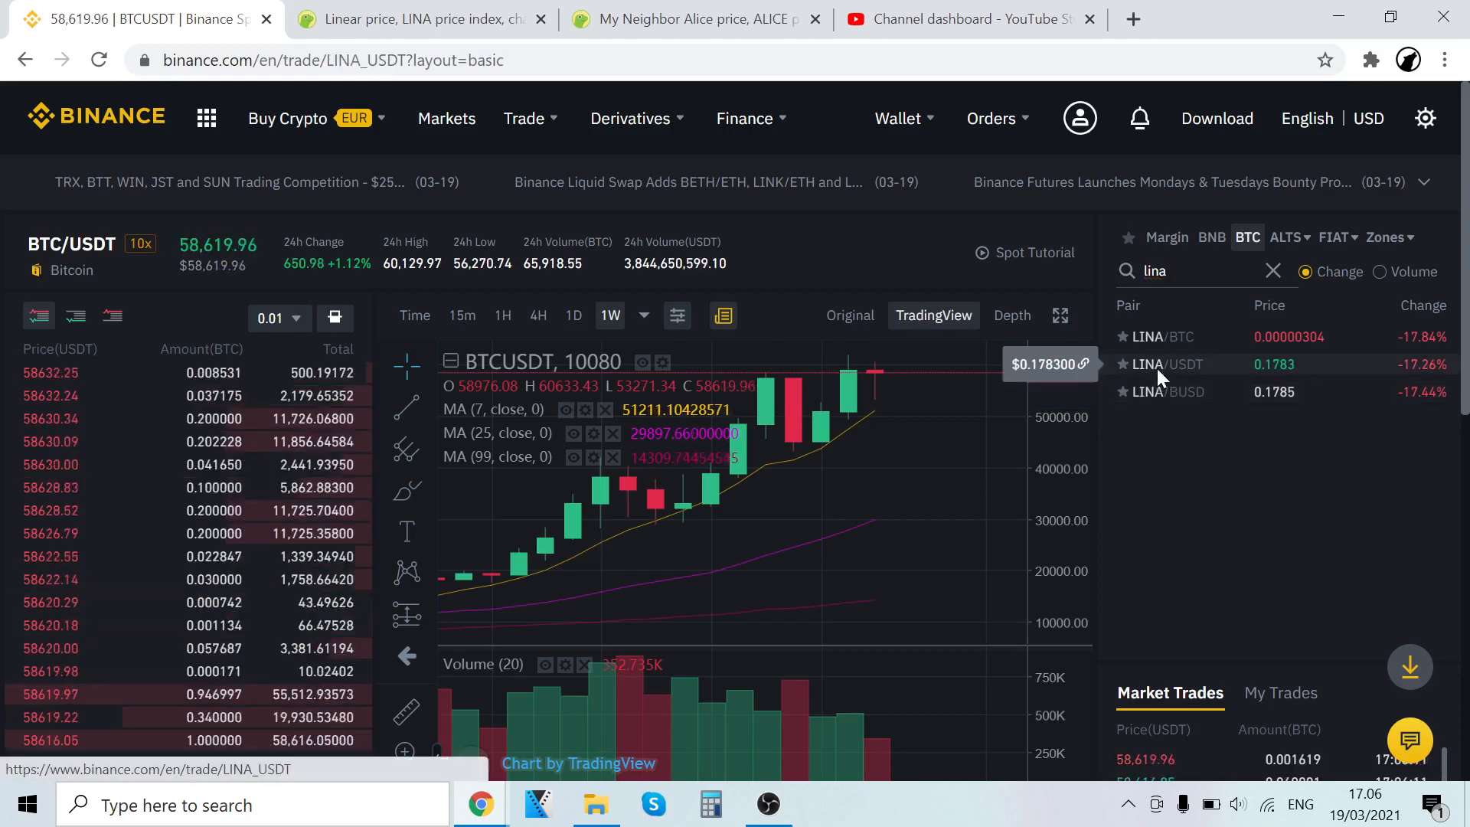
click(1165, 363)
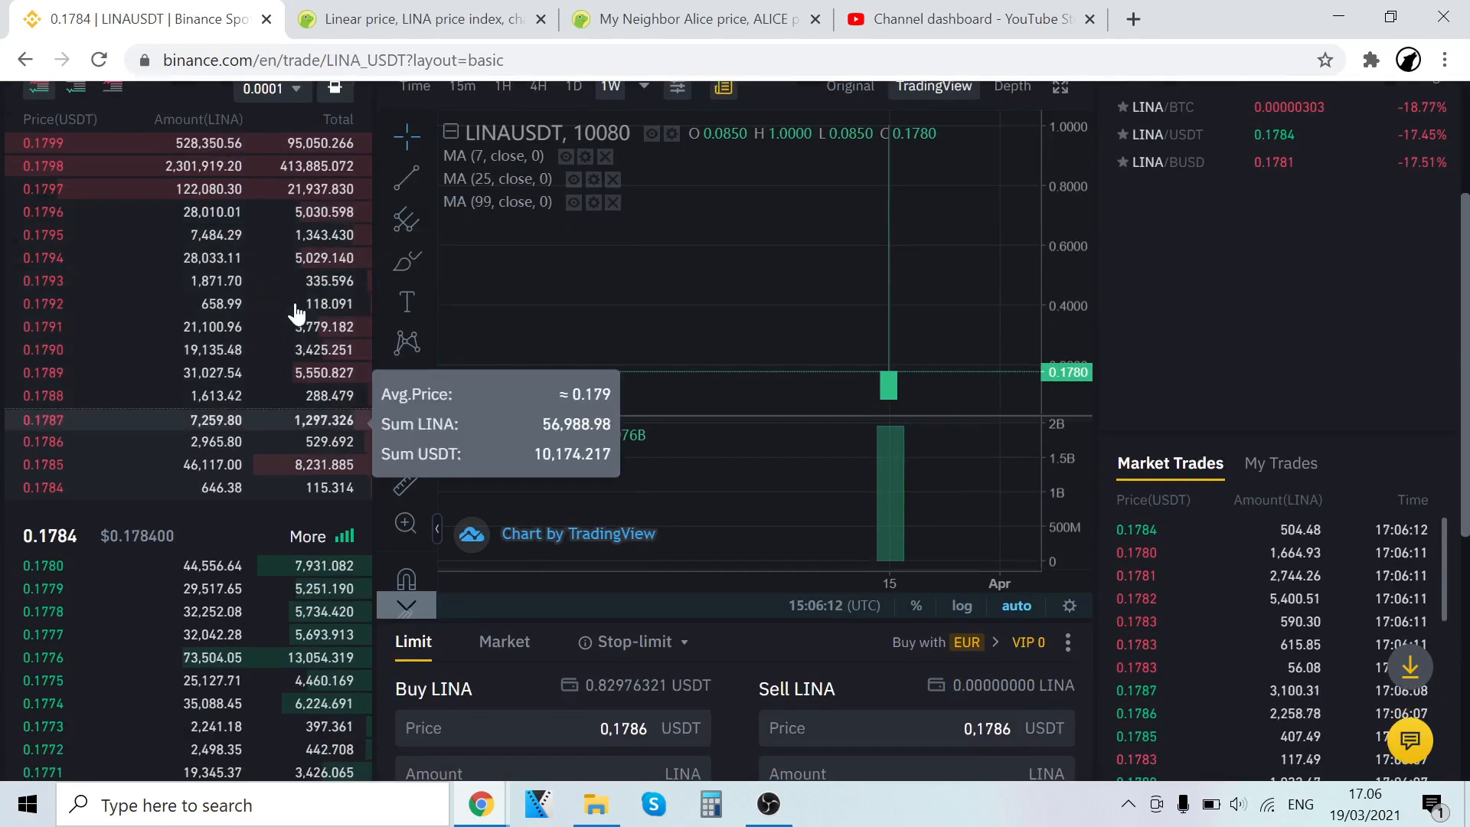
scroll(down, 3)
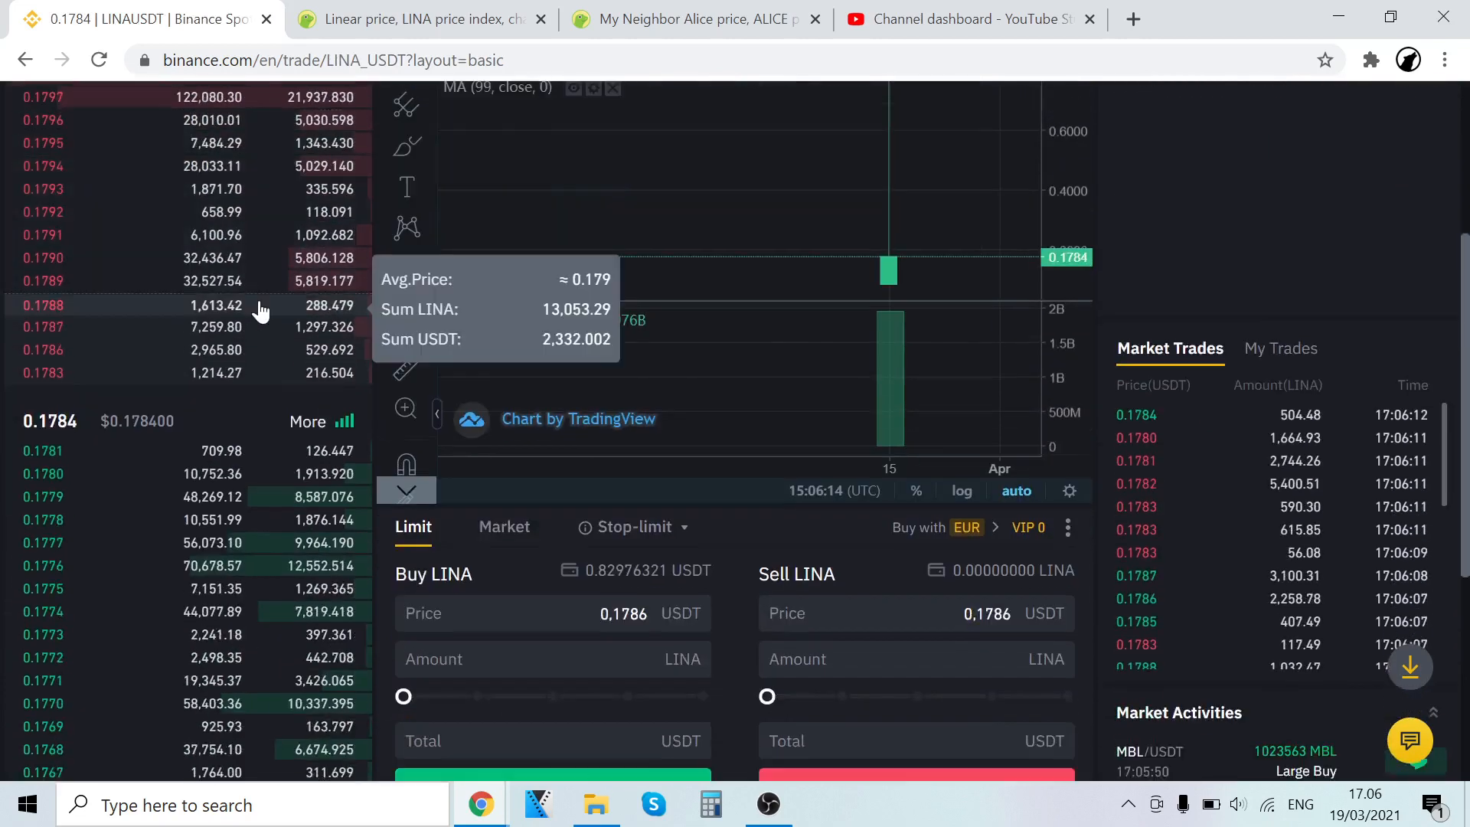
scroll(down, 3)
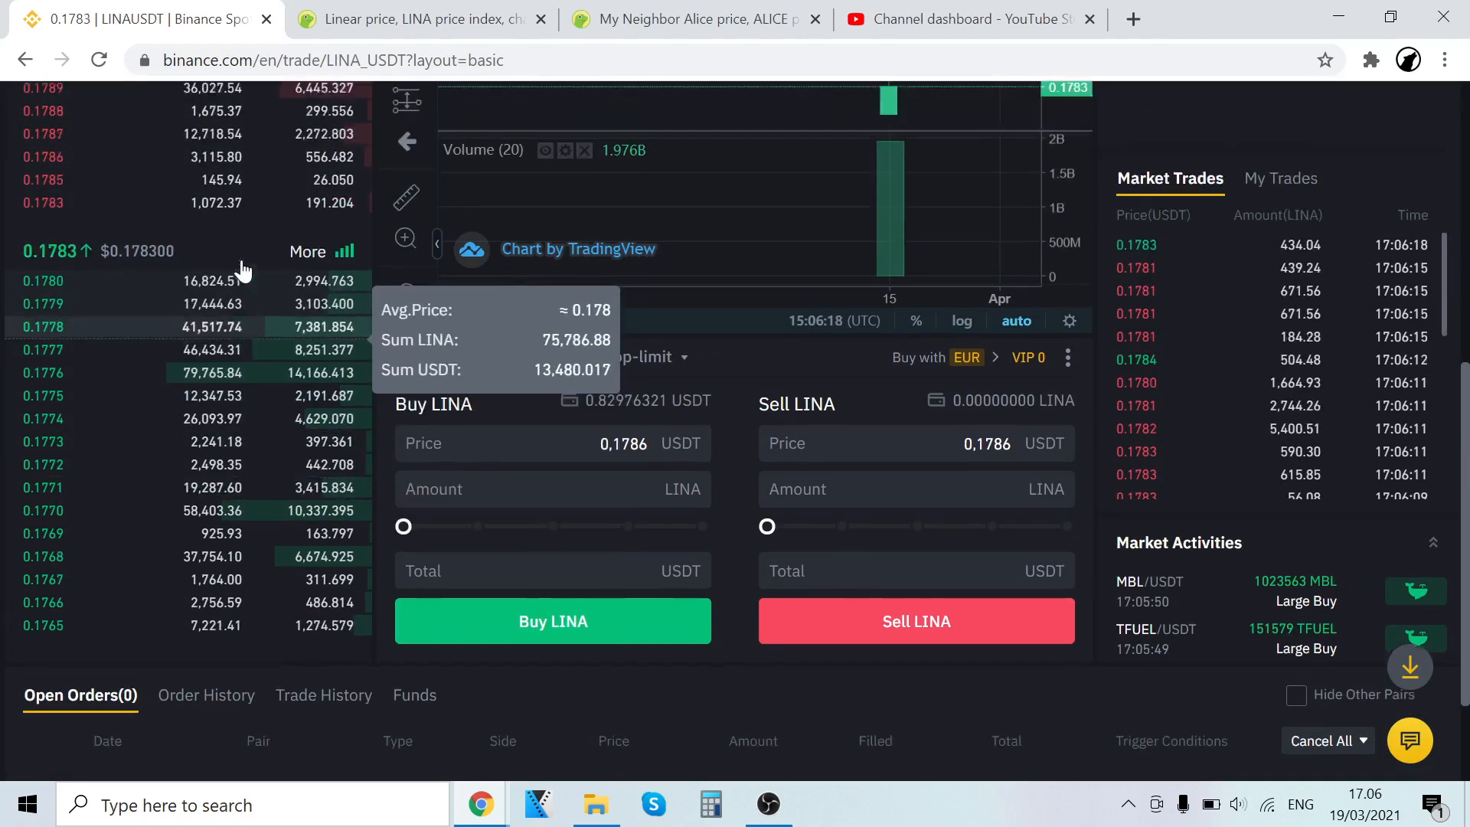
scroll(down, 3)
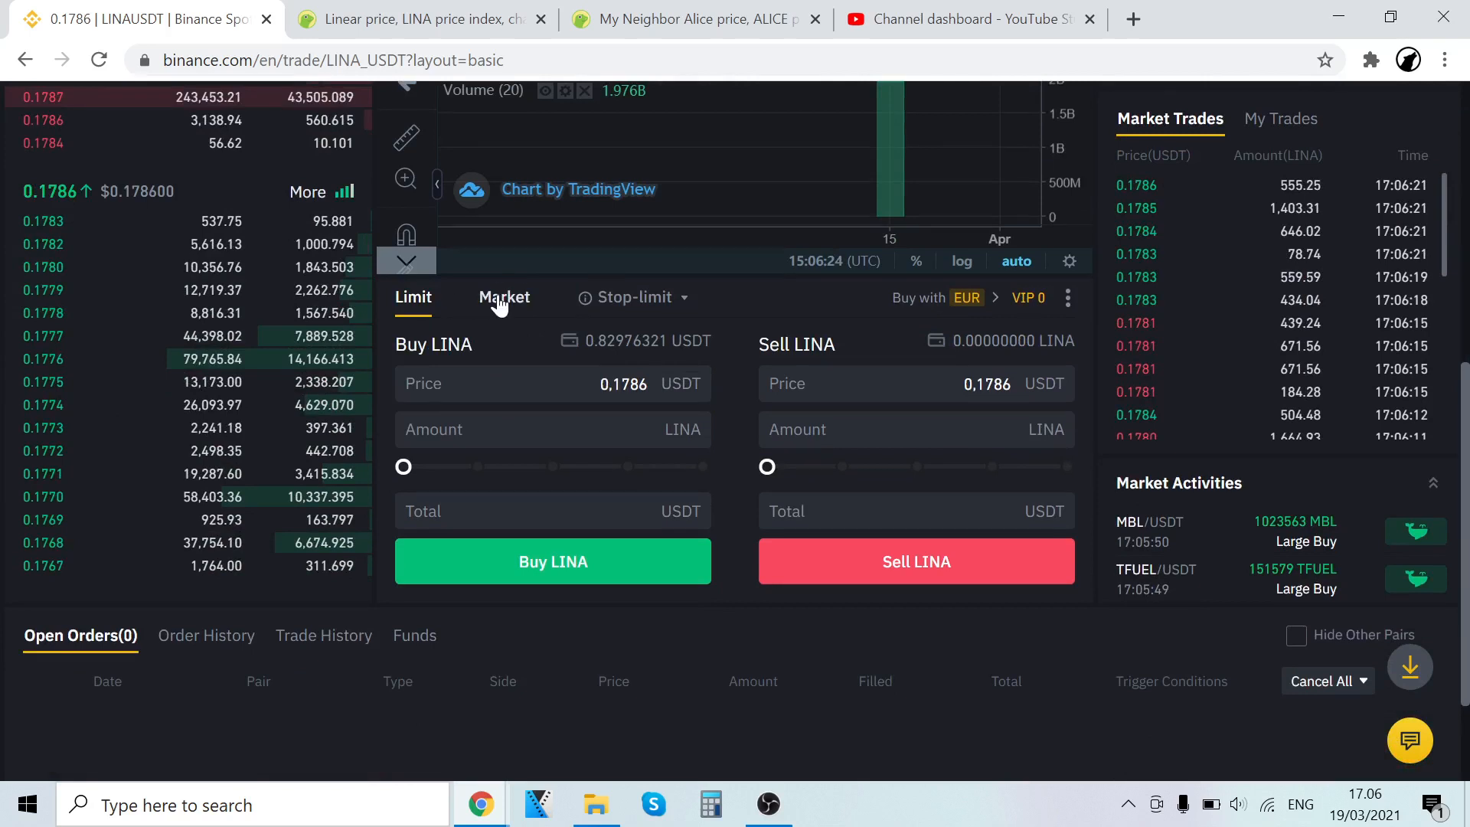
click(504, 297)
text(usdt)
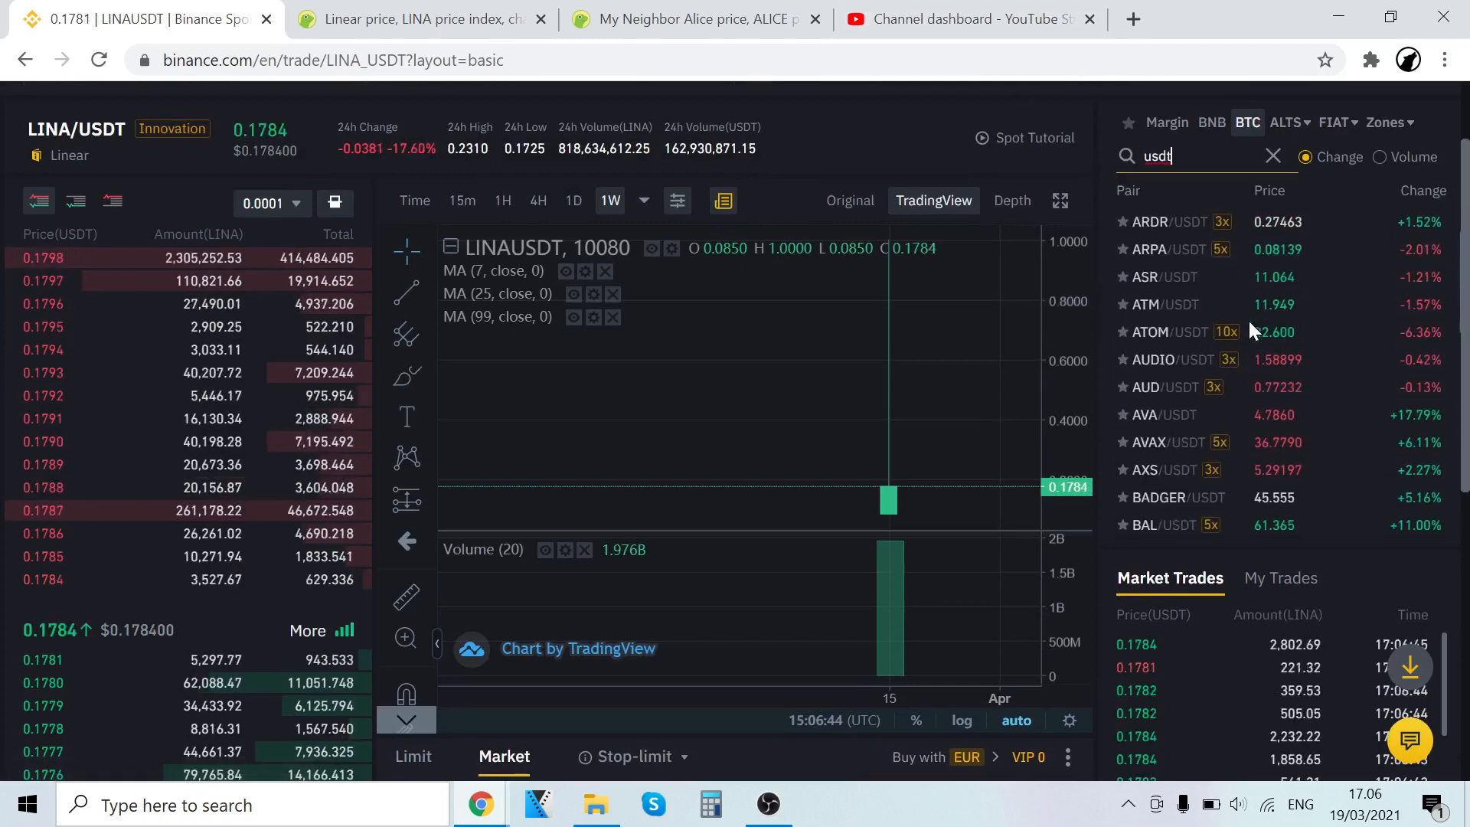
On ASR/USDT at 11.028 USDT, submit a market buy of ASR using 100% of USDT
click(1160, 276)
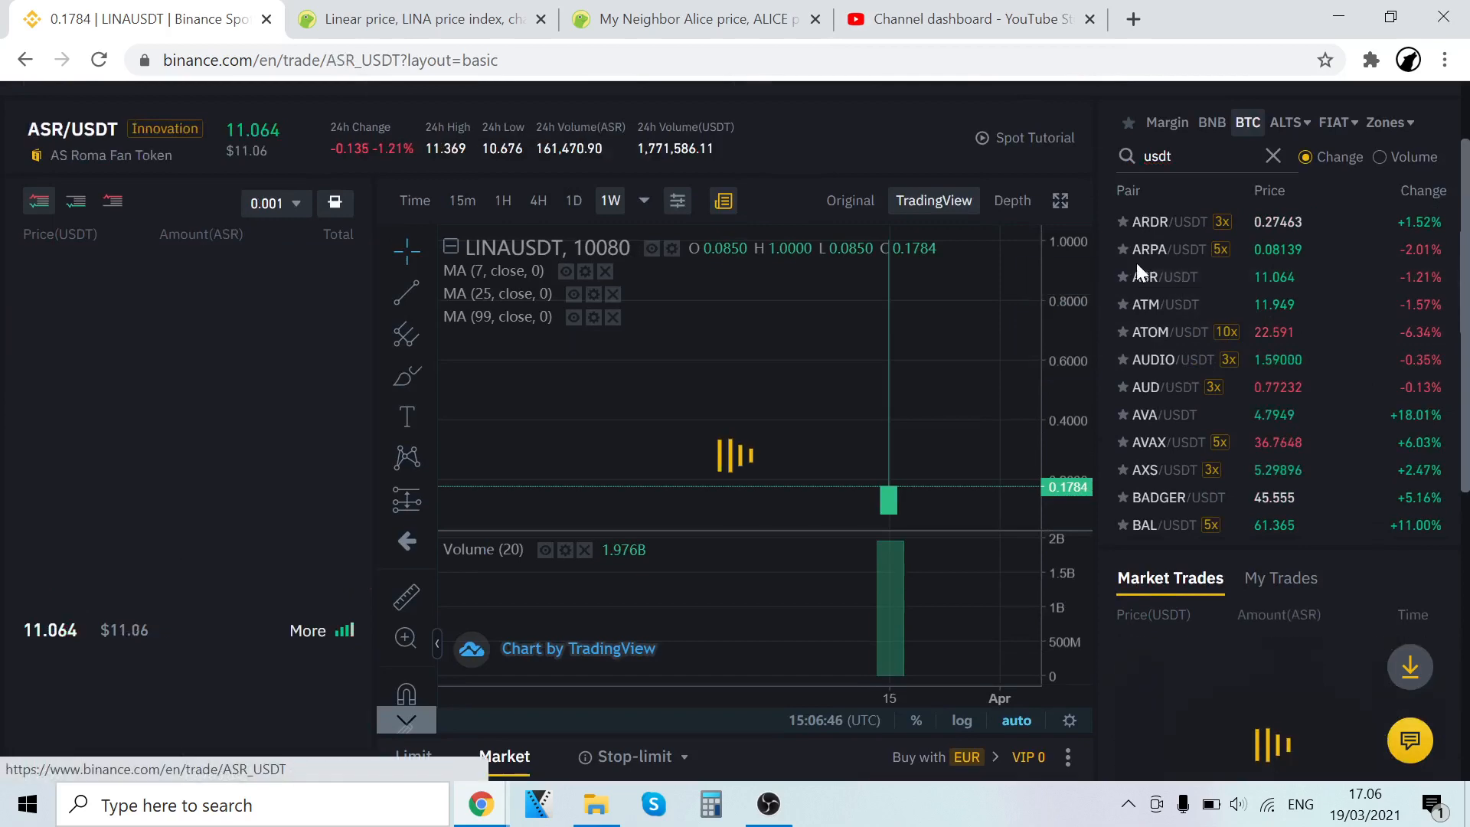
scroll(down, 3)
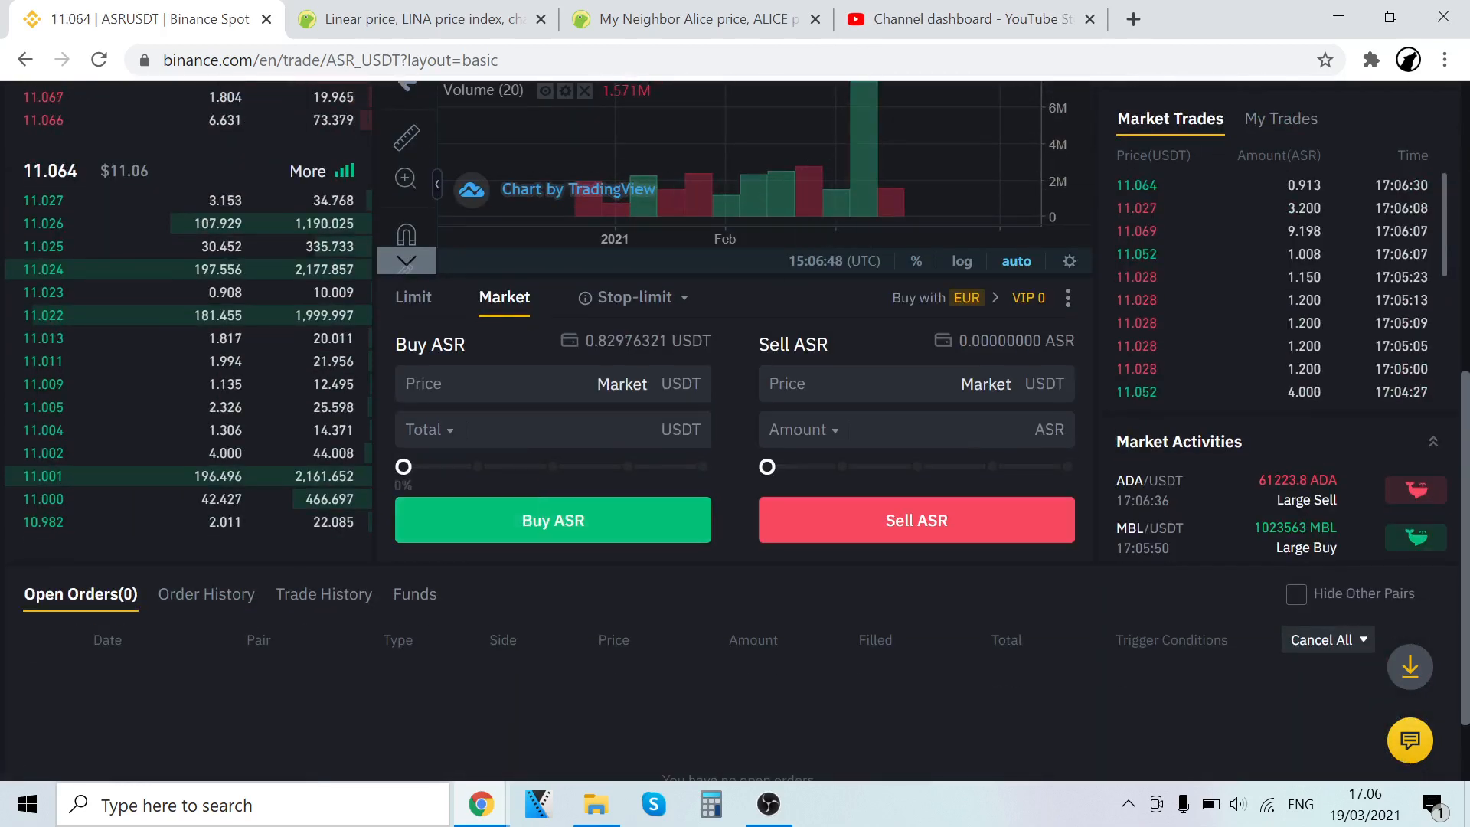
click(429, 429)
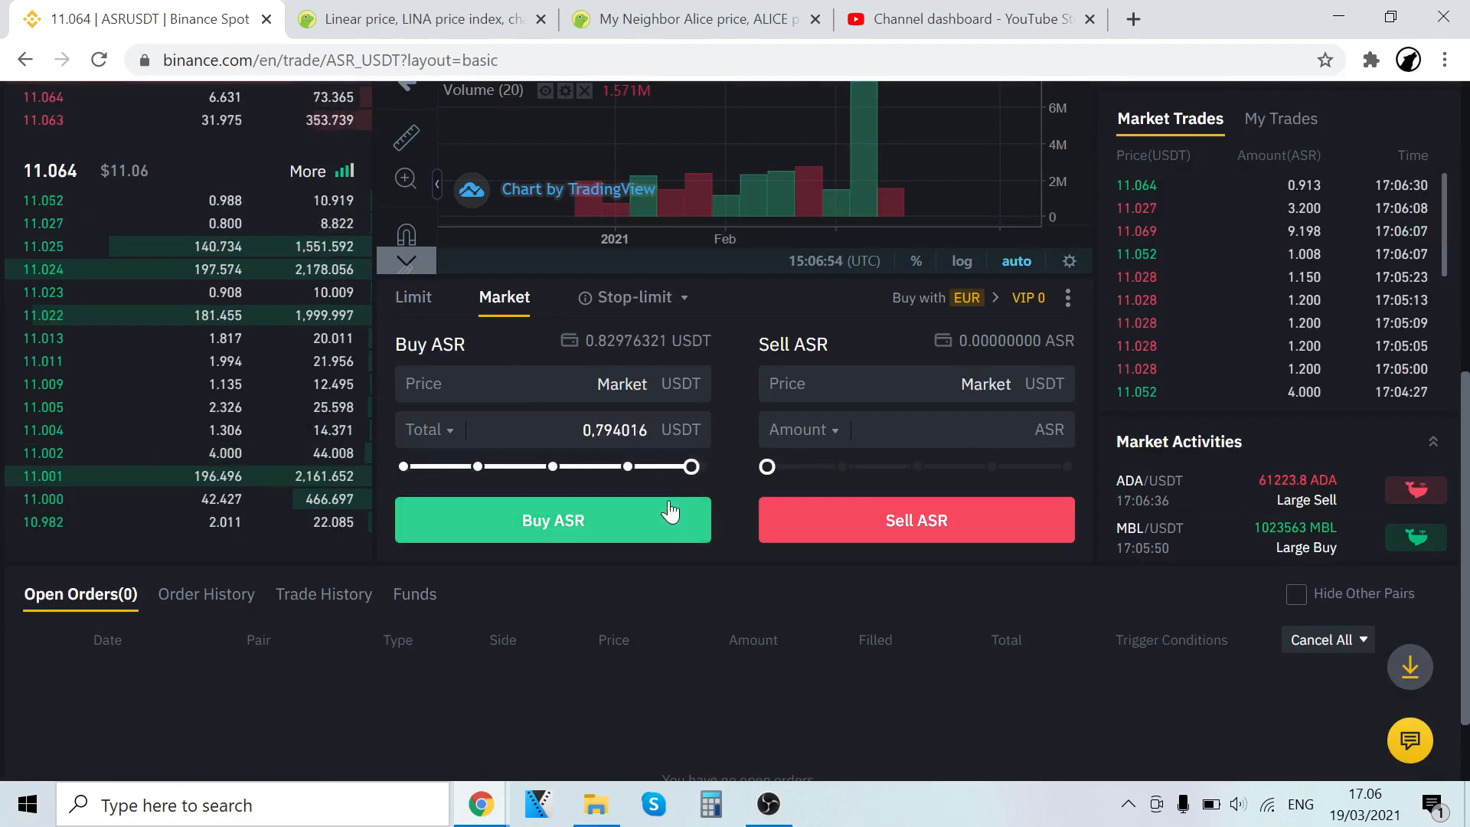
click(897, 118)
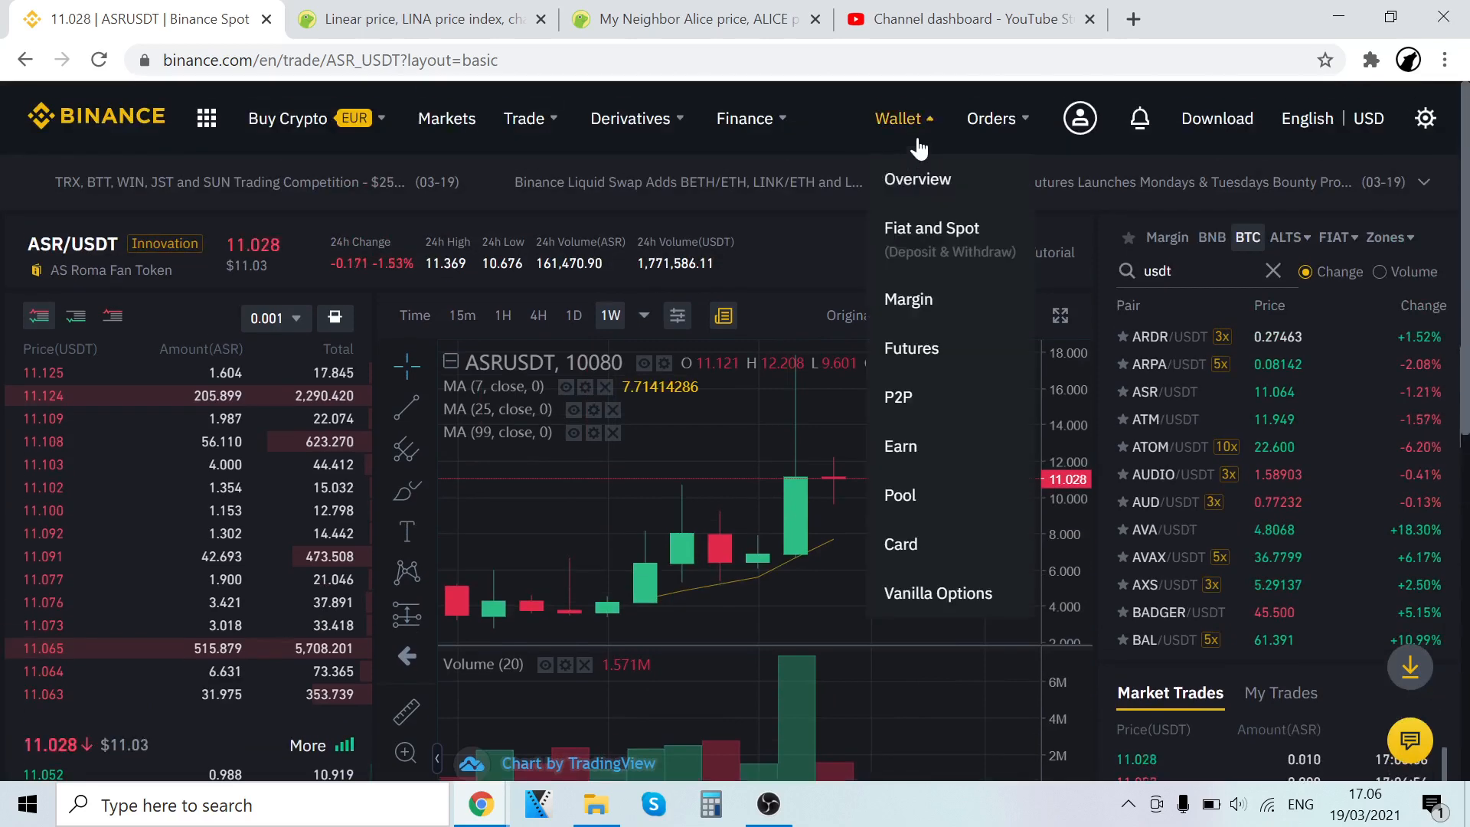
View the Fiat and Spot wallet with 0.82976321 USDT, BNB and OGN, about $1.78 total
click(930, 226)
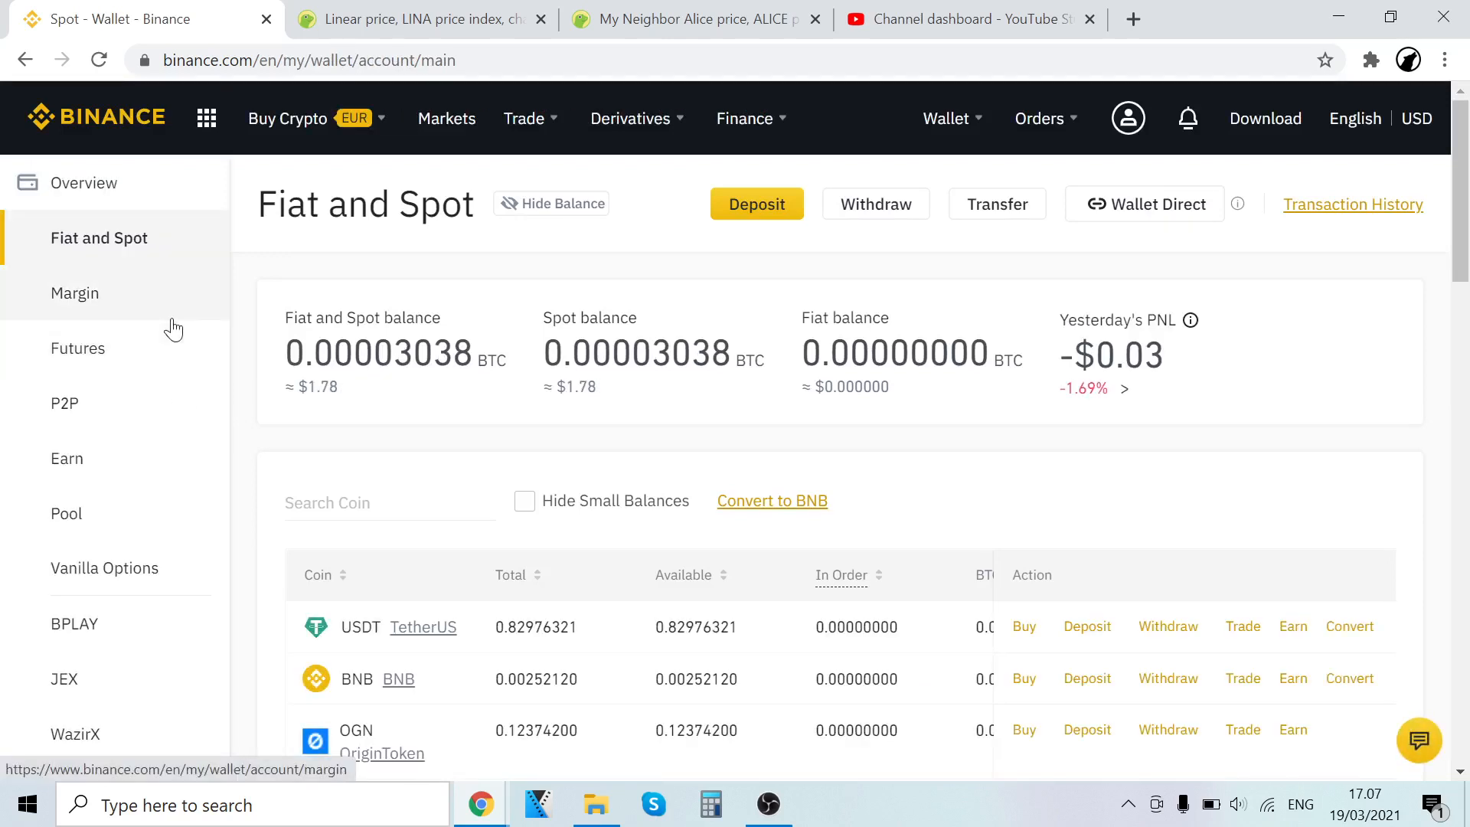
mouse_move(441, 118)
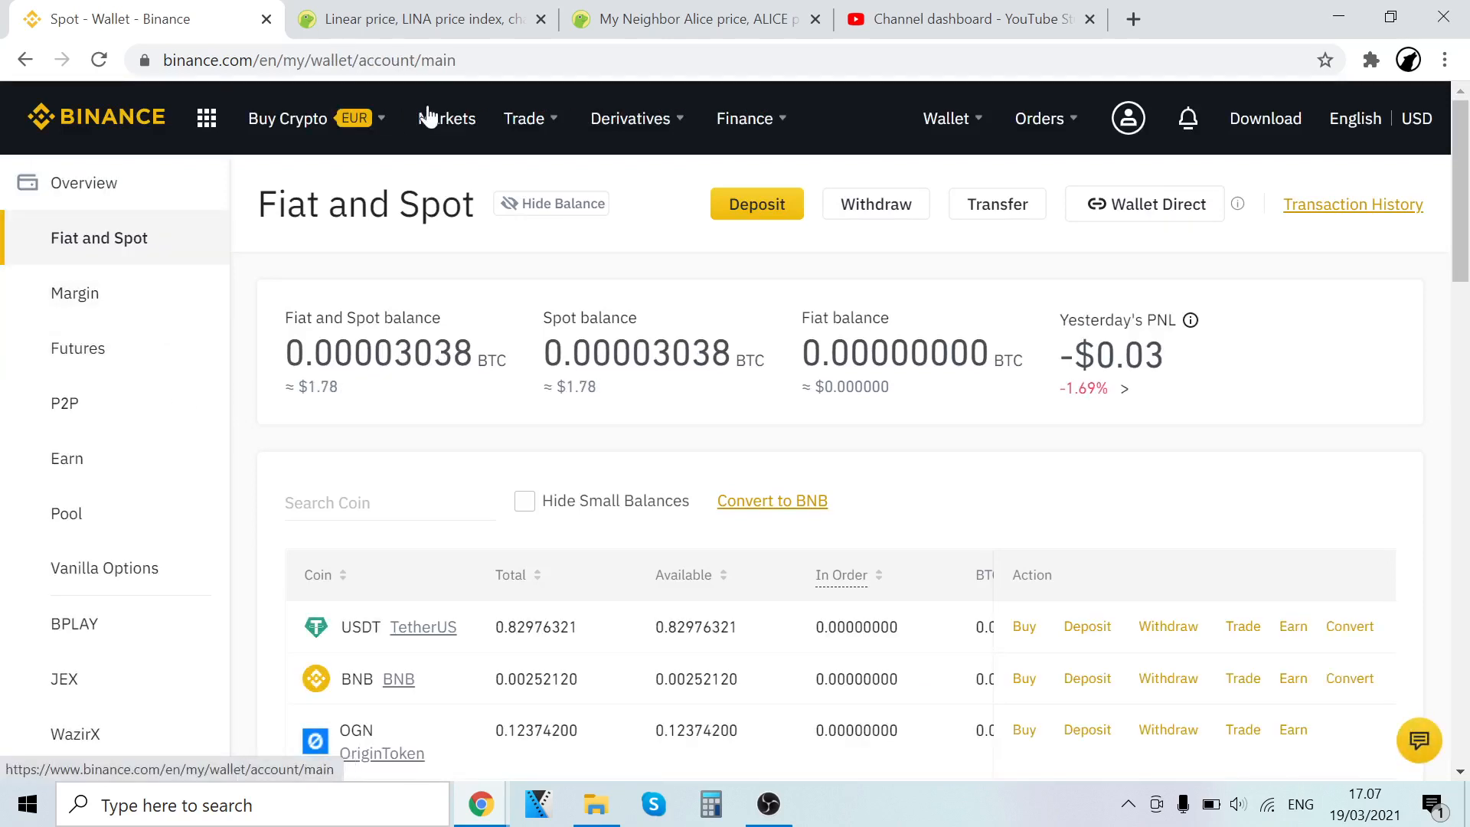
mouse_move(548, 581)
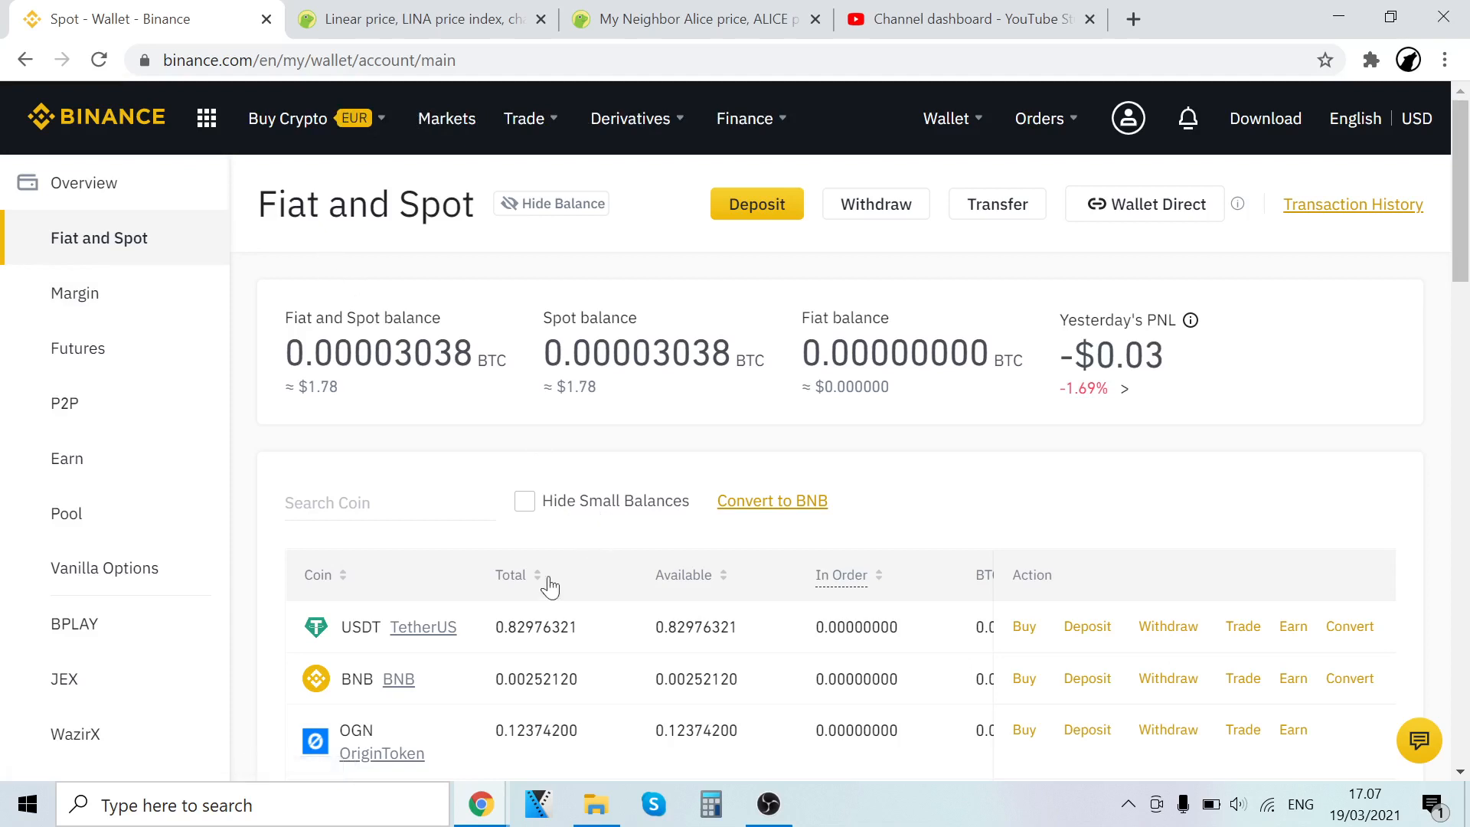
click(768, 803)
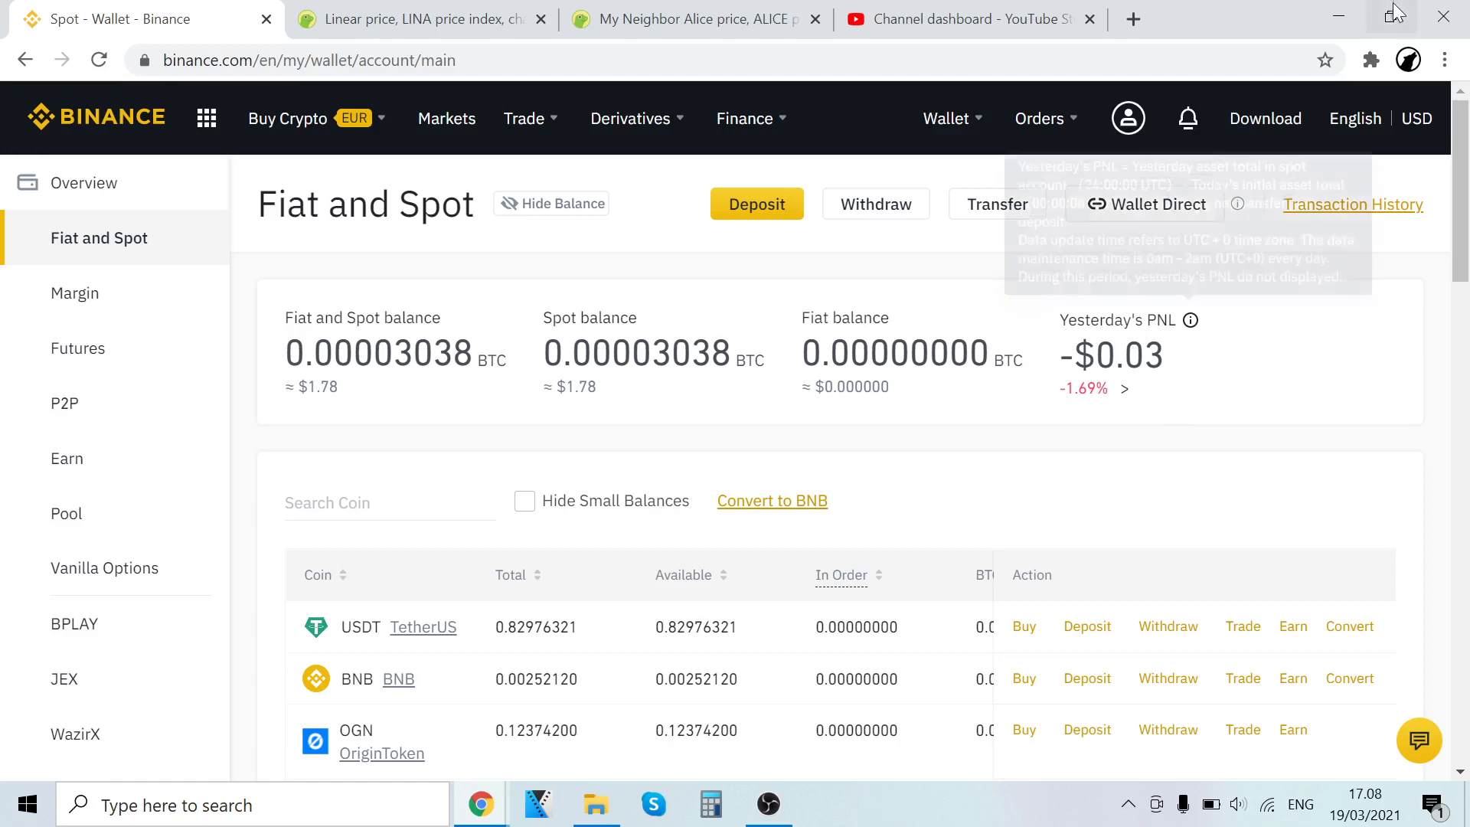
mouse_move(1305, 592)
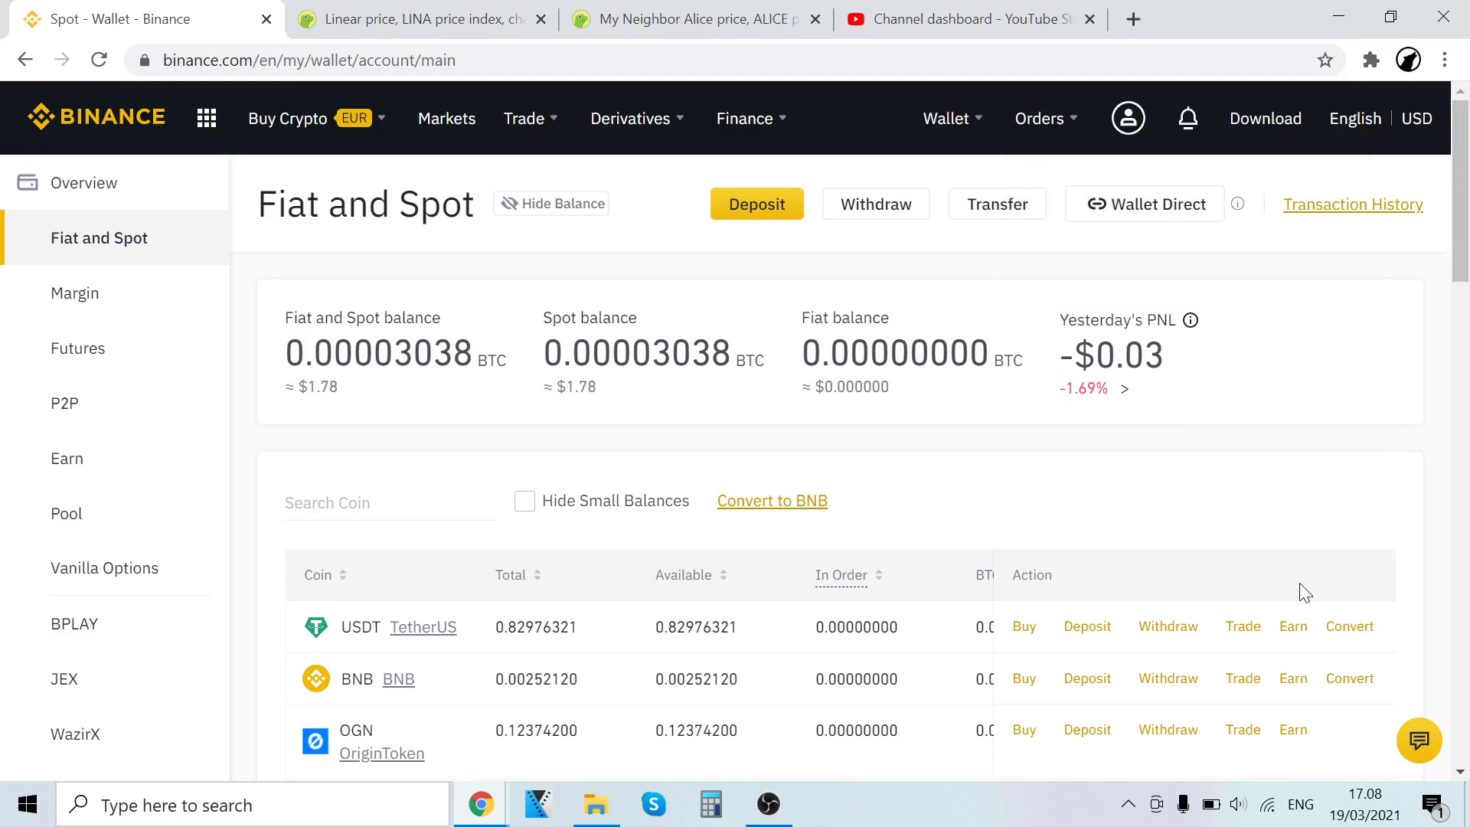
click(767, 803)
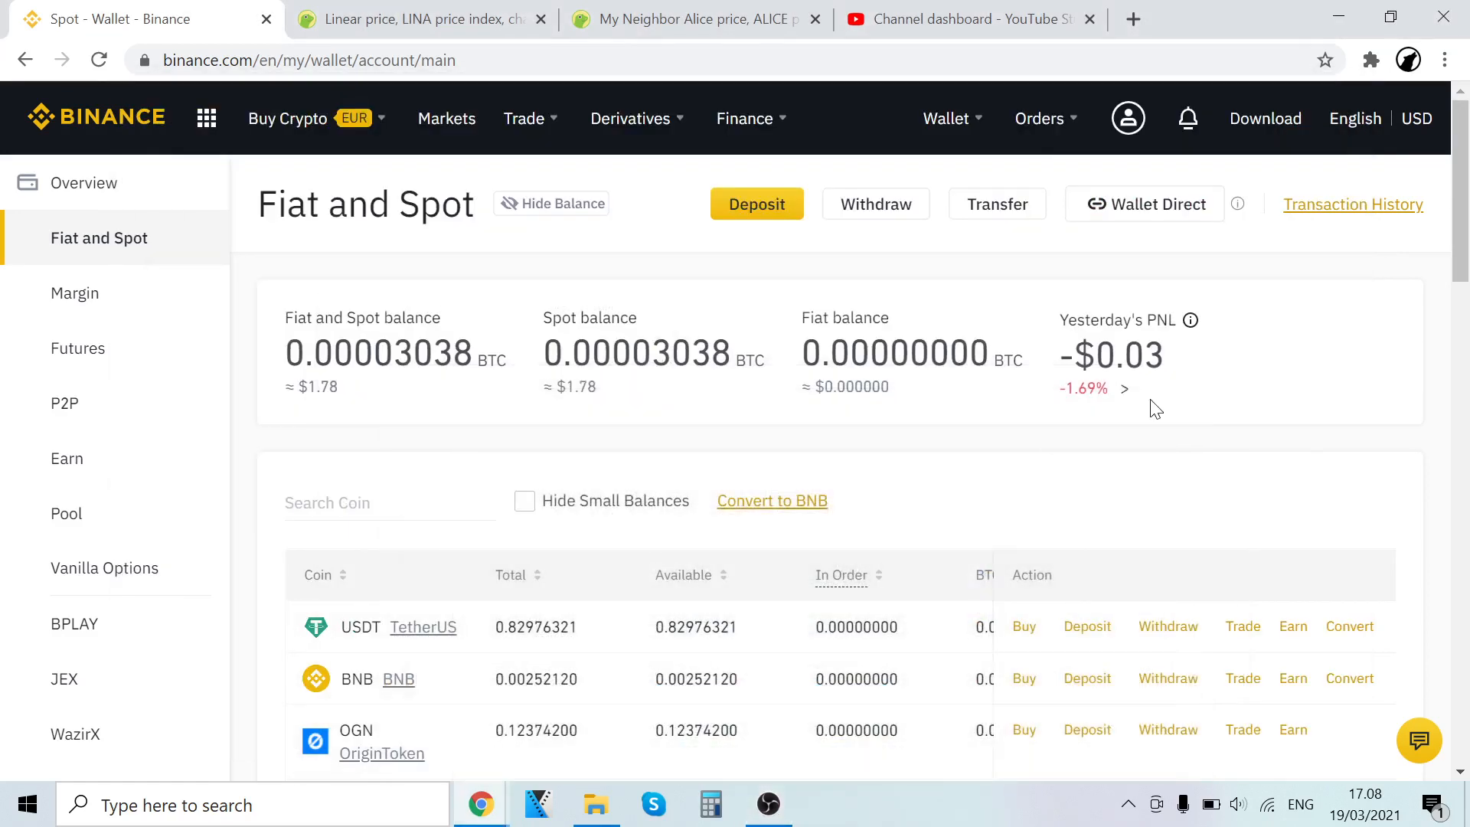
mouse_move(1221, 272)
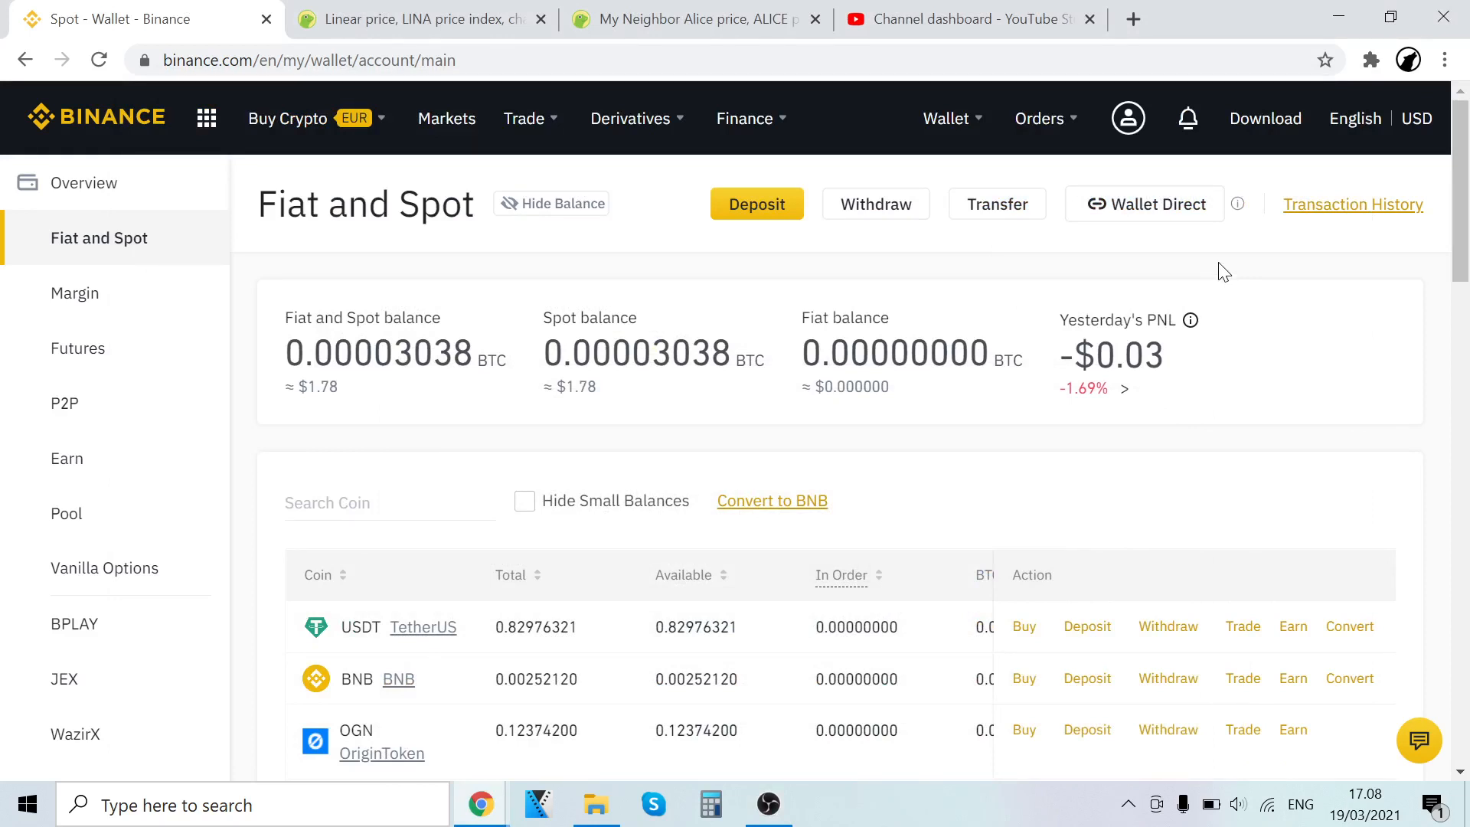
mouse_move(1245, 197)
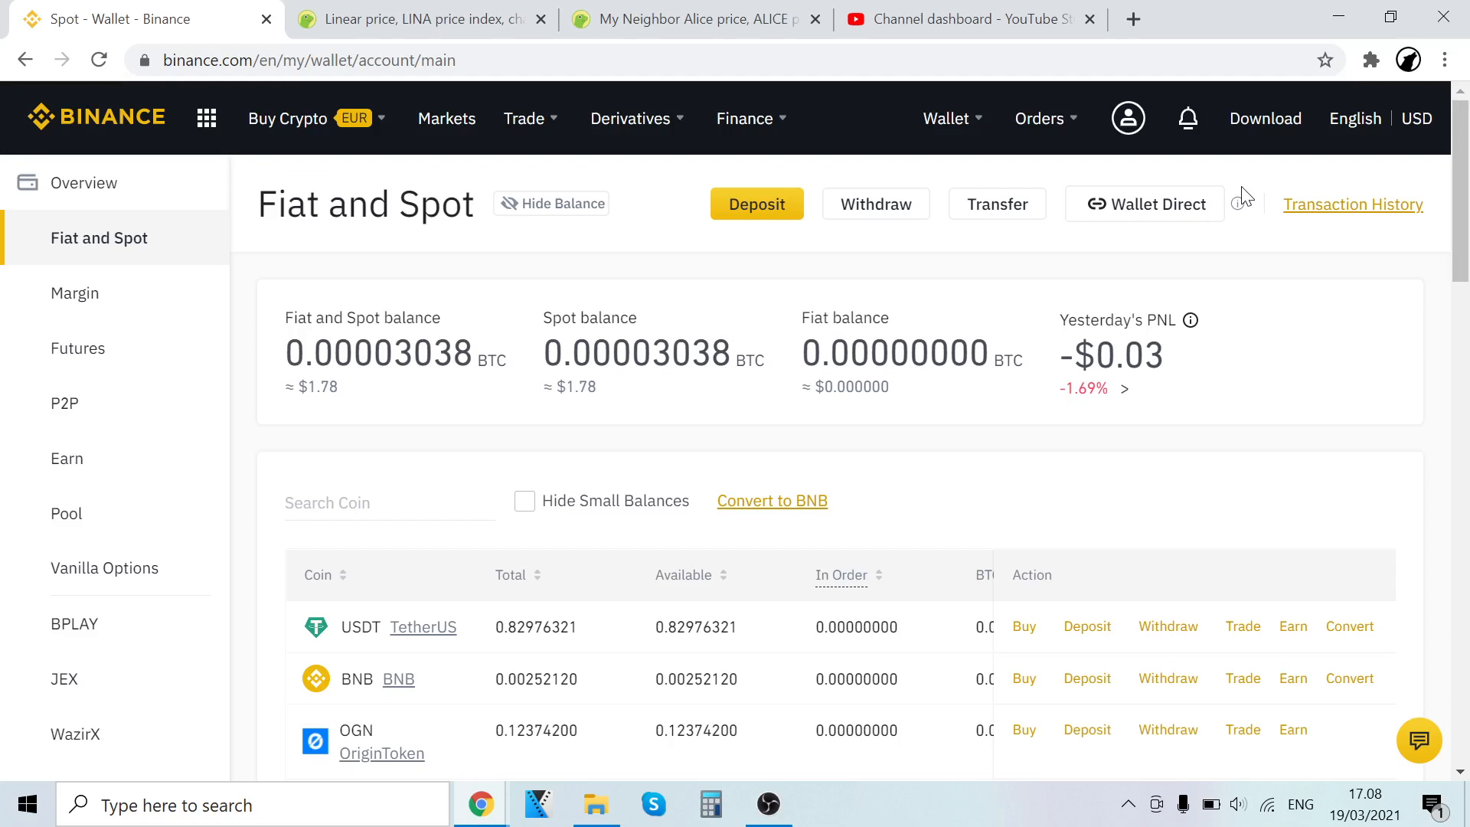
mouse_move(1244, 187)
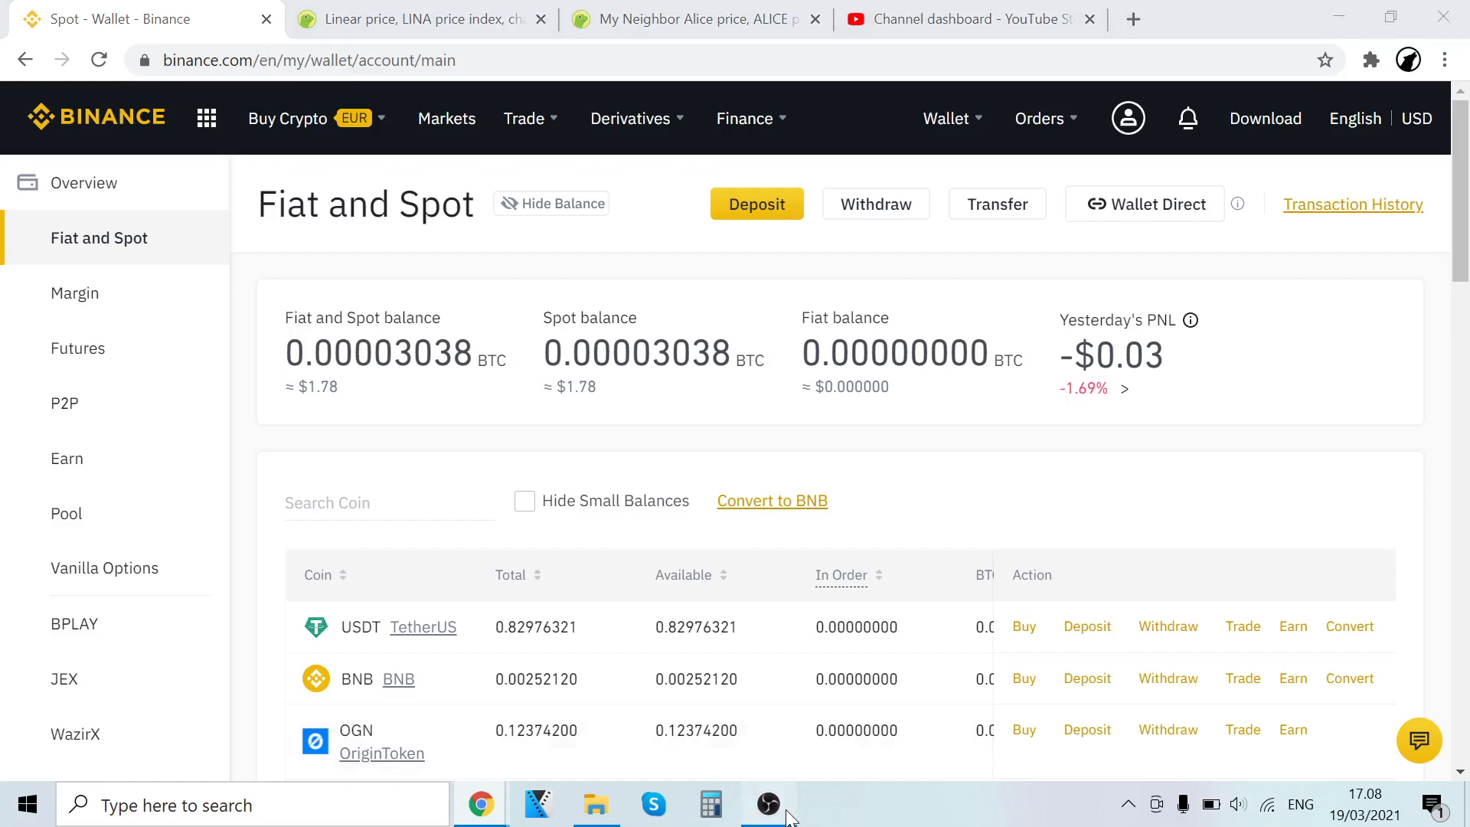
Bring the OBS Studio window, recording at about 7:59, in front of the browser
click(768, 803)
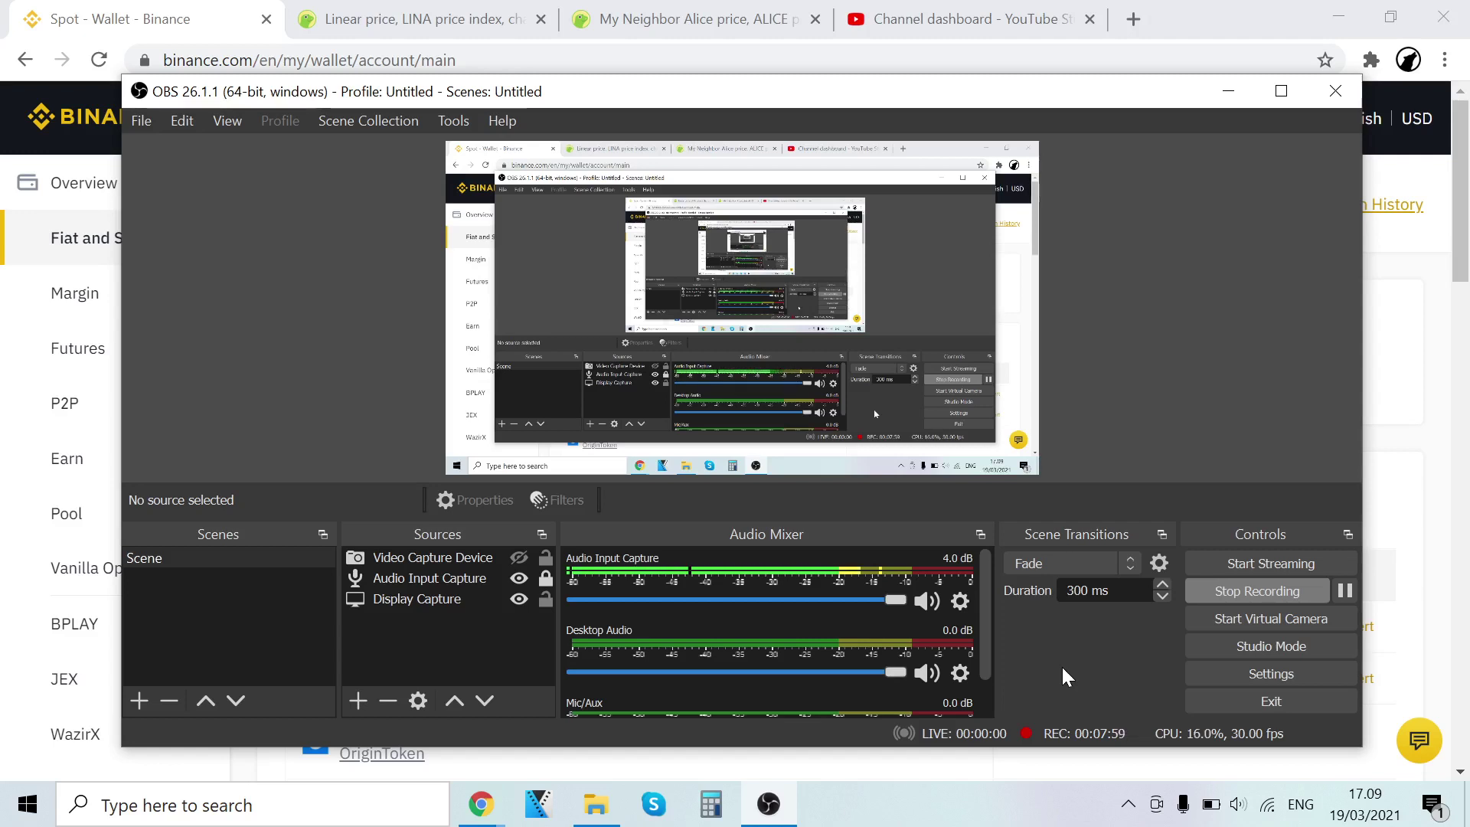
mouse_move(785, 118)
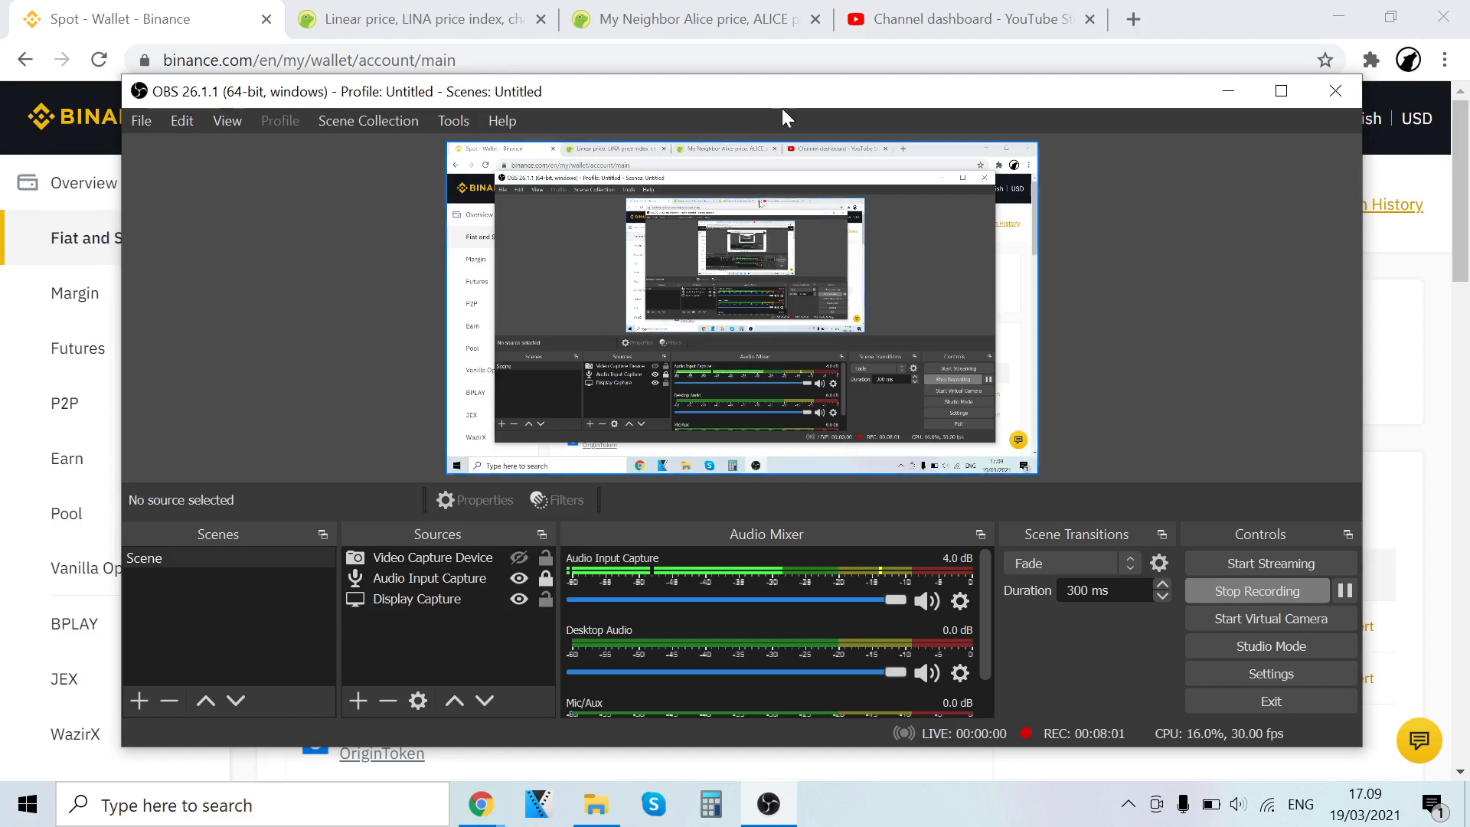
mouse_move(1106, 127)
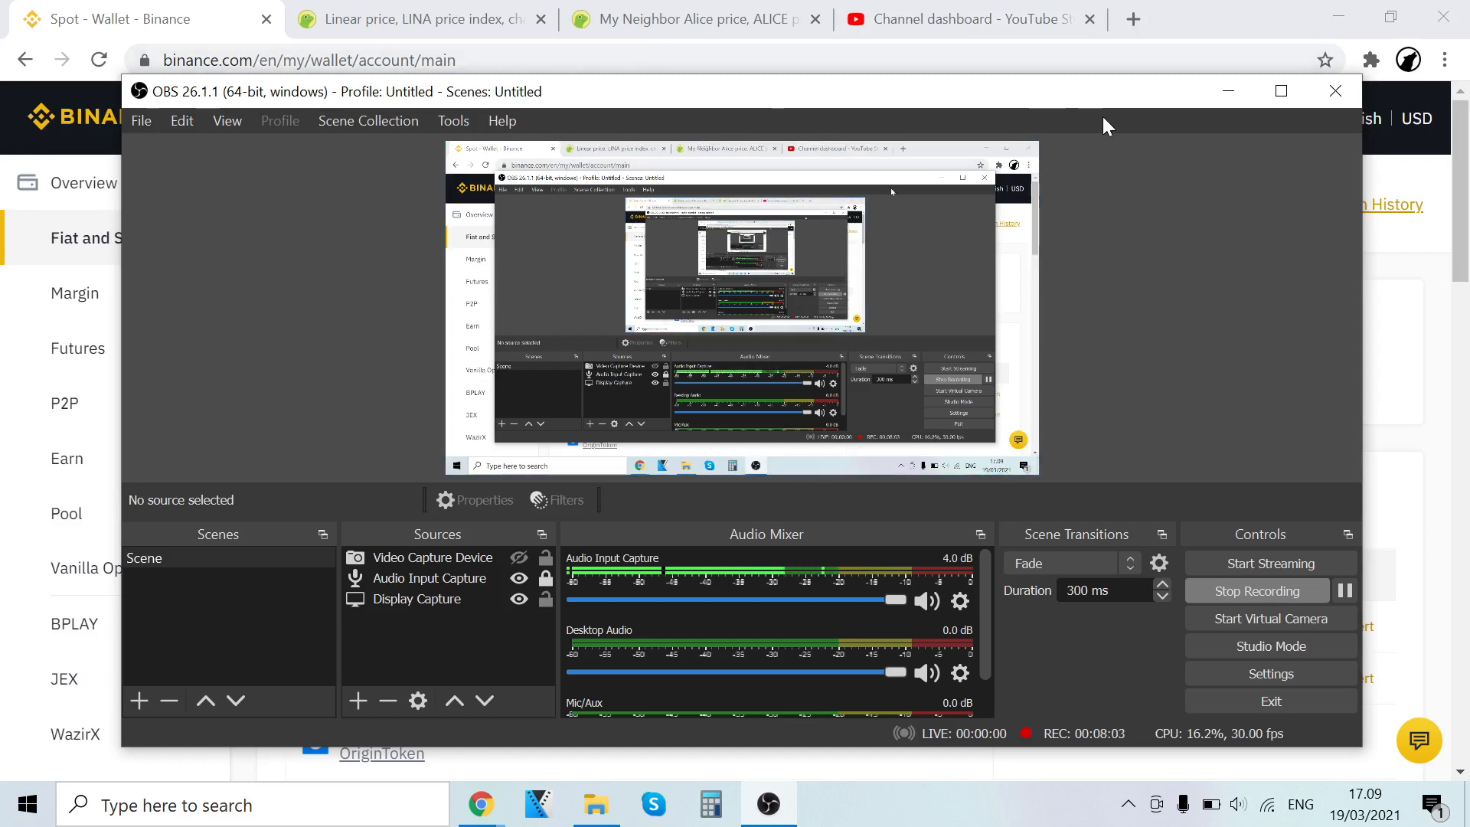
mouse_move(1186, 453)
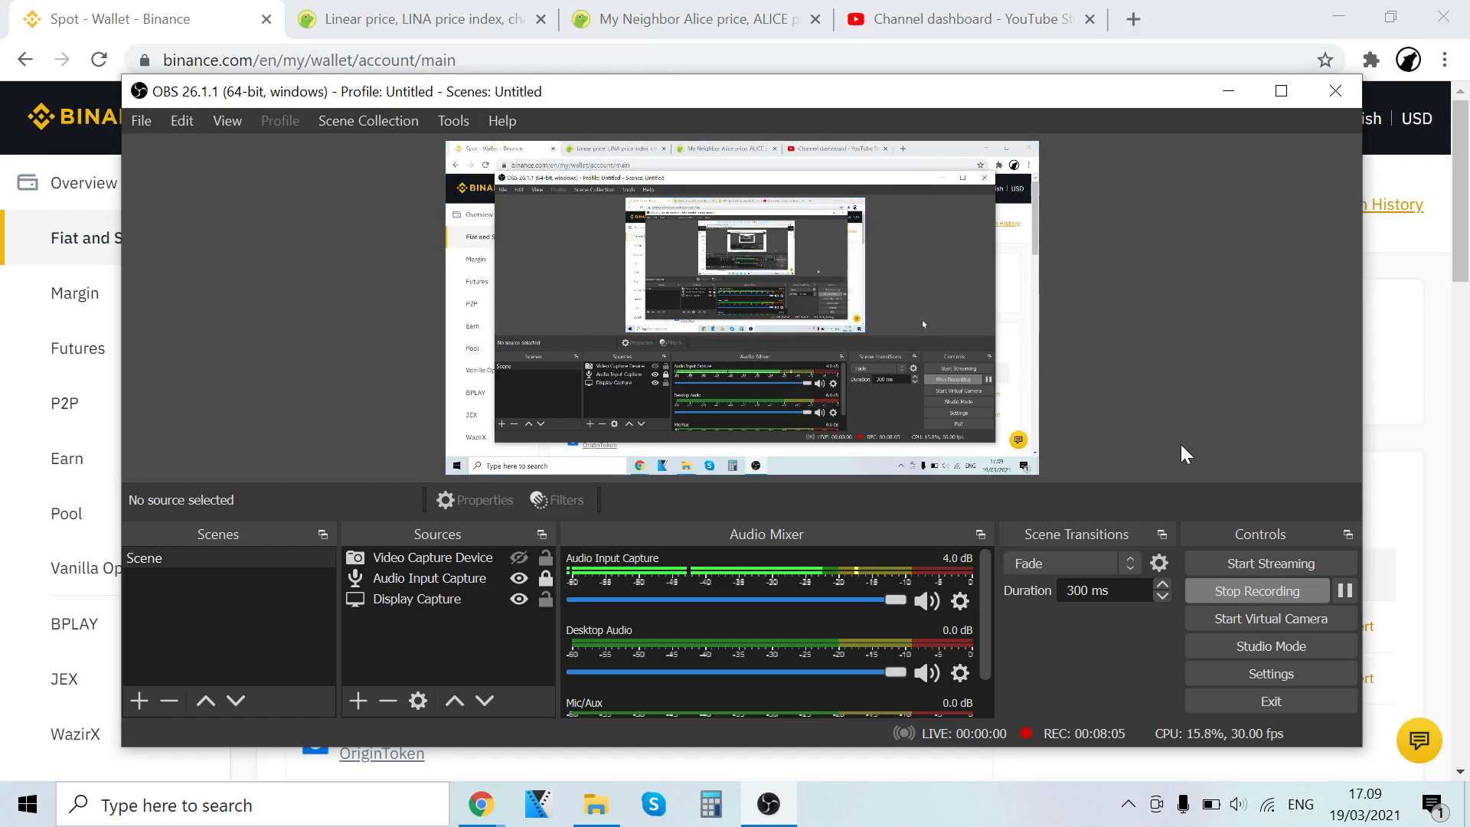